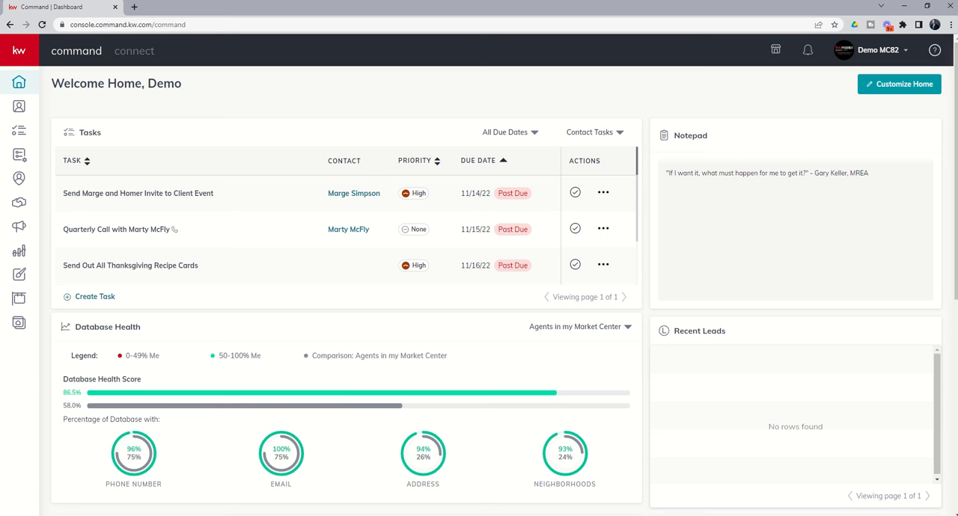
mouse_move(21, 204)
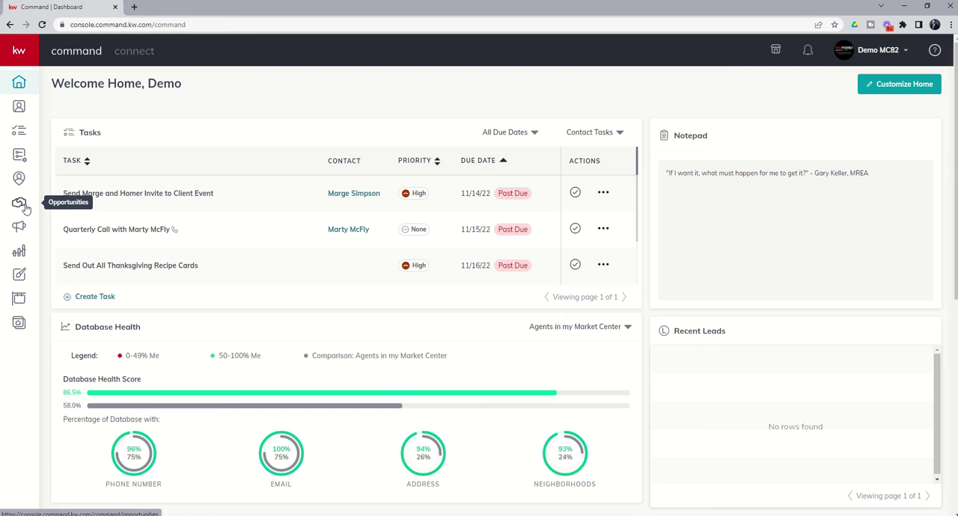
Open the 742 Evergreen Terrace listing from the Active stage of the Listings pipeline.
left_click(18, 203)
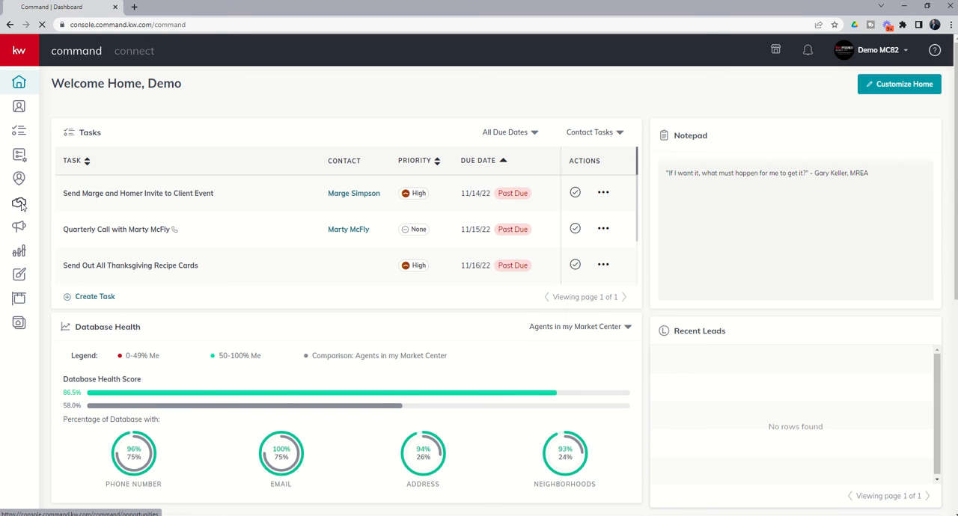
left_click(21, 203)
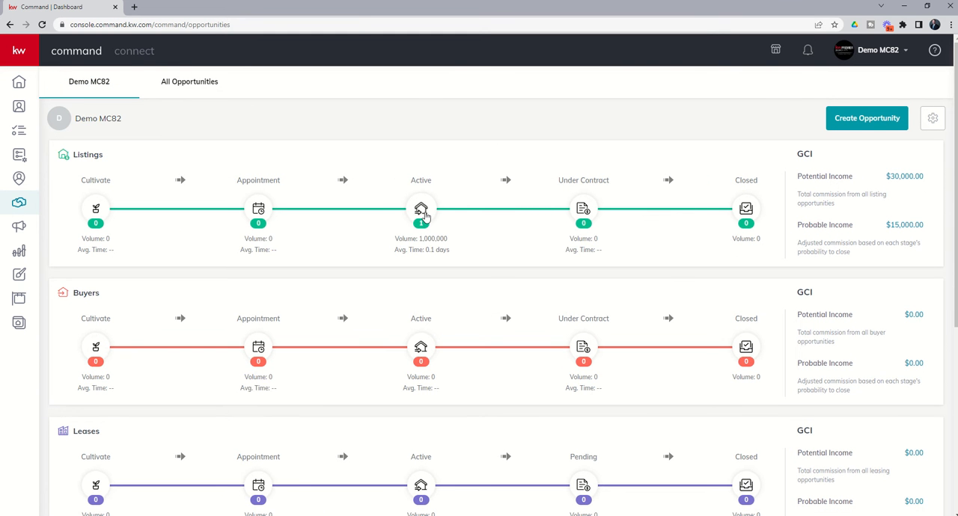
left_click(420, 210)
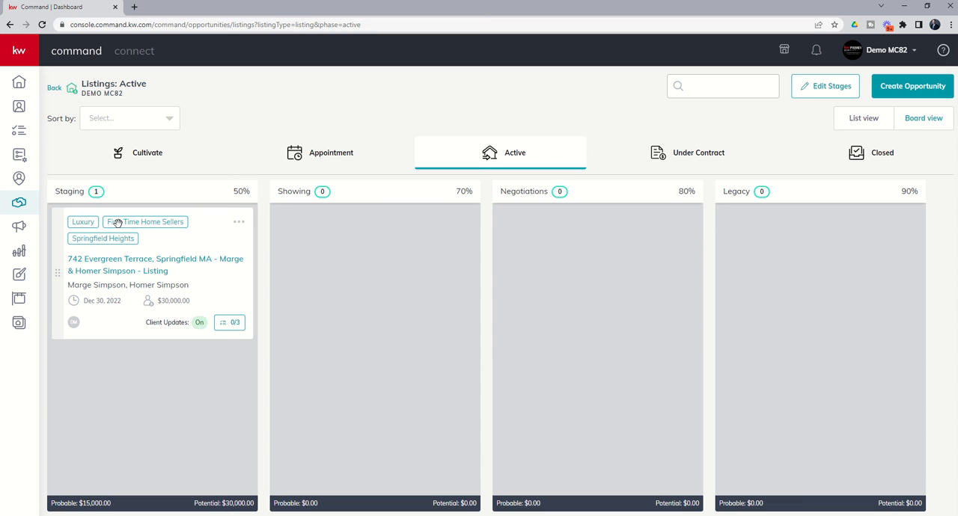
mouse_move(158, 243)
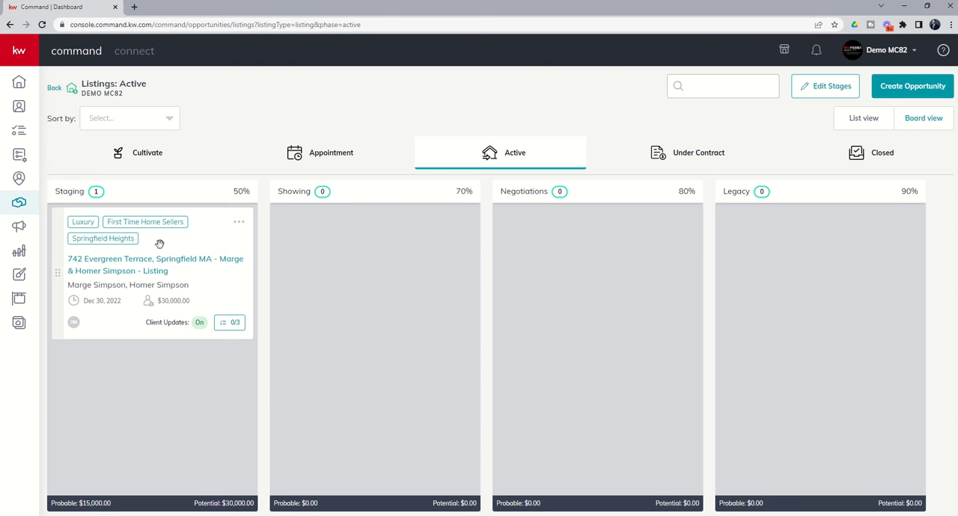
left_click(155, 264)
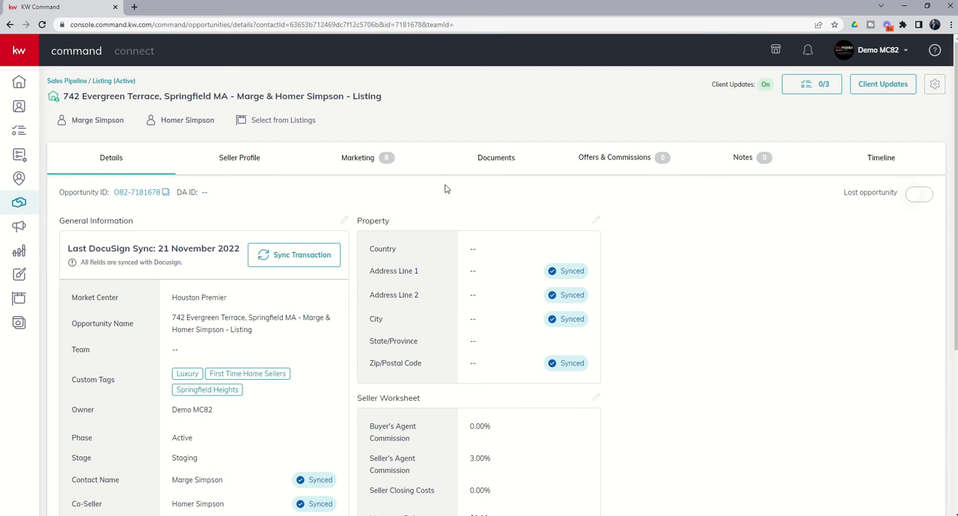
View the listing's Documents checklist and go to its linked transaction room.
left_click(496, 158)
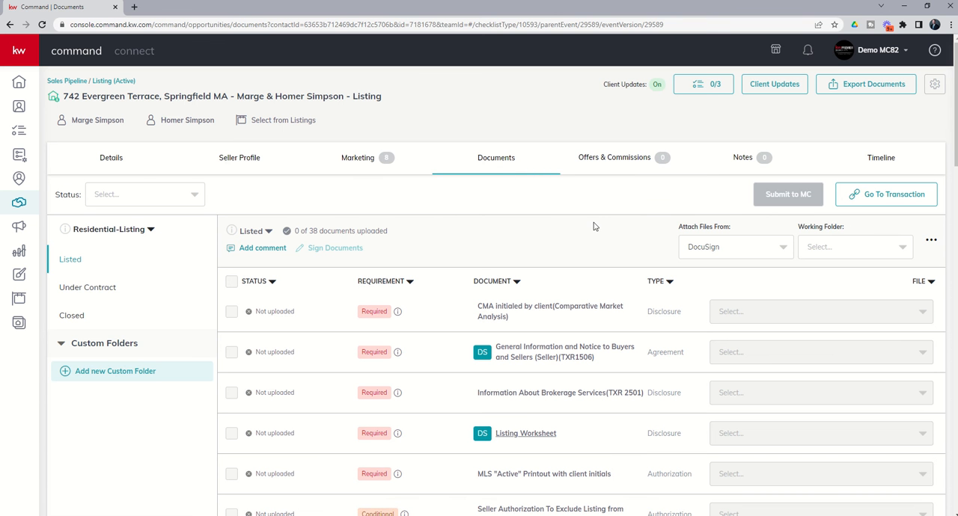
mouse_move(670, 214)
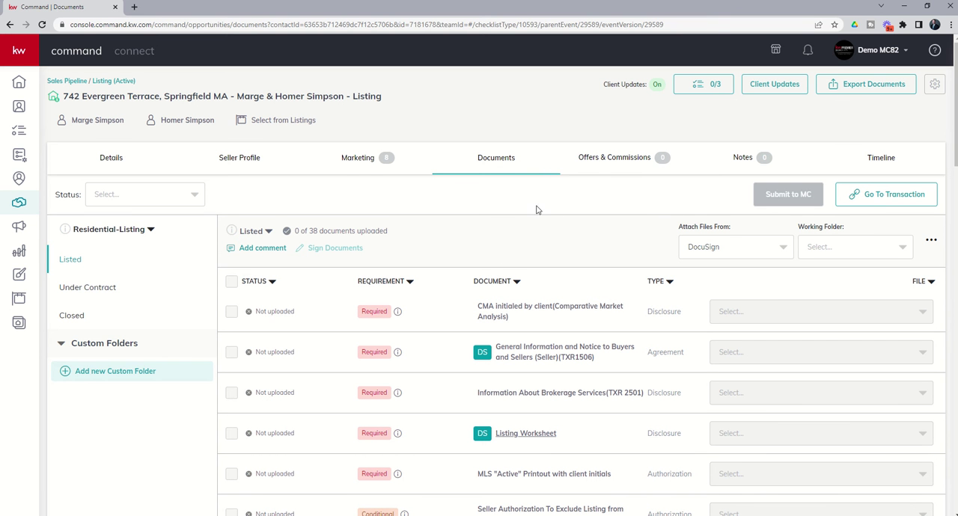
mouse_move(886, 194)
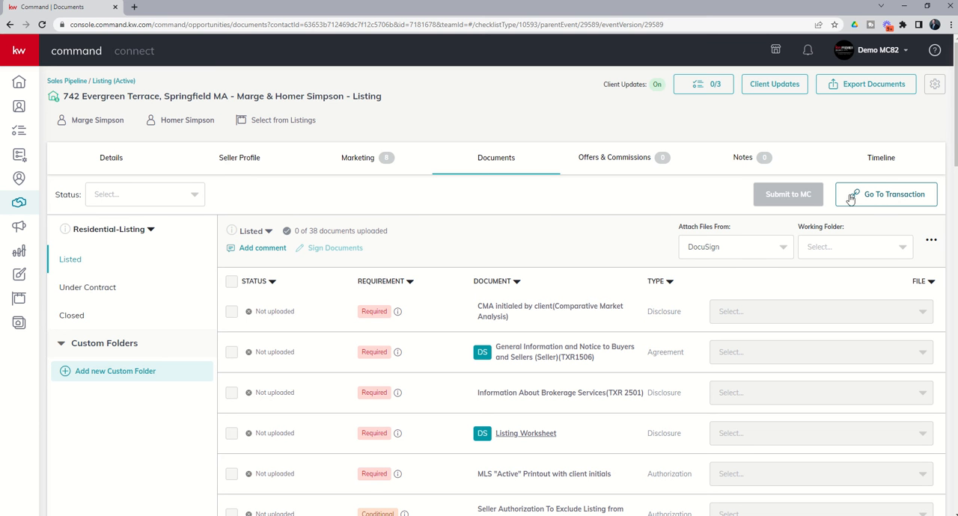
mouse_move(877, 198)
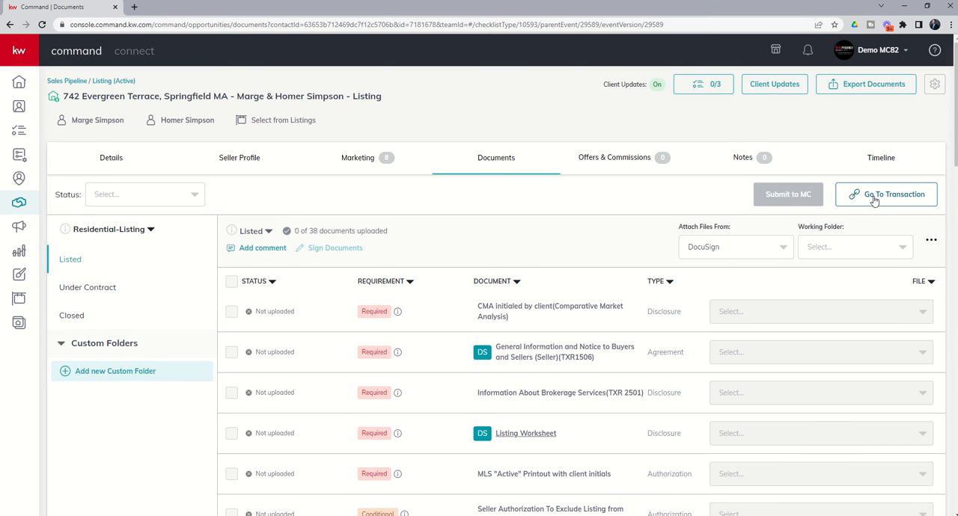
left_click(886, 194)
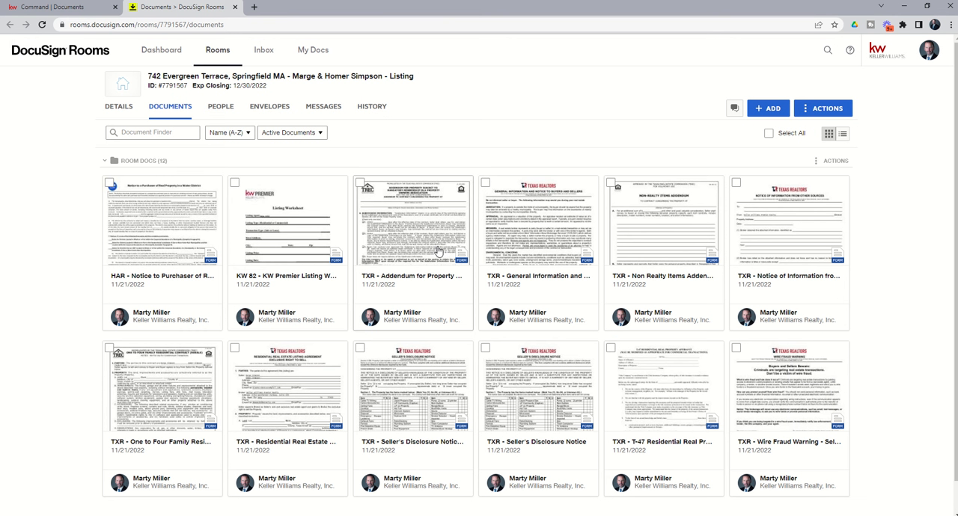
mouse_move(441, 203)
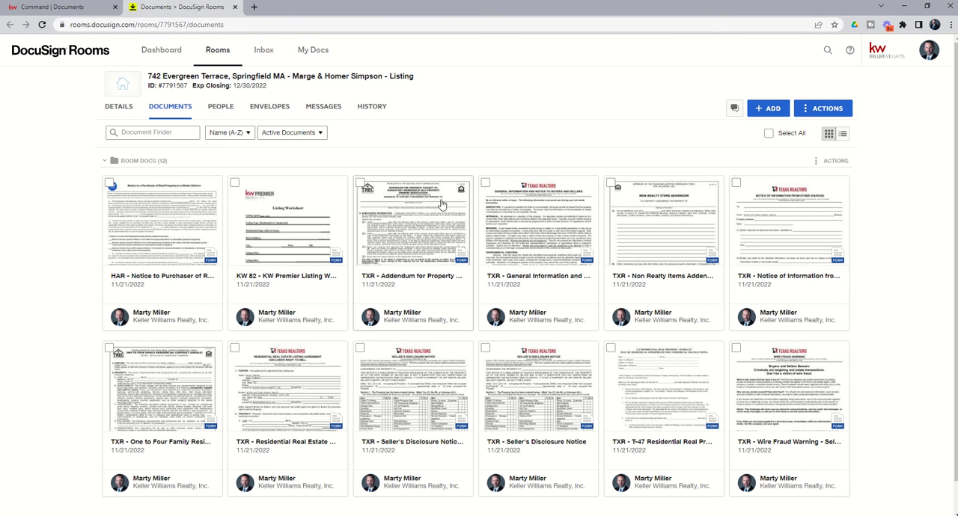
mouse_move(260, 49)
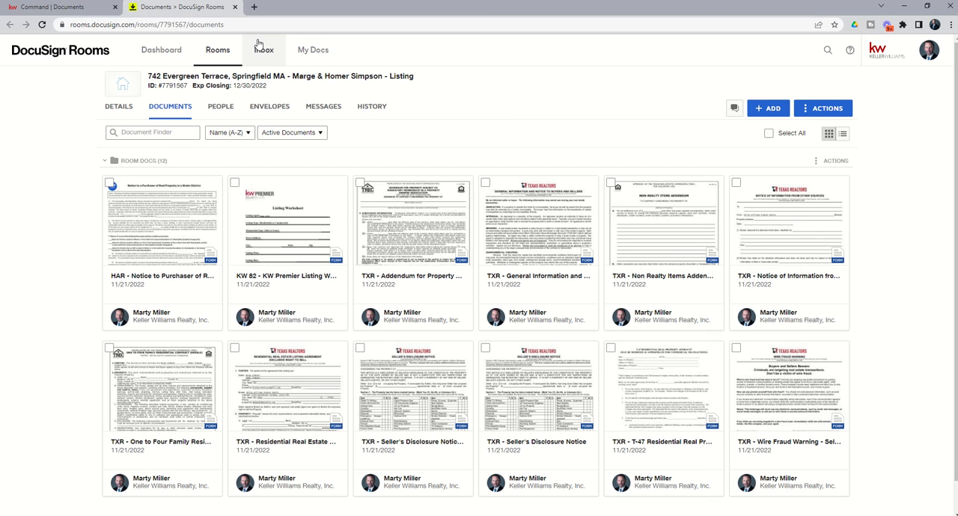
mouse_move(197, 251)
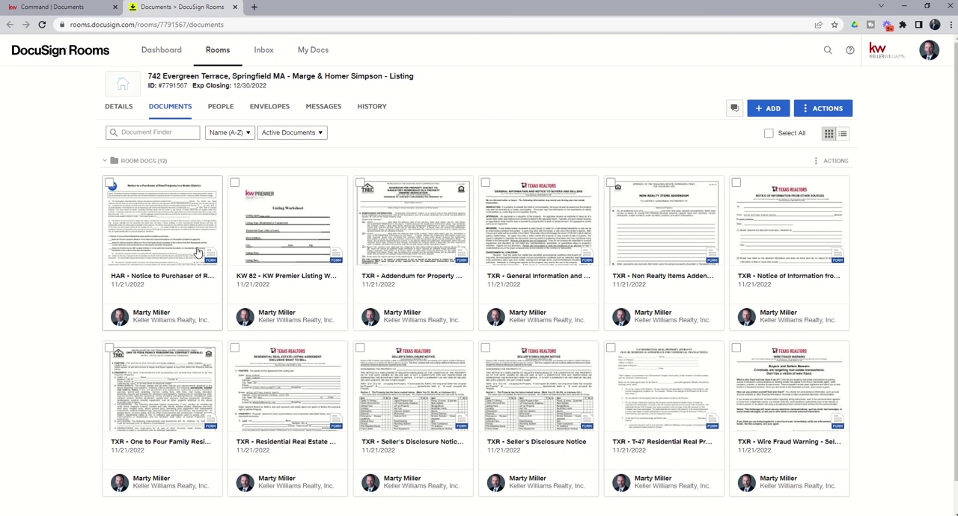
mouse_move(667, 241)
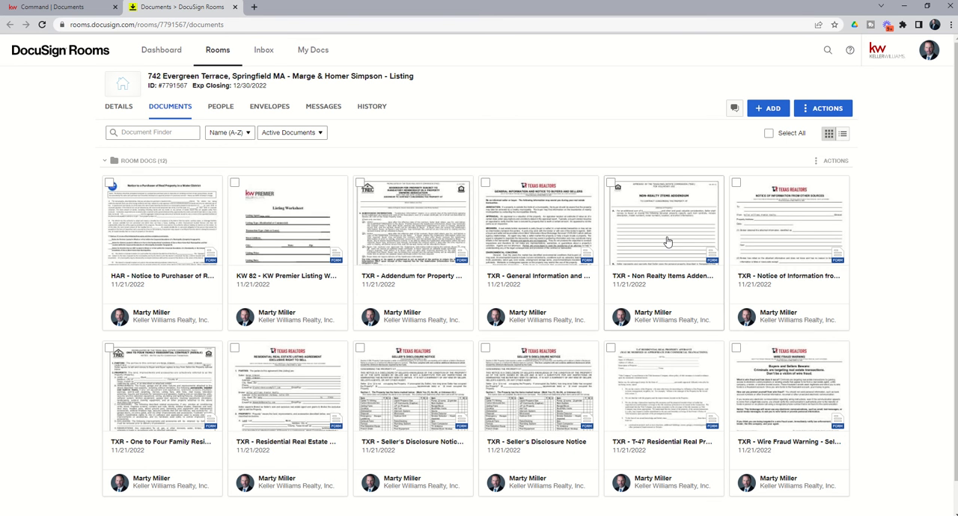
mouse_move(137, 260)
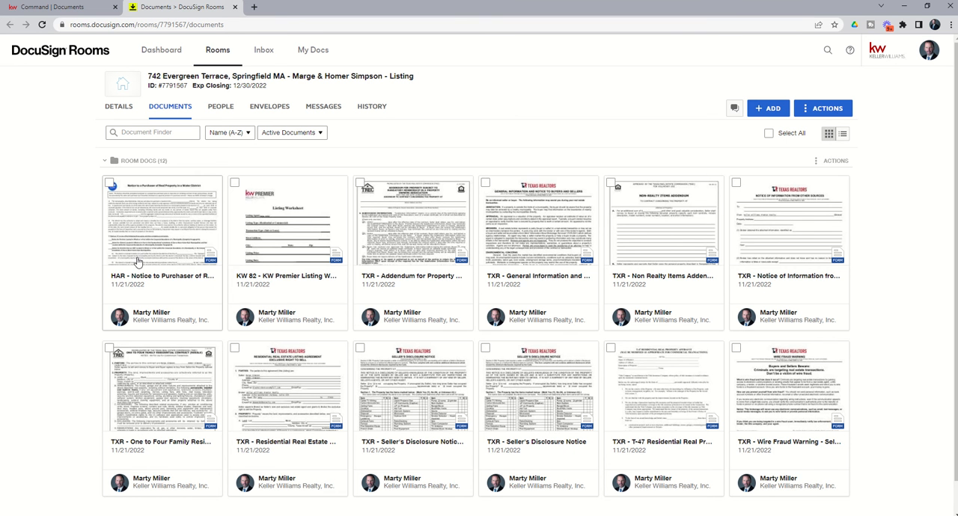
mouse_move(61, 239)
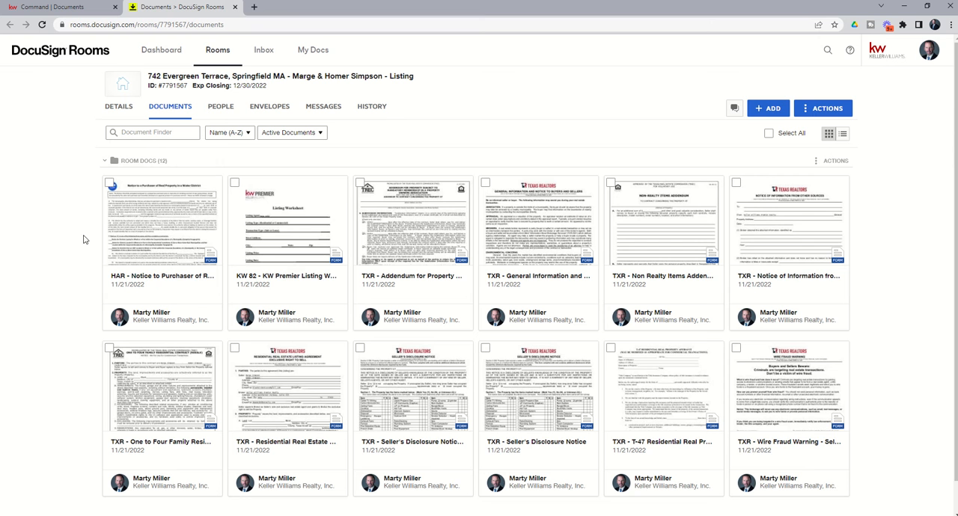
scroll("down", 3)
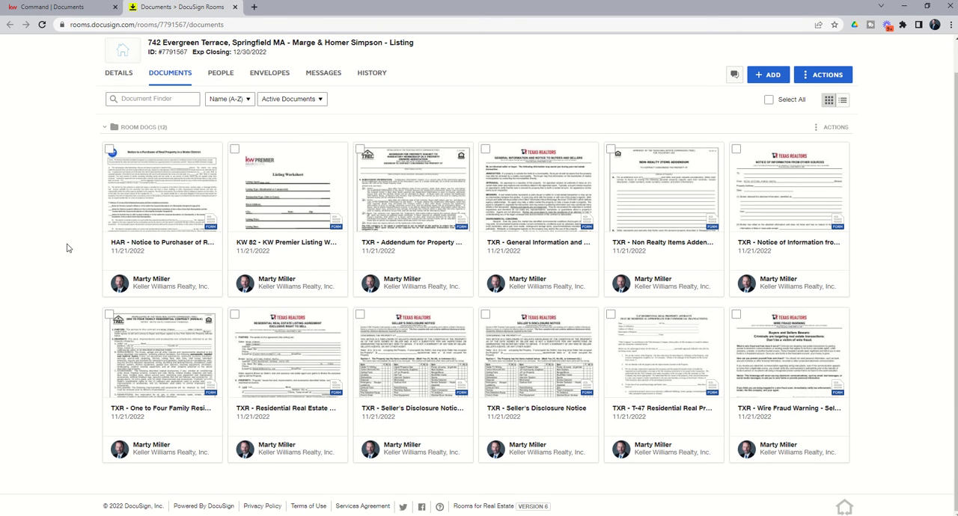
mouse_move(281, 368)
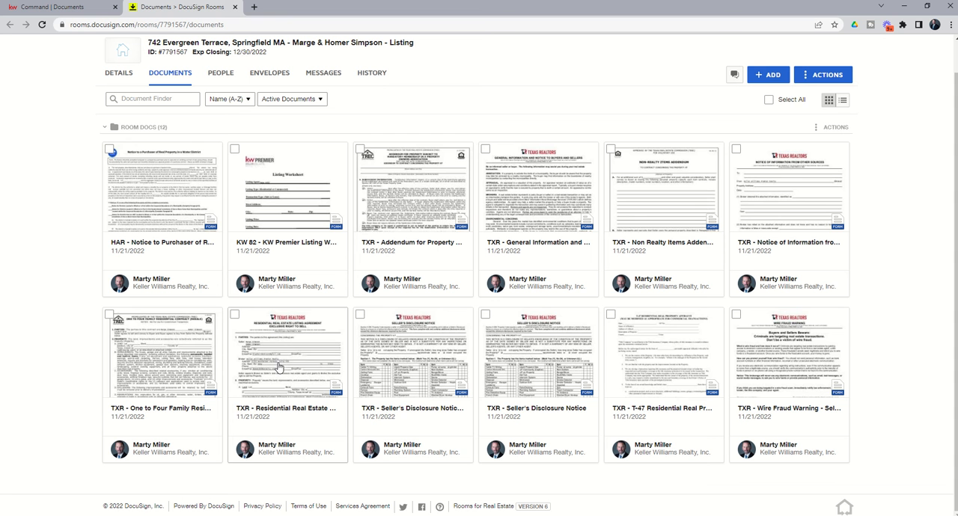
mouse_move(278, 354)
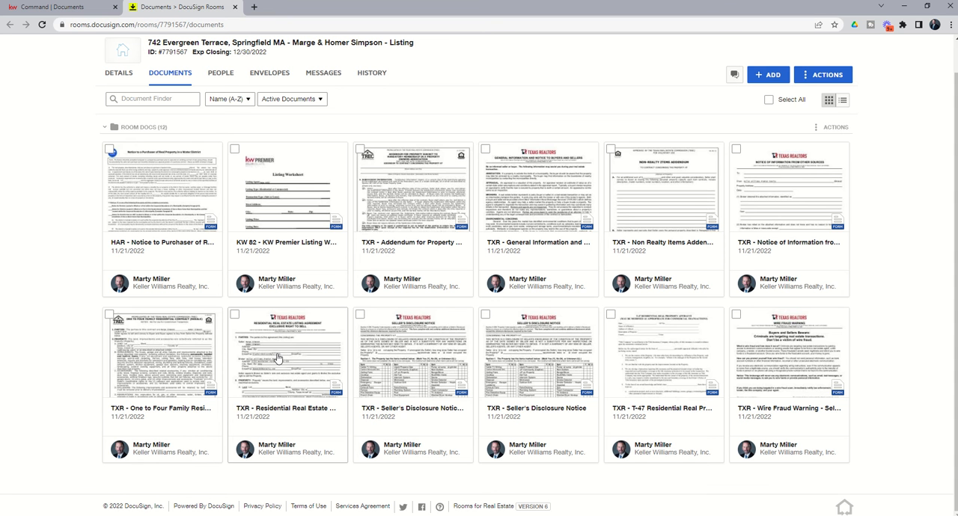
Open the TXR Residential Listing Agreement and enter seller address 742 Evergreen Terr.
double_click(279, 359)
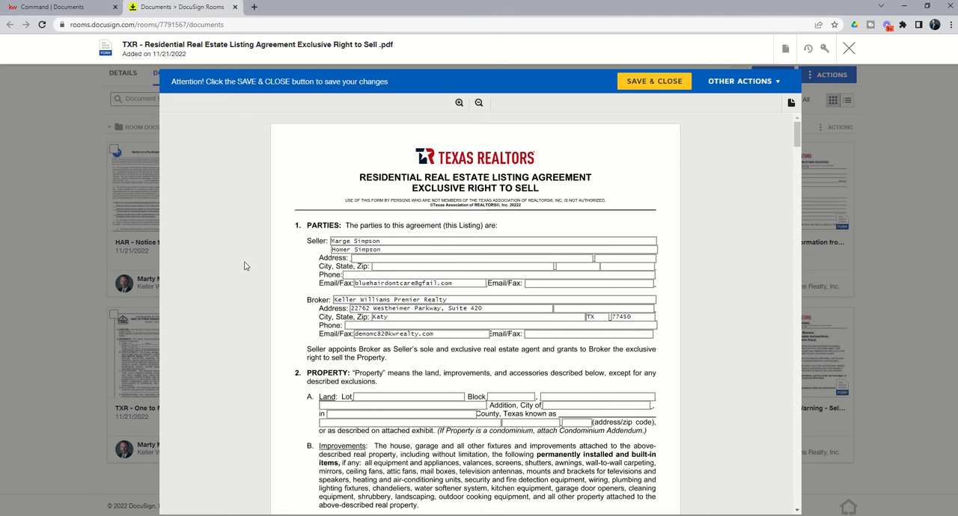
scroll("down", 3)
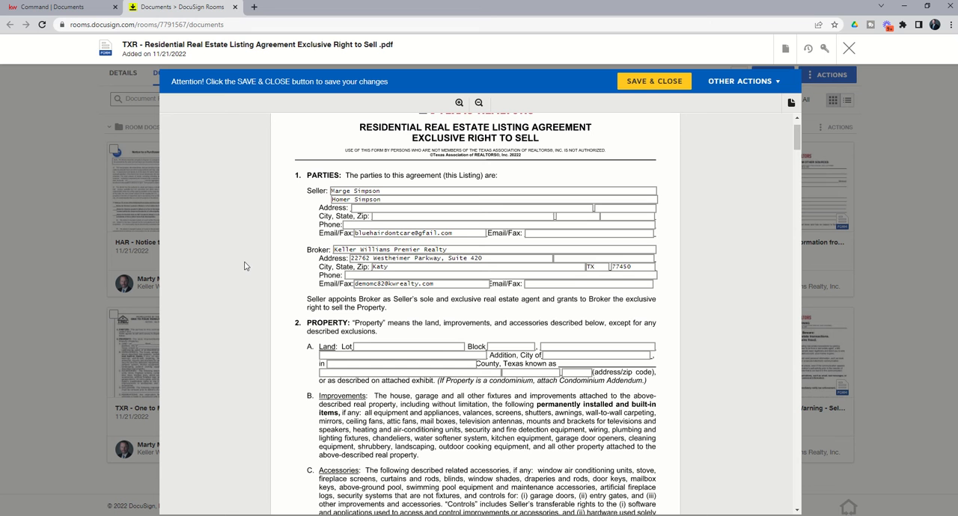
mouse_move(314, 191)
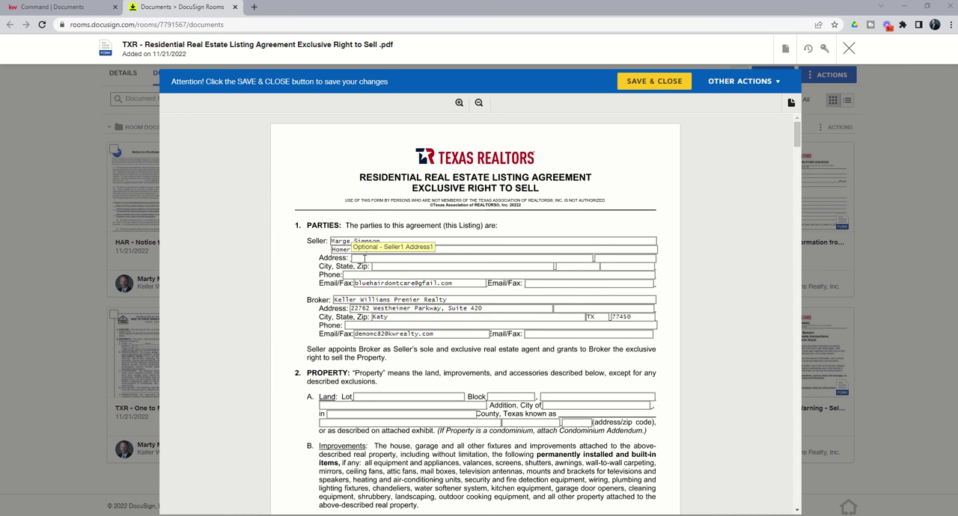
type("742")
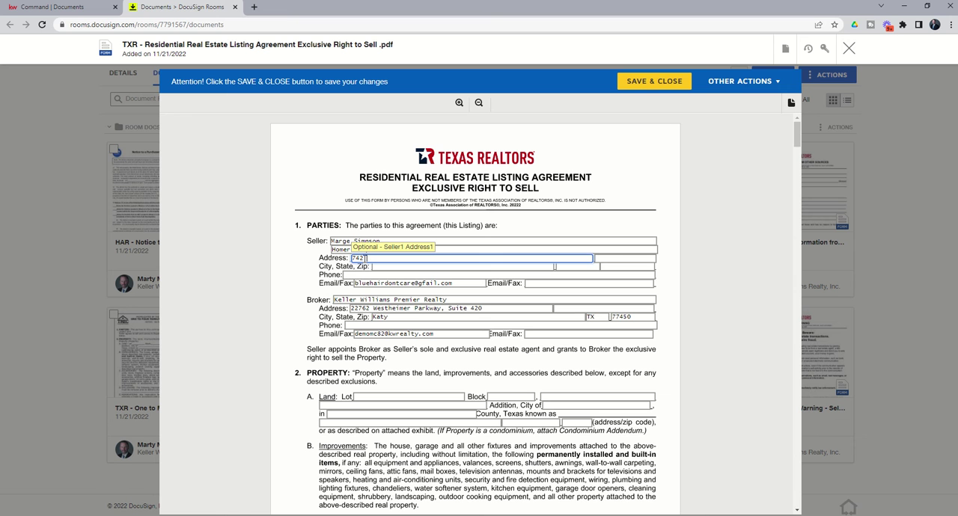
type("Ever")
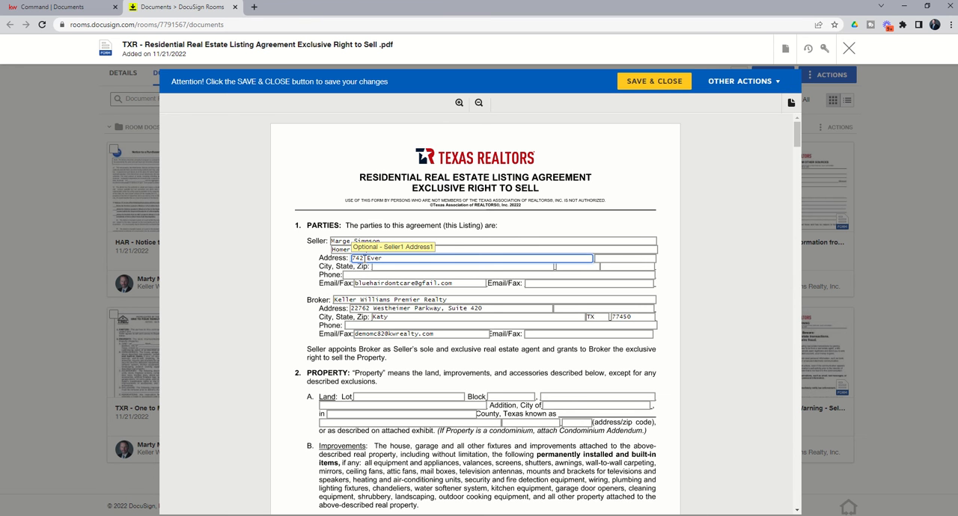
type("green Terrace")
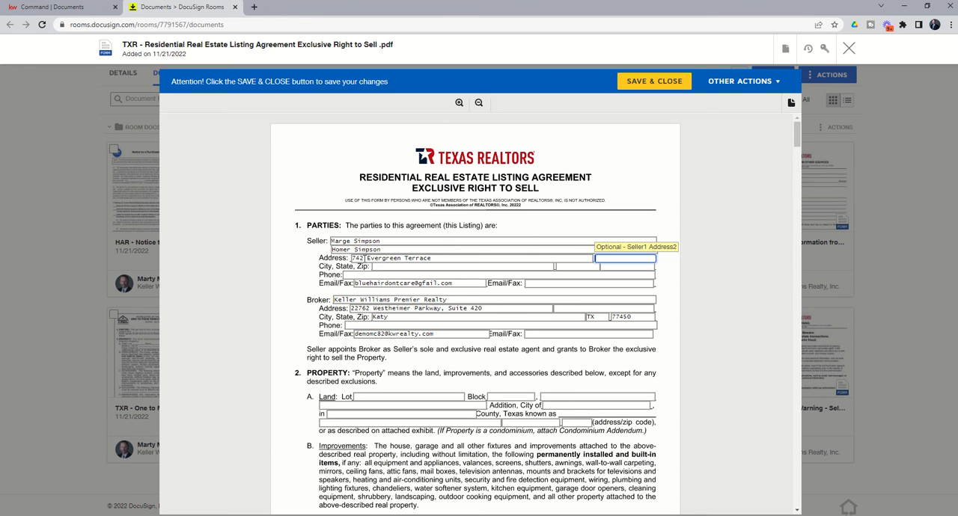
Fill in the sellers' city Springfield and their phone numbers.
type("Springfi")
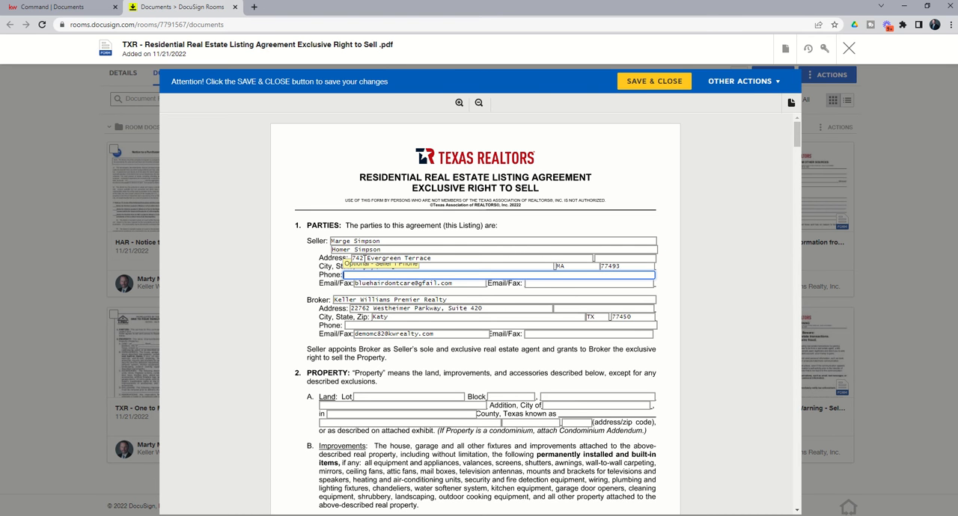
type("555-555-5555")
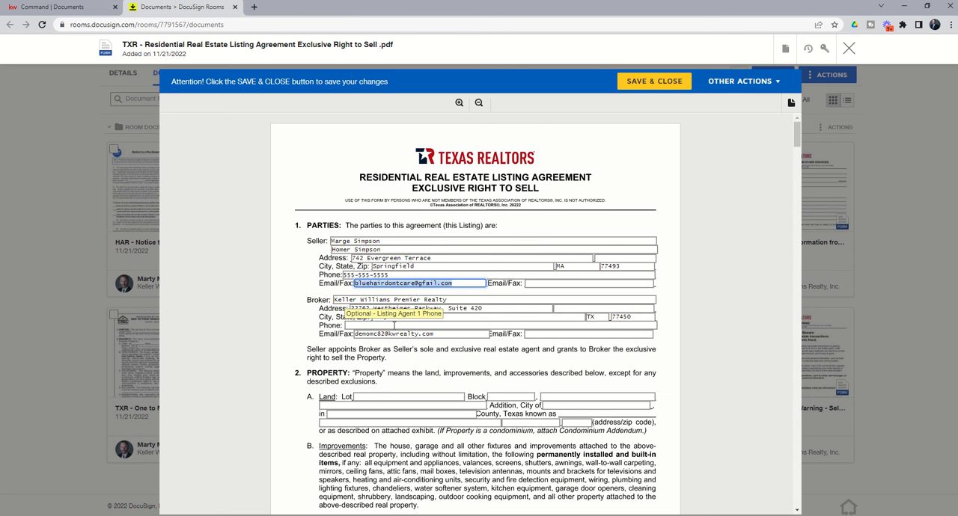
type("281-")
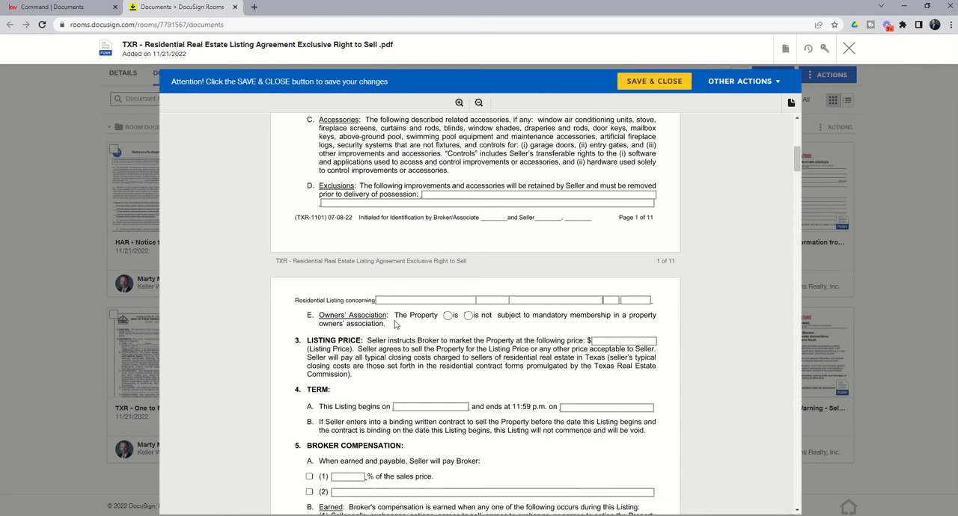
mouse_move(581, 327)
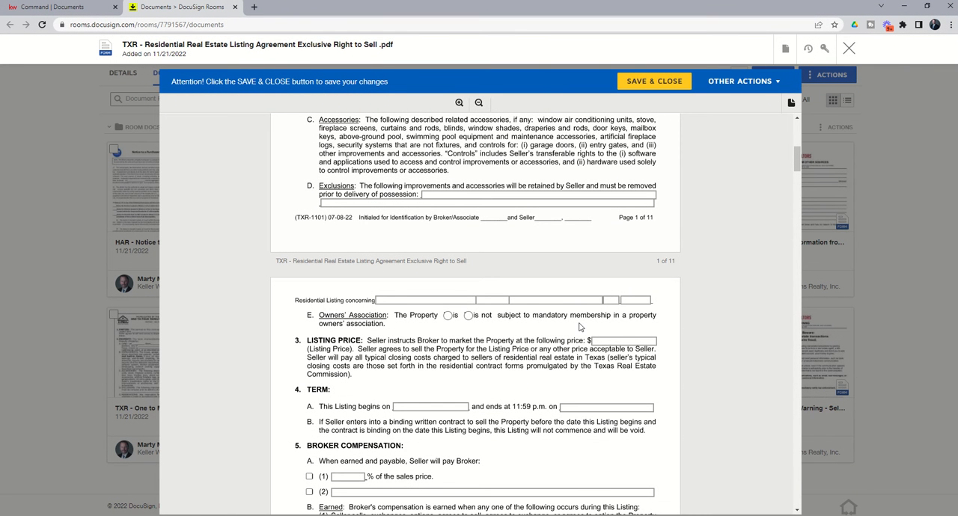
mouse_move(420, 325)
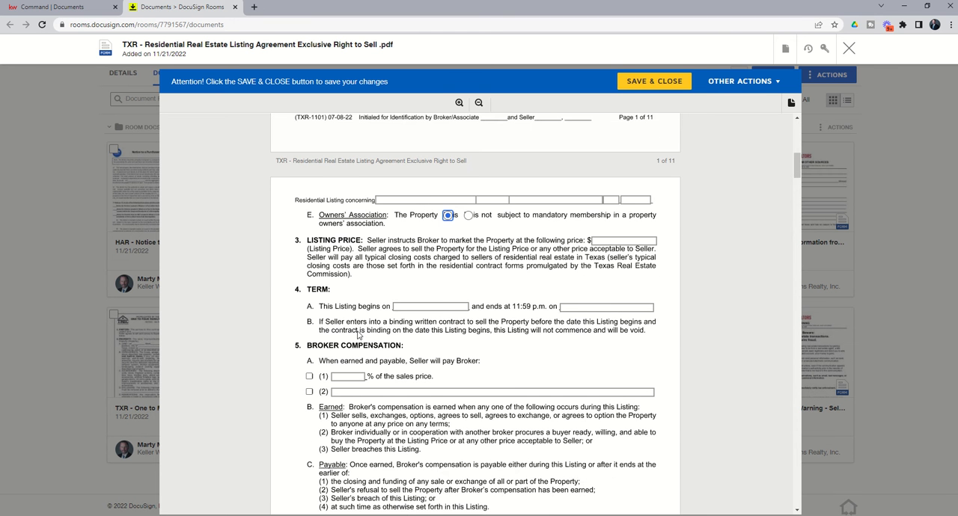
mouse_move(347, 341)
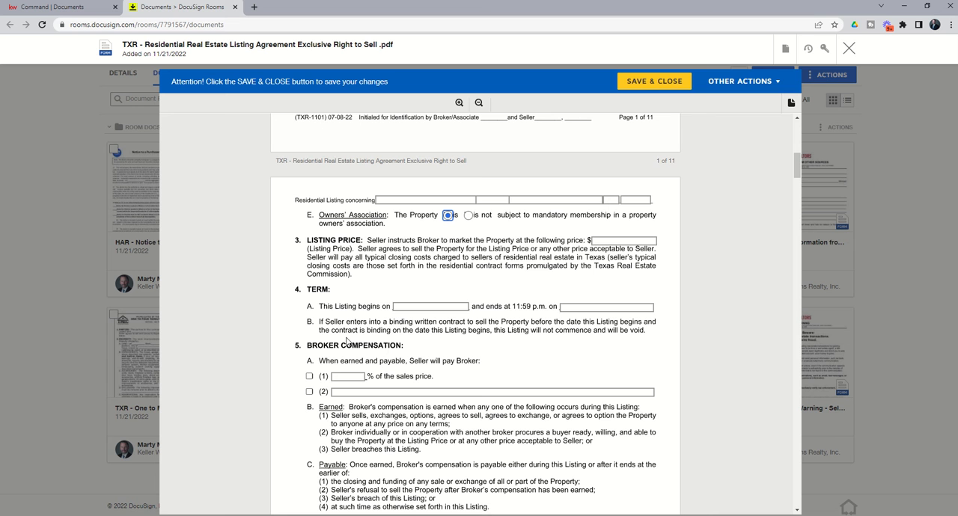
mouse_move(359, 288)
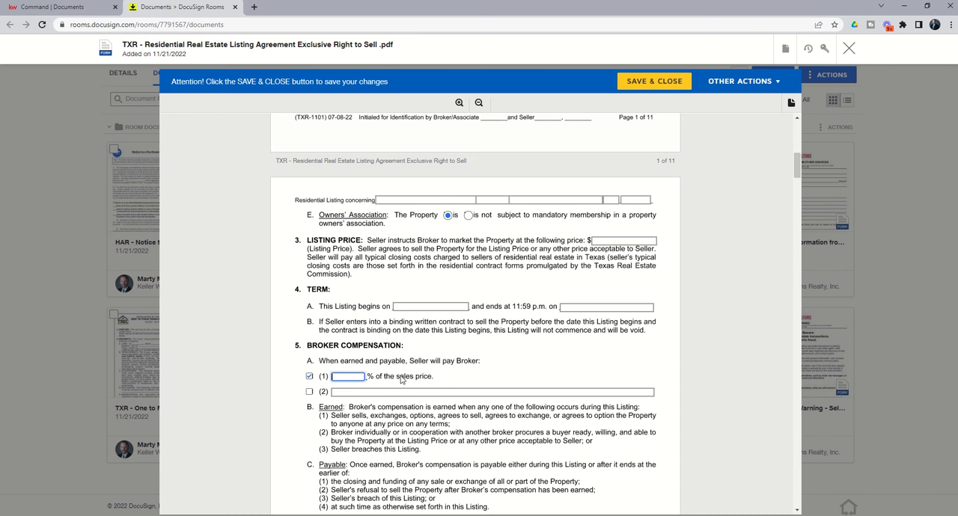
Enter 6 as the broker compensation percentage of the sales price.
type("6")
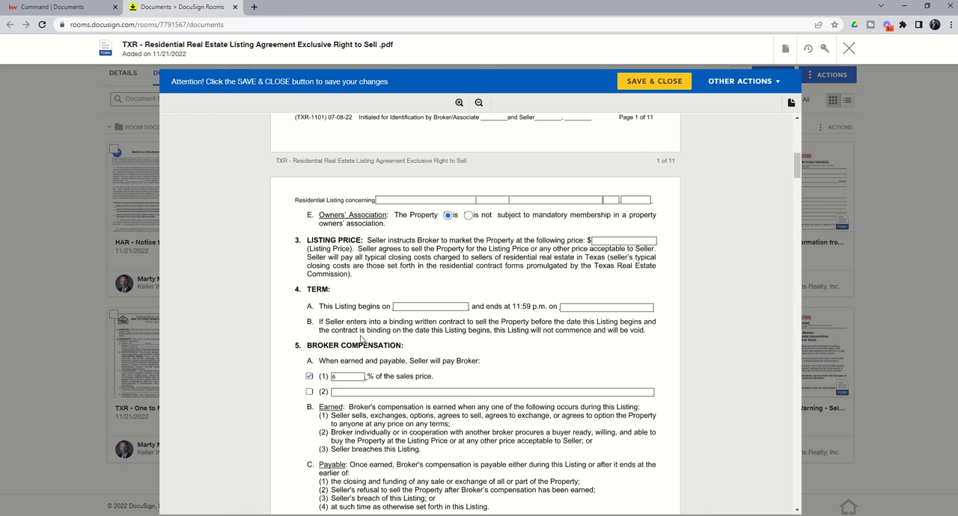
scroll("down", 3)
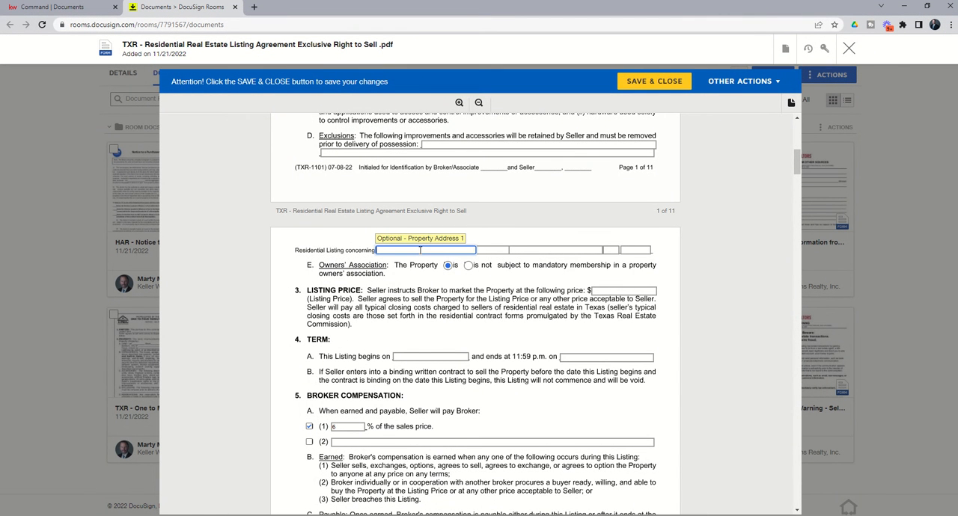
Enter property address 742 Evergreen Terrace, city Springfield and zip 77493.
type("742")
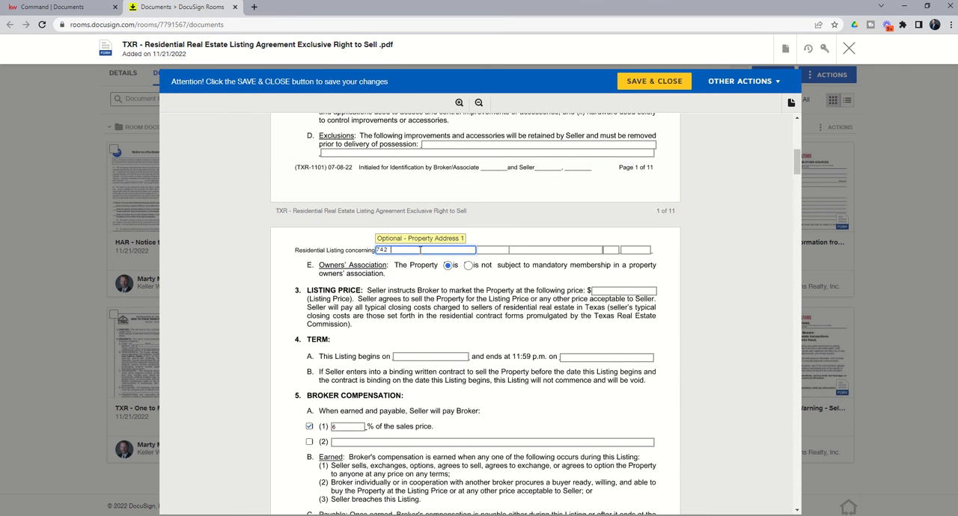
type("Evergreen Terra")
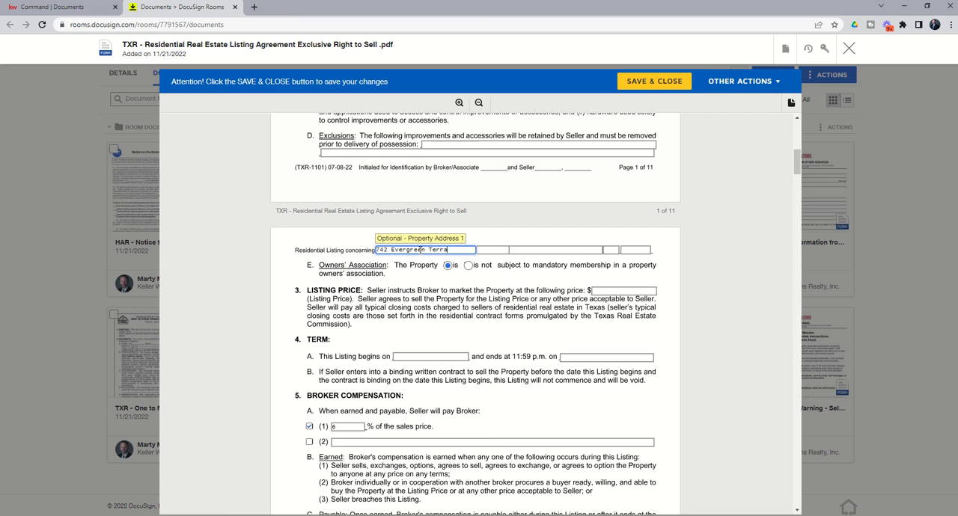
left_click(555, 248)
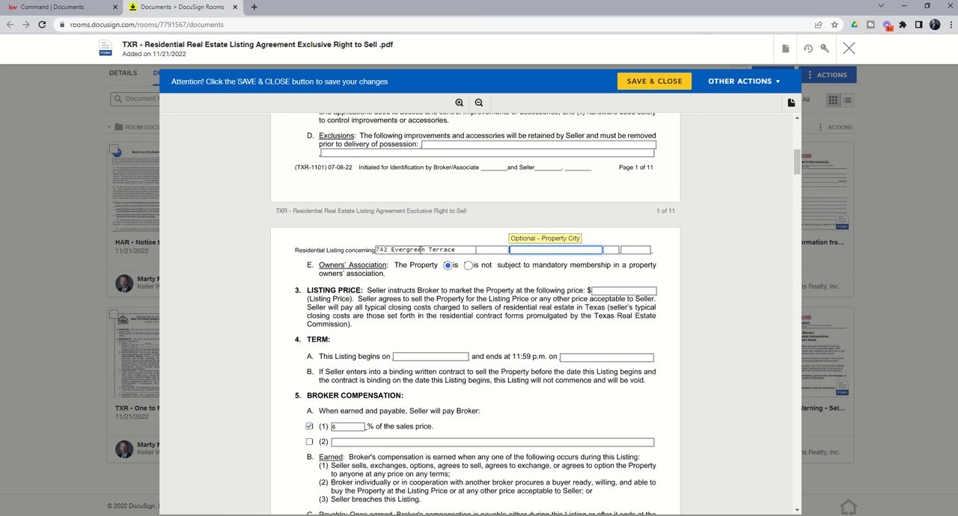
type("Springfield")
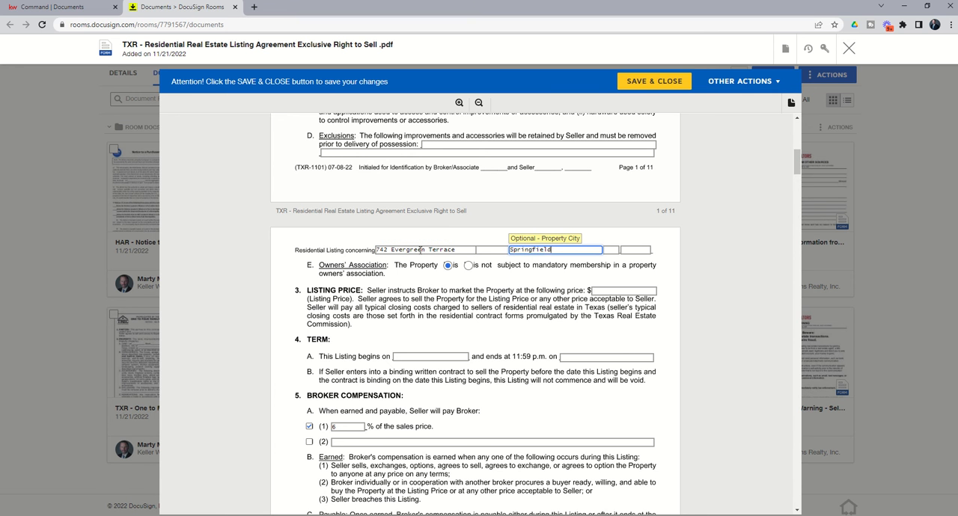
type("77493")
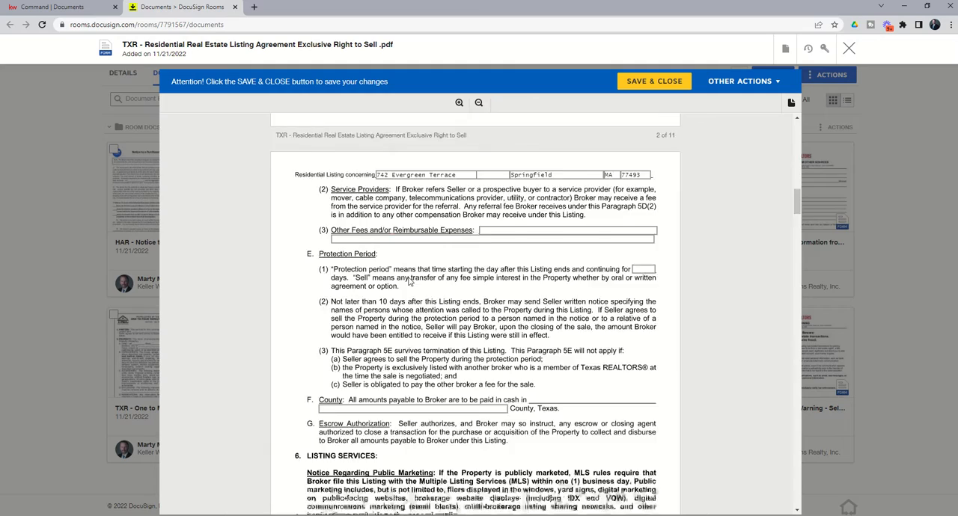
scroll("down", 3)
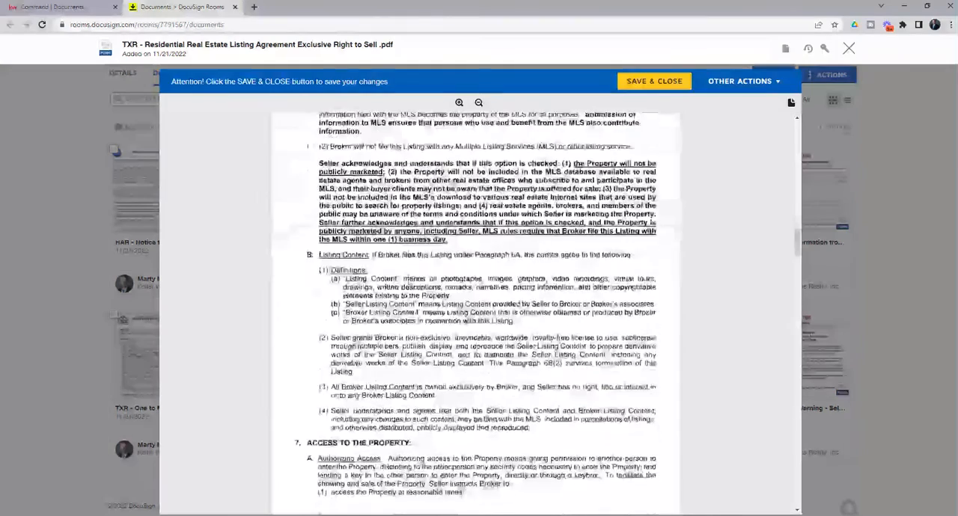
scroll("down", 3)
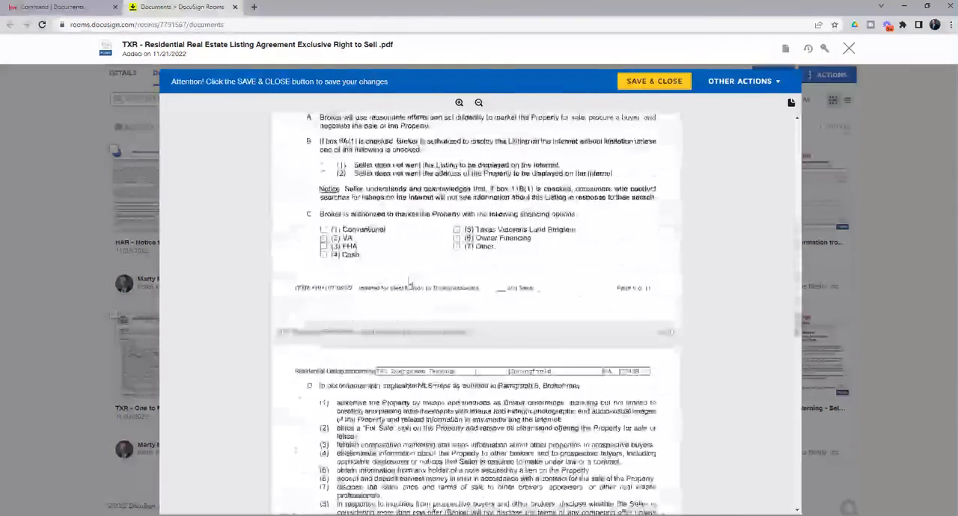
scroll("down", 3)
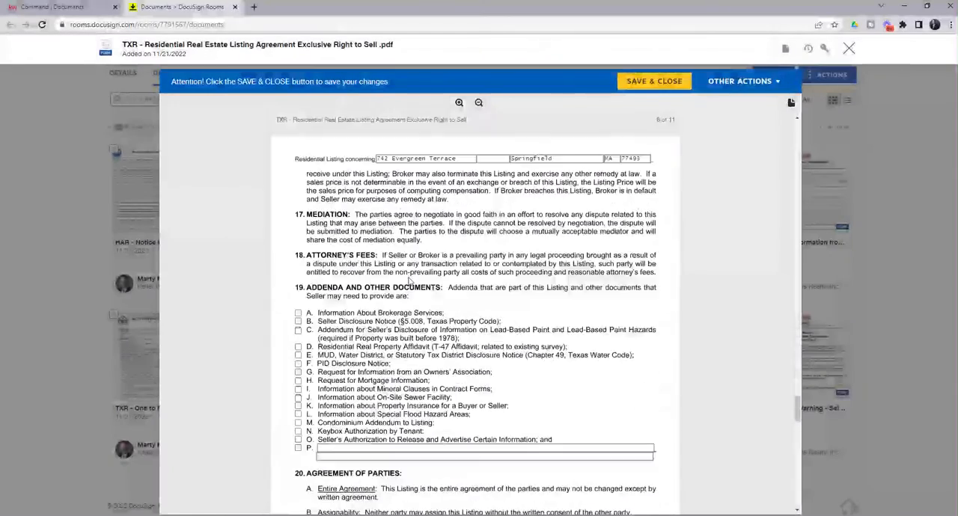
scroll("down", 3)
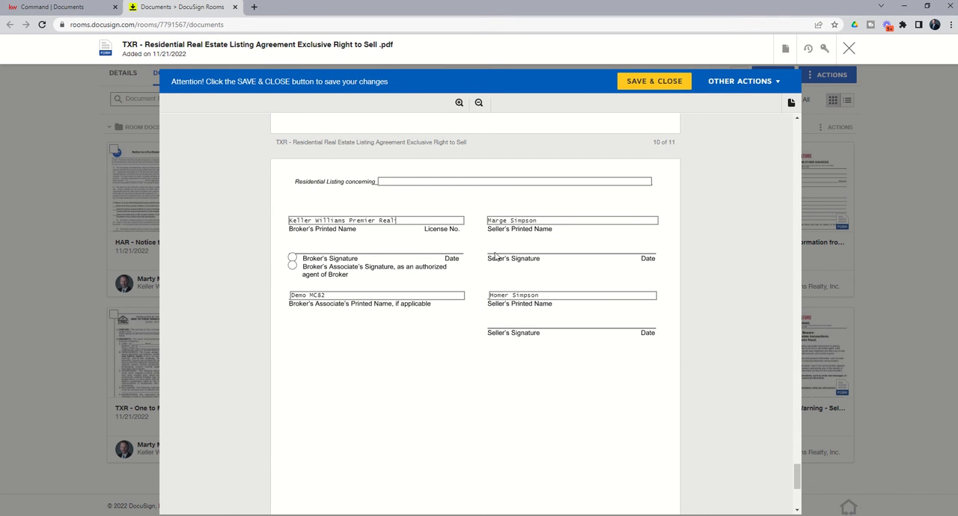
mouse_move(413, 220)
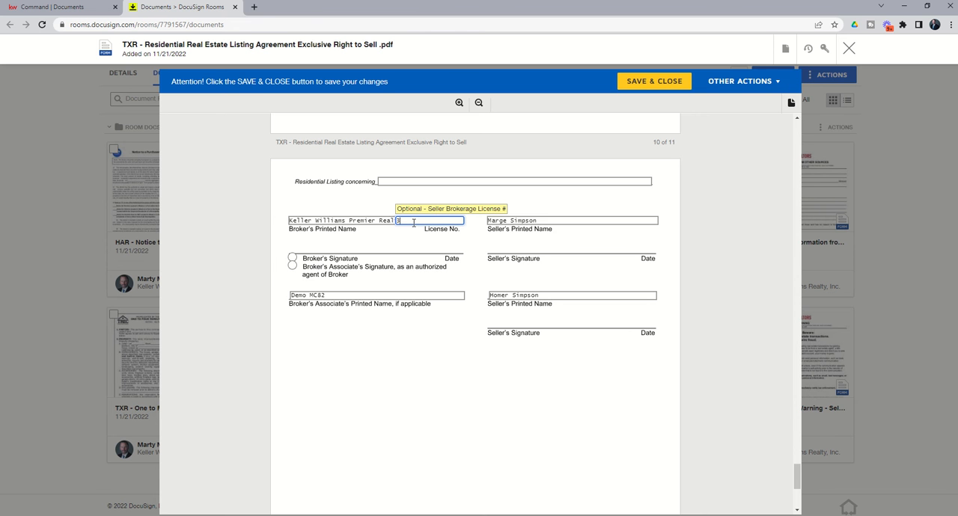
type("331343")
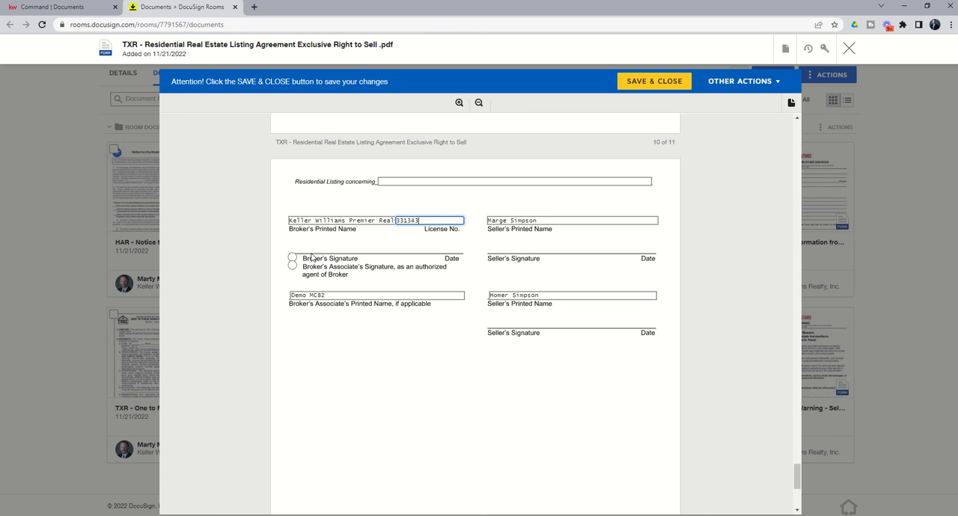
mouse_move(290, 266)
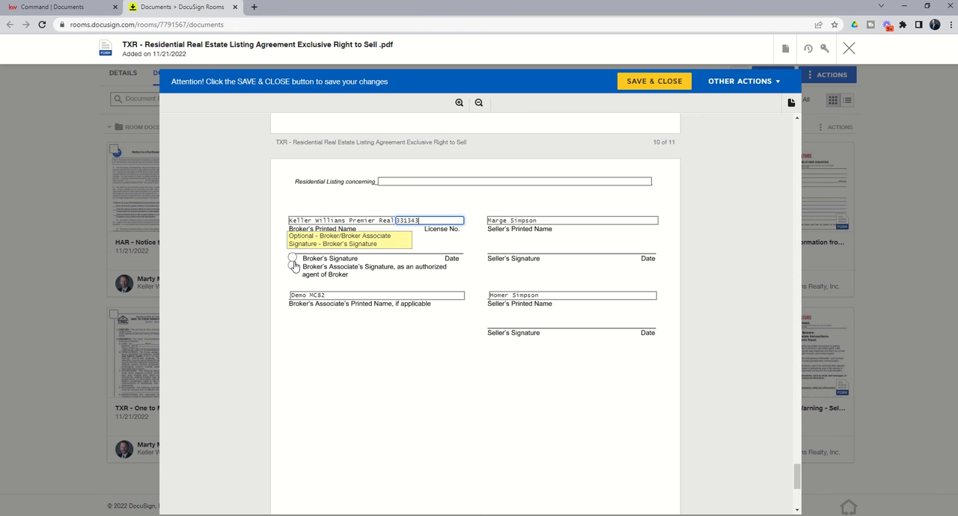
left_click(291, 266)
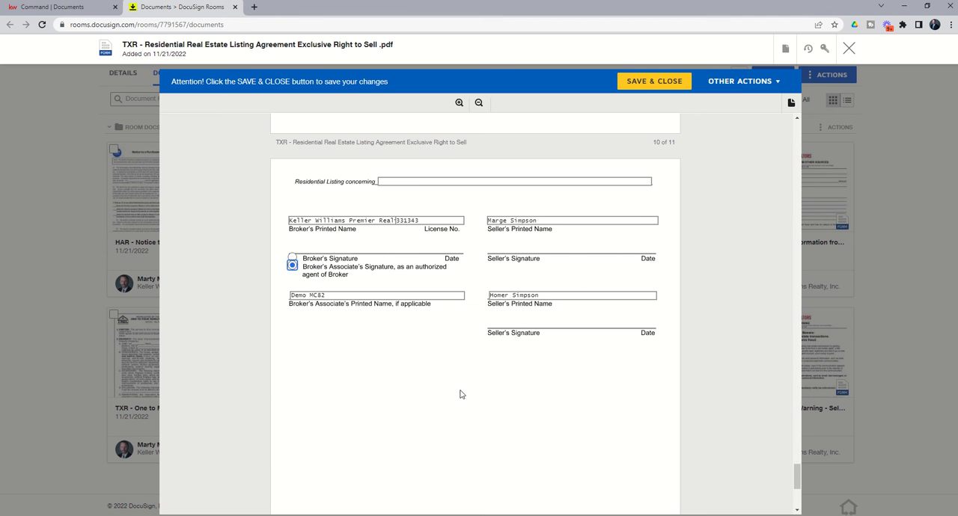
mouse_move(655, 85)
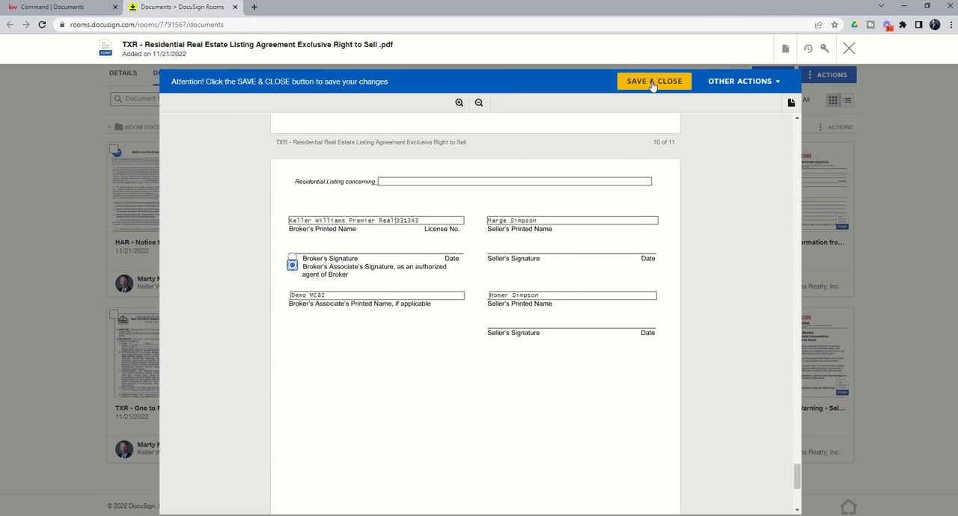
Save and close the listing agreement back to the room documents.
left_click(652, 81)
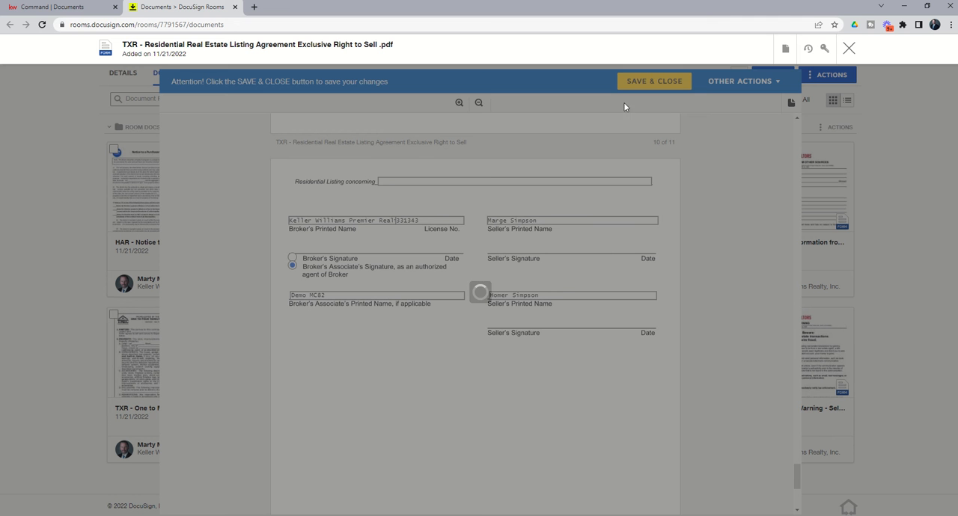
mouse_move(251, 159)
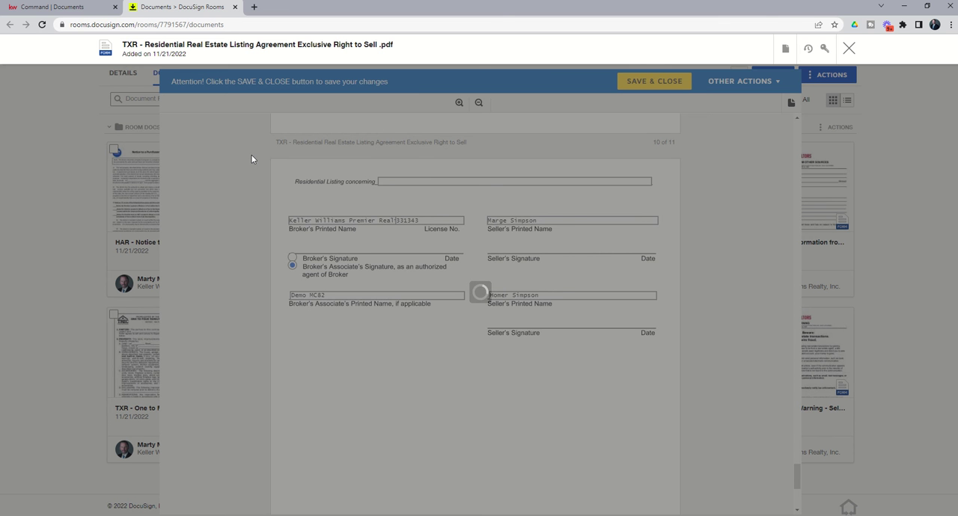
mouse_move(657, 87)
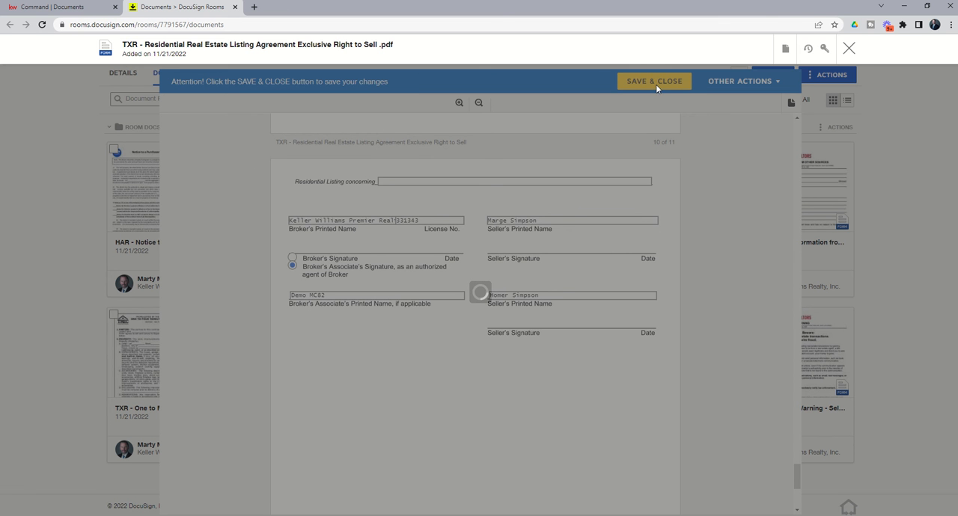
left_click(654, 80)
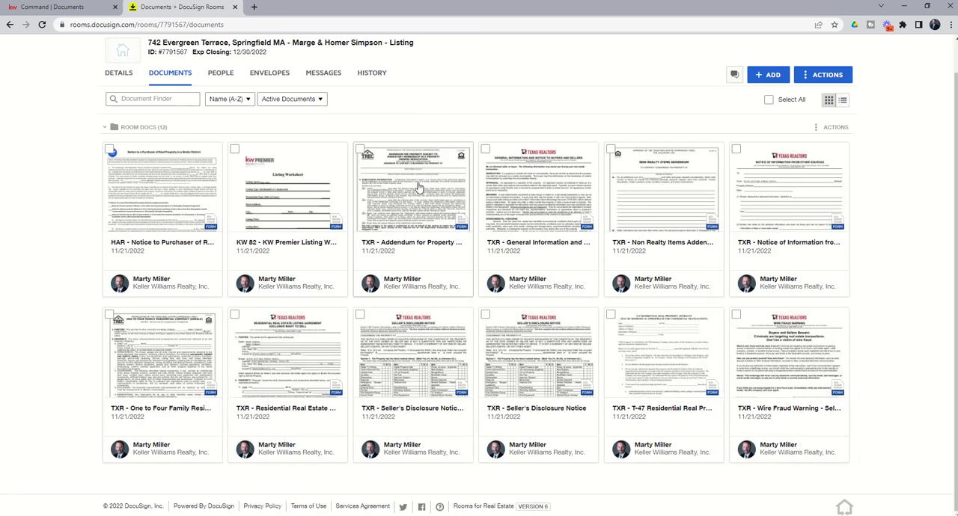
mouse_move(396, 224)
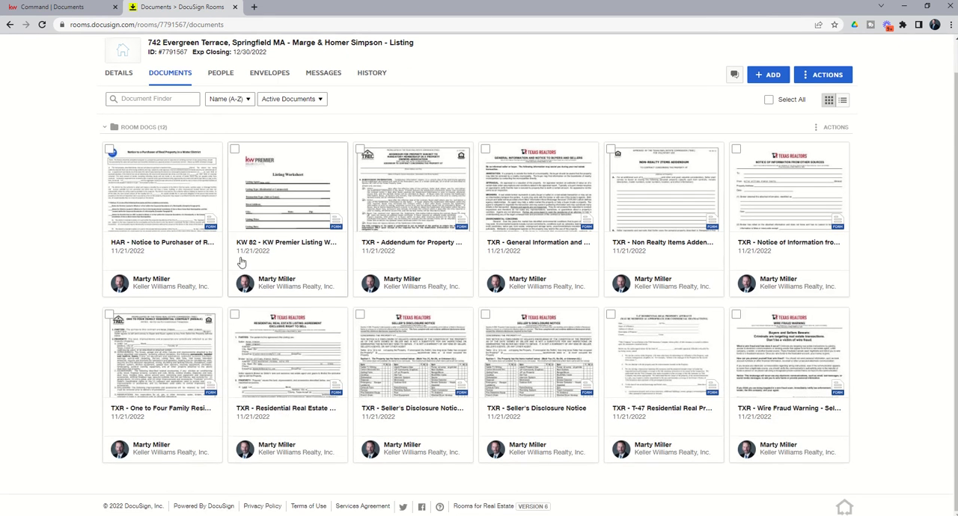
mouse_move(47, 248)
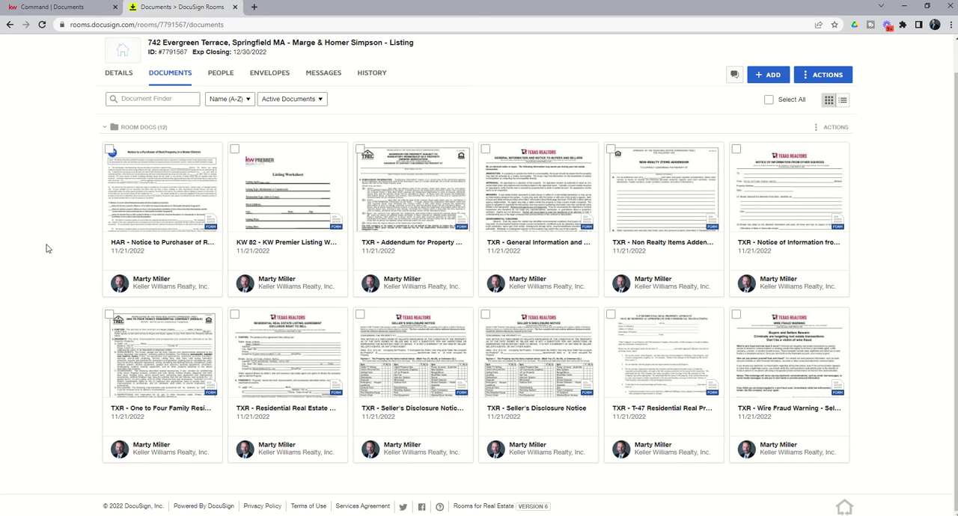
mouse_move(81, 350)
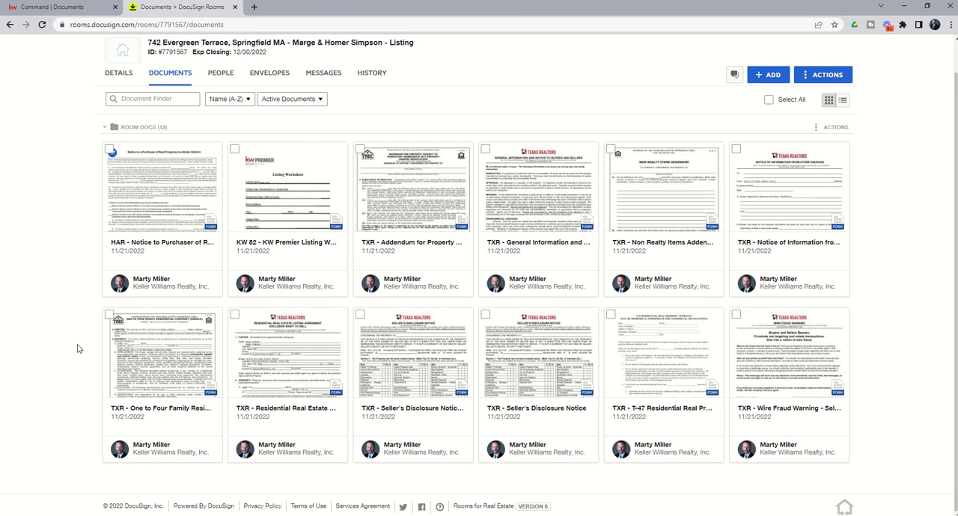
mouse_move(278, 348)
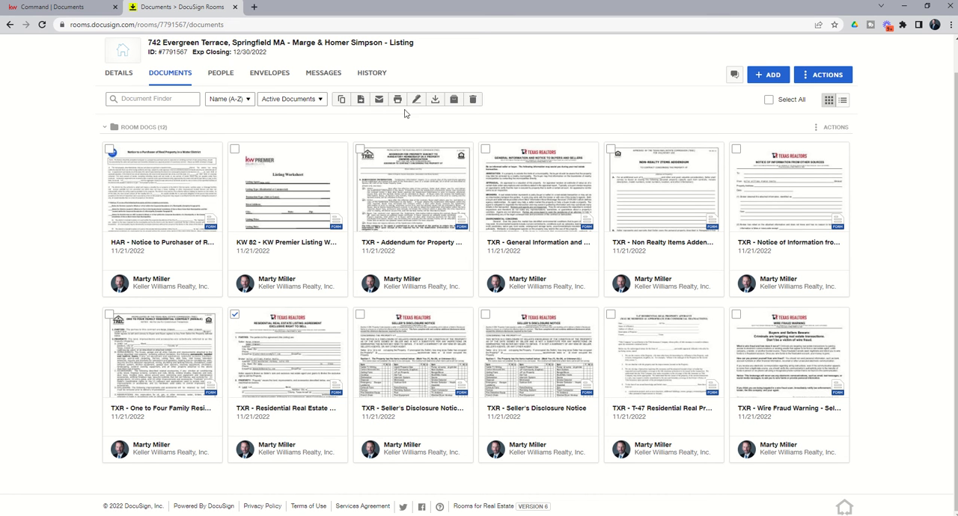
mouse_move(353, 113)
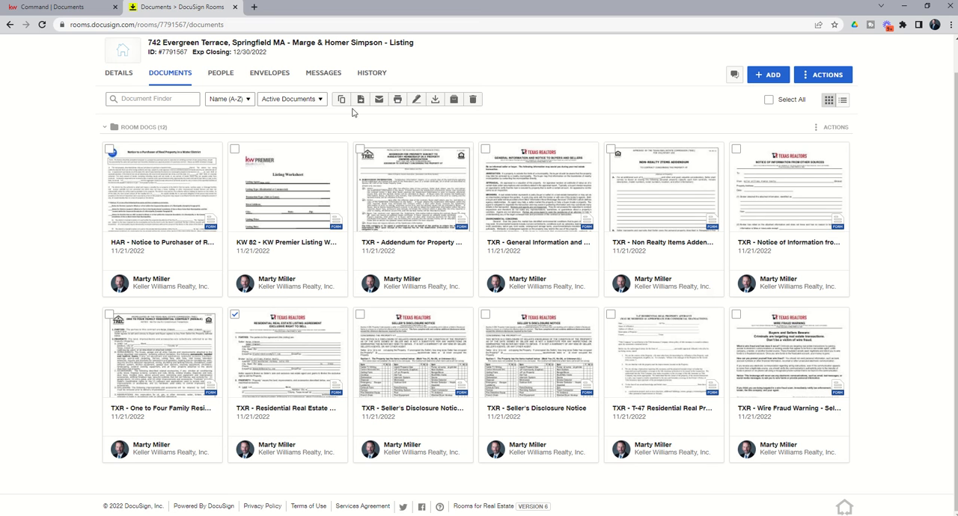
mouse_move(419, 118)
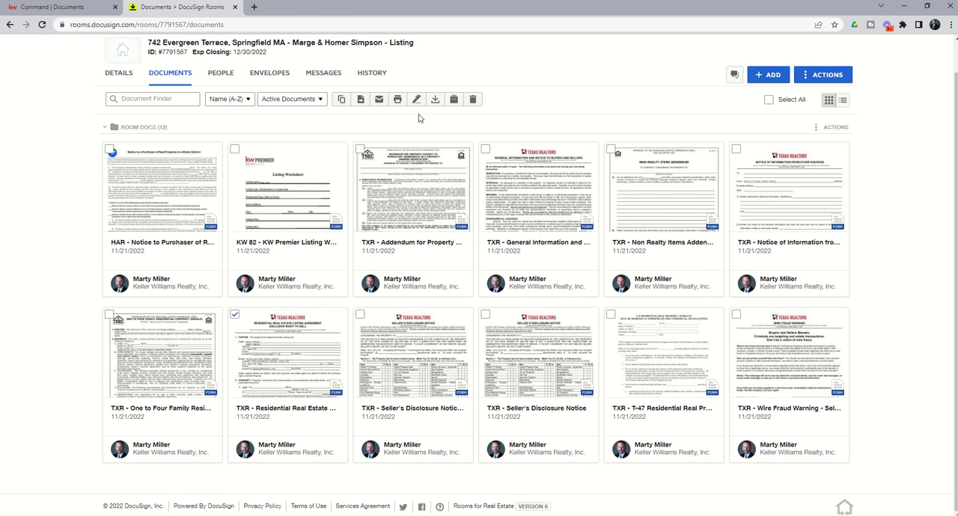
mouse_move(416, 101)
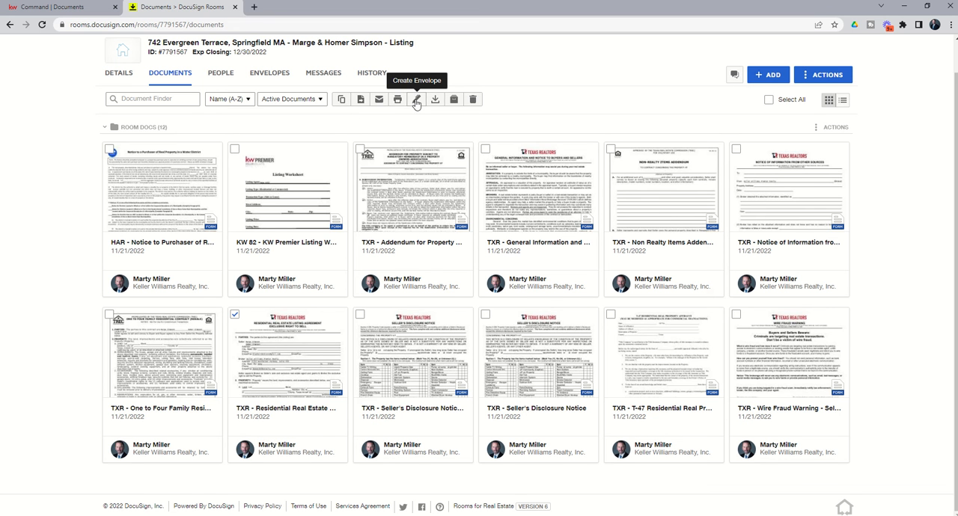
mouse_move(416, 103)
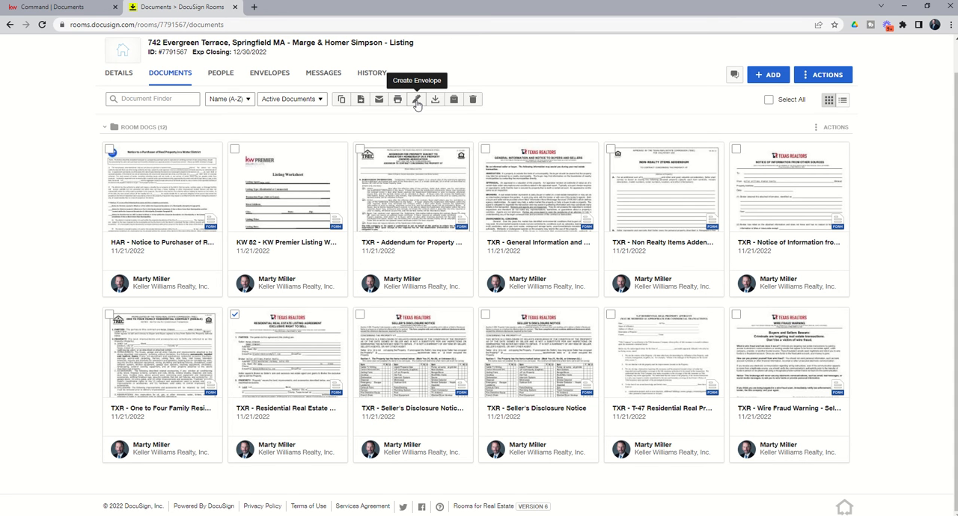
Start an envelope with the agreement for Listing Agent, Seller One and Seller Two, and continue.
left_click(416, 99)
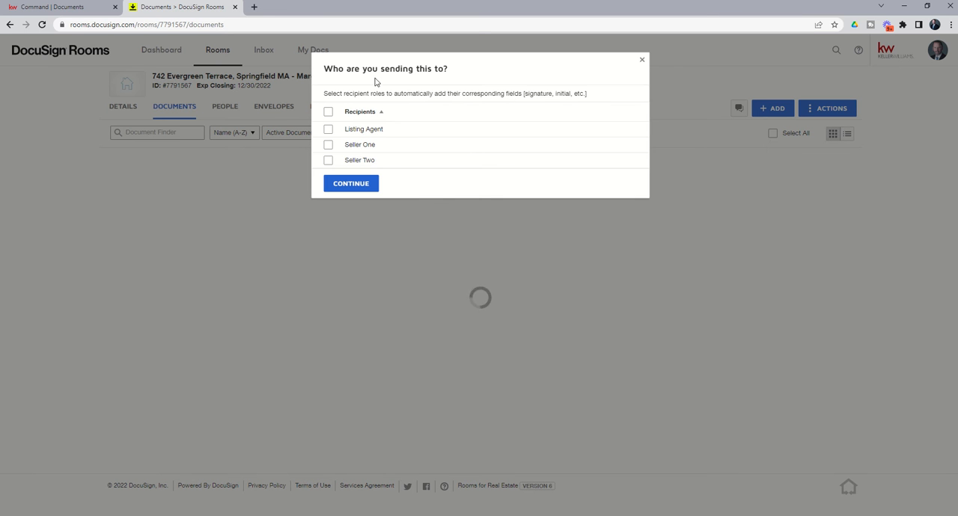
mouse_move(341, 126)
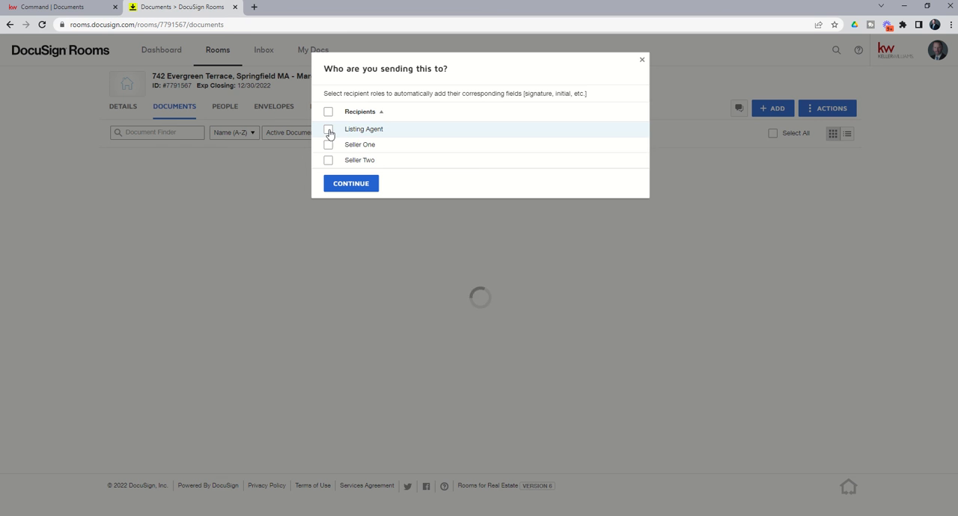
left_click(327, 111)
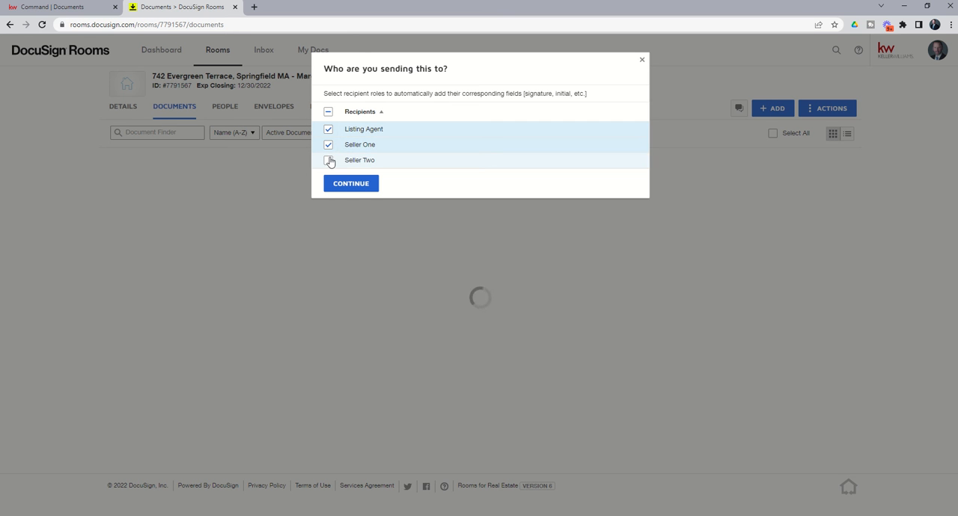
left_click(328, 160)
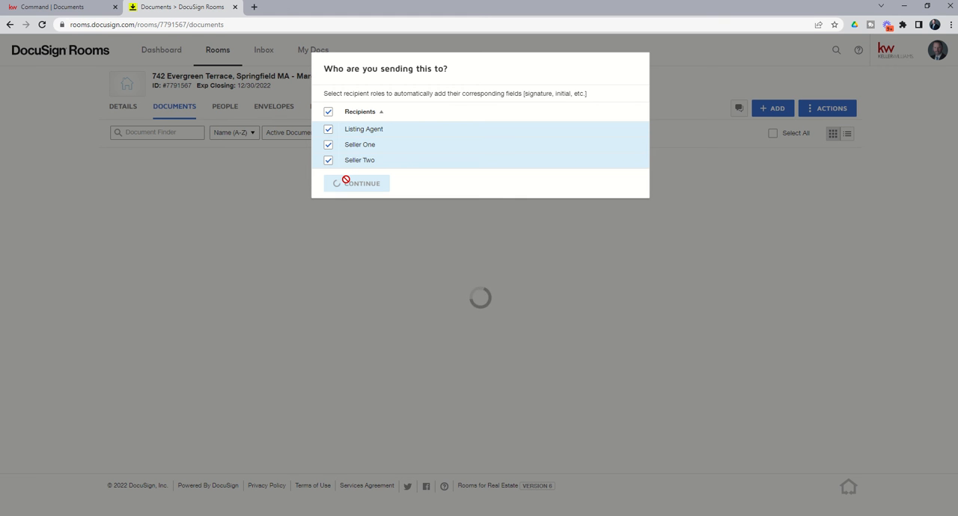
left_click(356, 184)
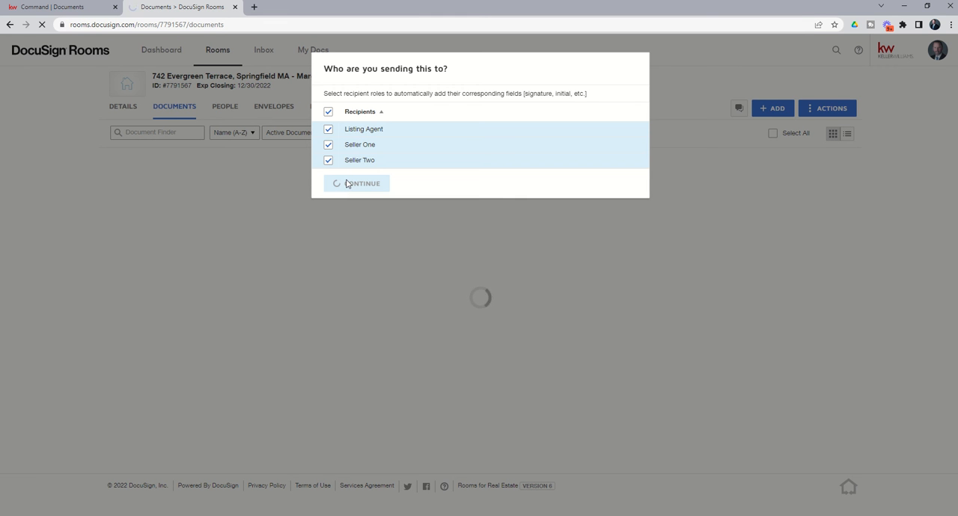
left_click(356, 184)
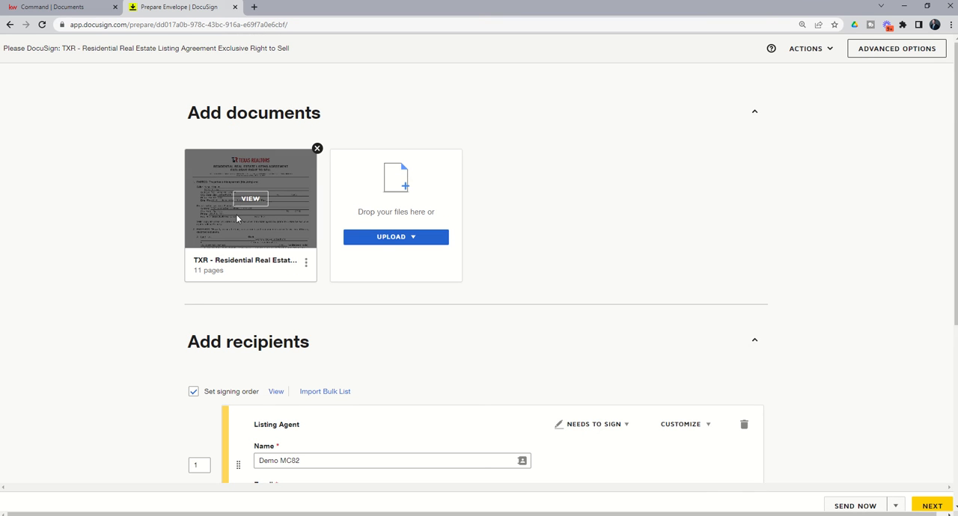
mouse_move(266, 234)
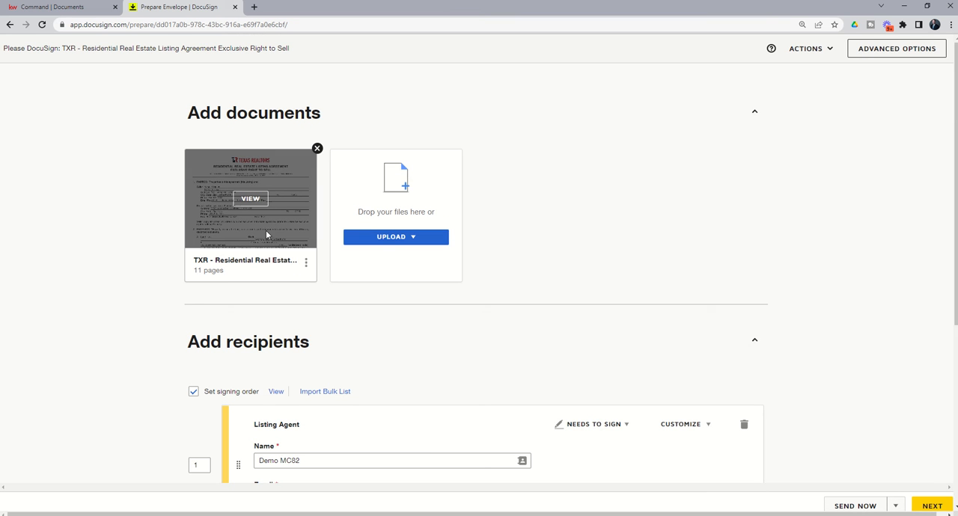
scroll("down", 3)
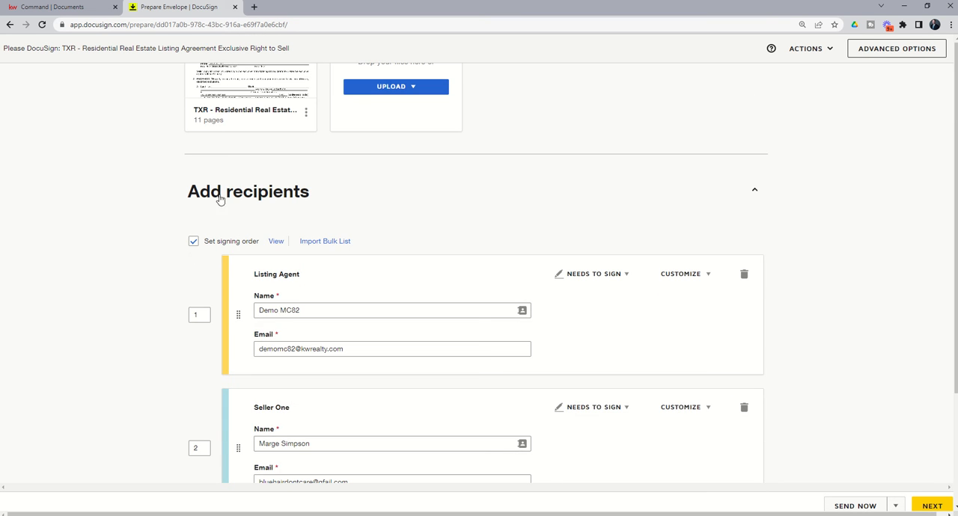
scroll("down", 3)
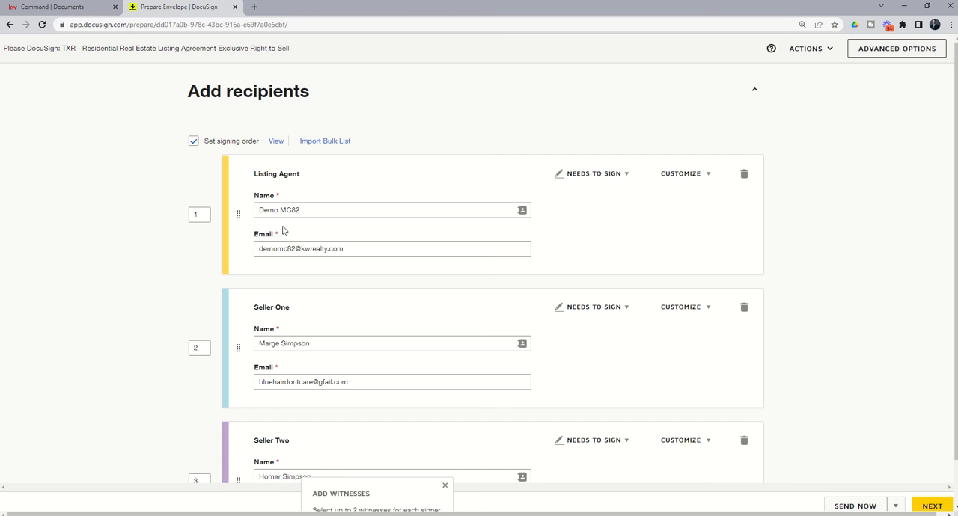
scroll("down", 3)
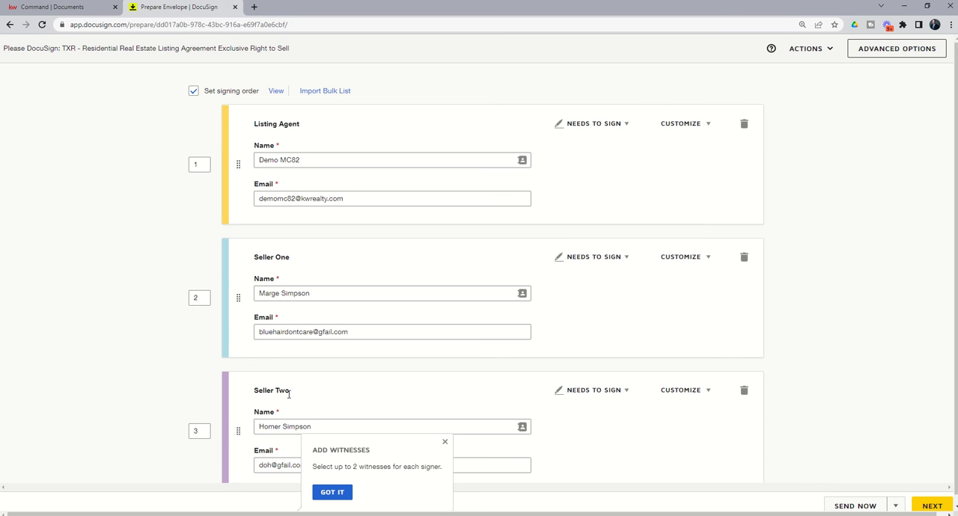
mouse_move(518, 144)
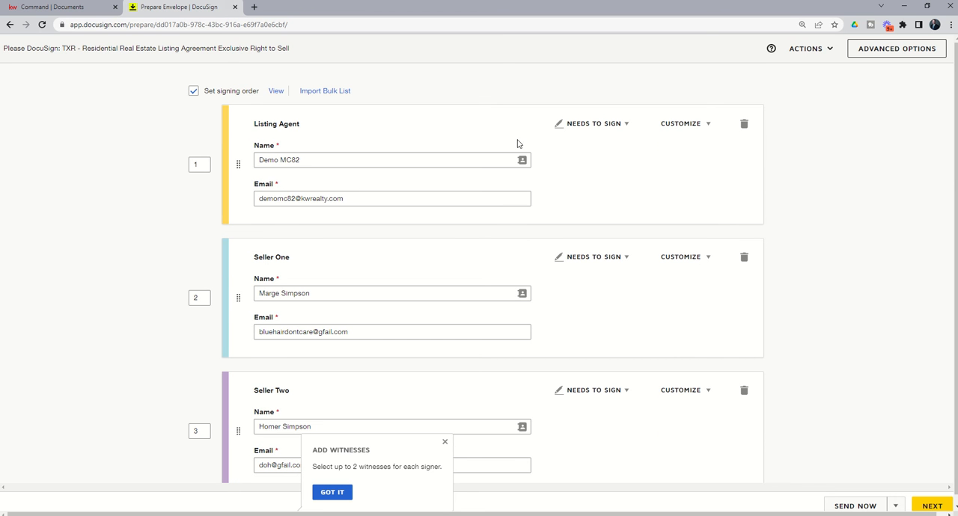
mouse_move(556, 369)
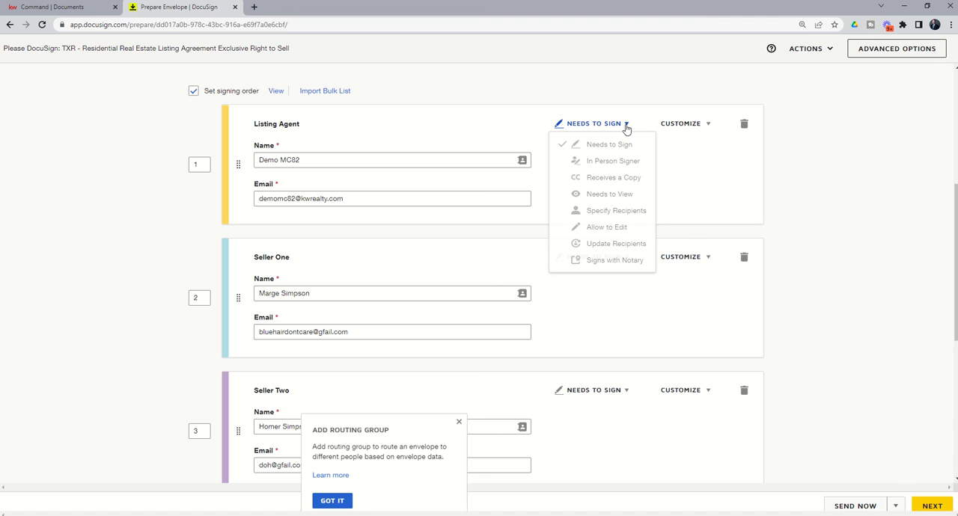
mouse_move(593, 177)
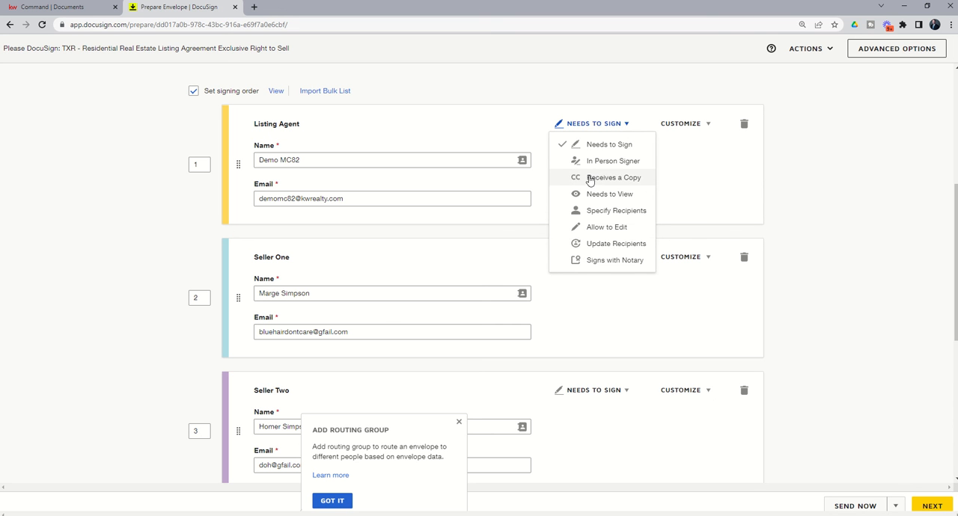
mouse_move(586, 195)
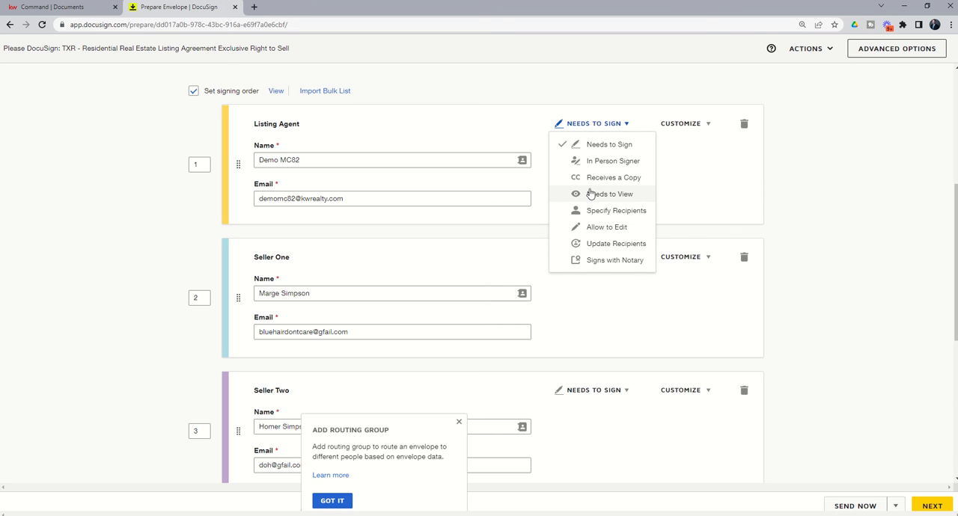
mouse_move(596, 146)
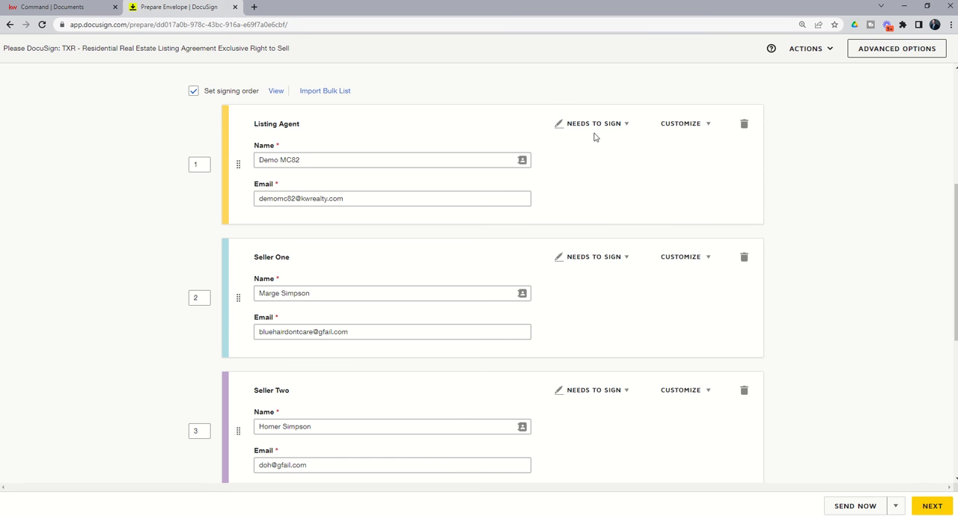
mouse_move(290, 141)
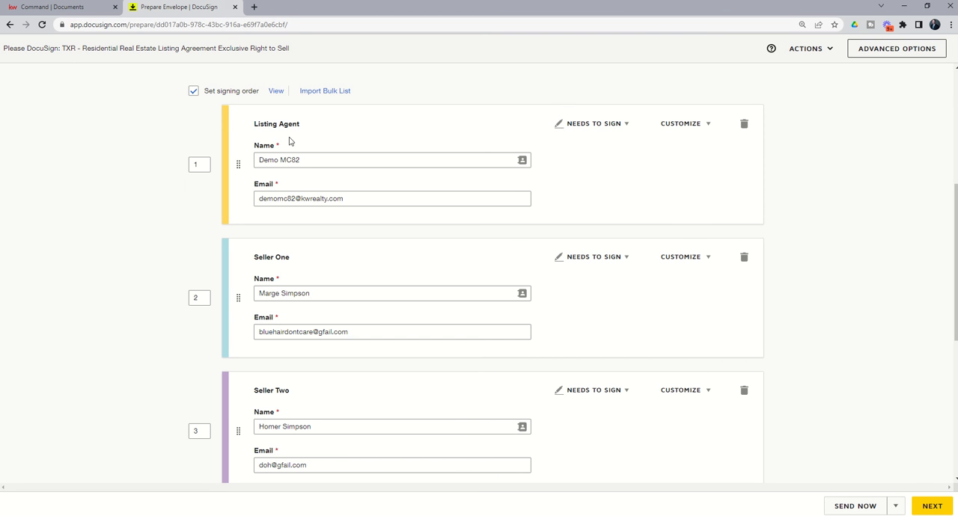
mouse_move(195, 428)
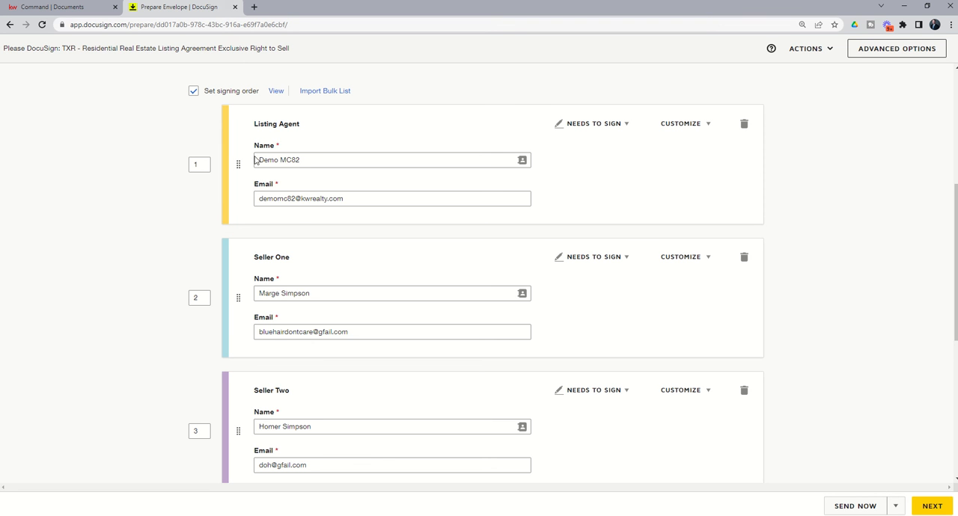
mouse_move(153, 308)
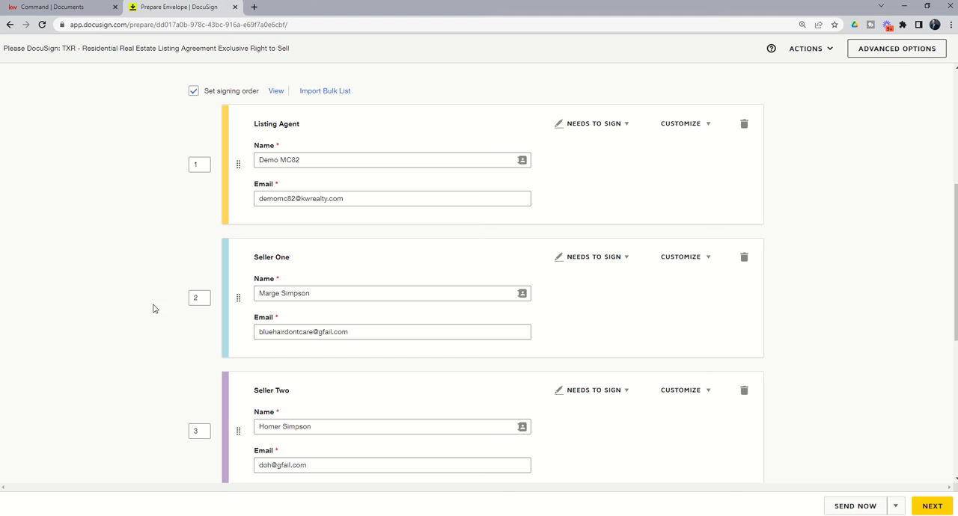
mouse_move(262, 278)
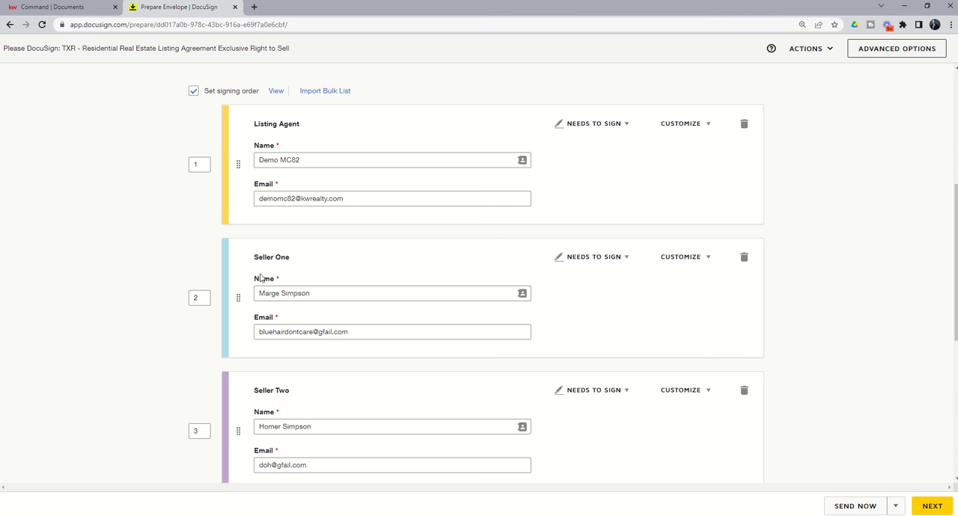
Set Seller Two's routing order to 2 and Seller One's to 3.
scroll("down", 3)
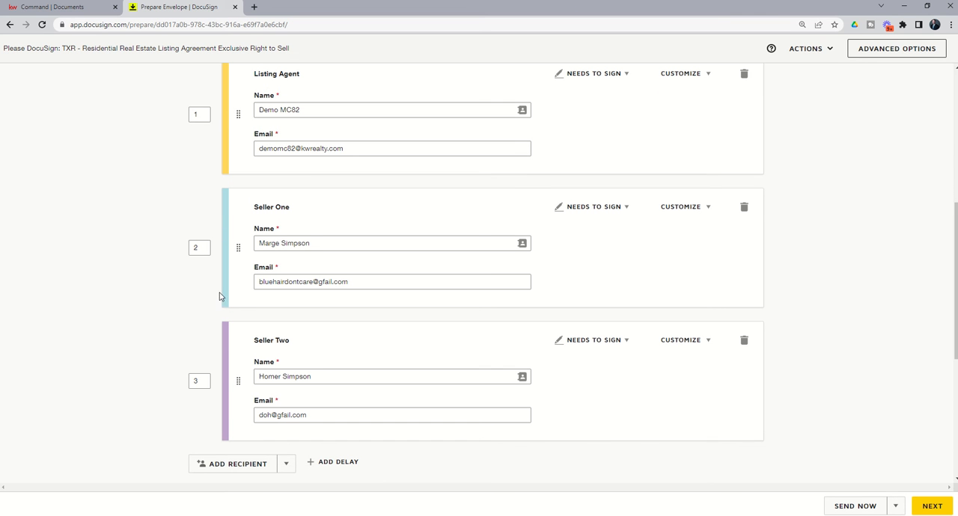
mouse_move(246, 379)
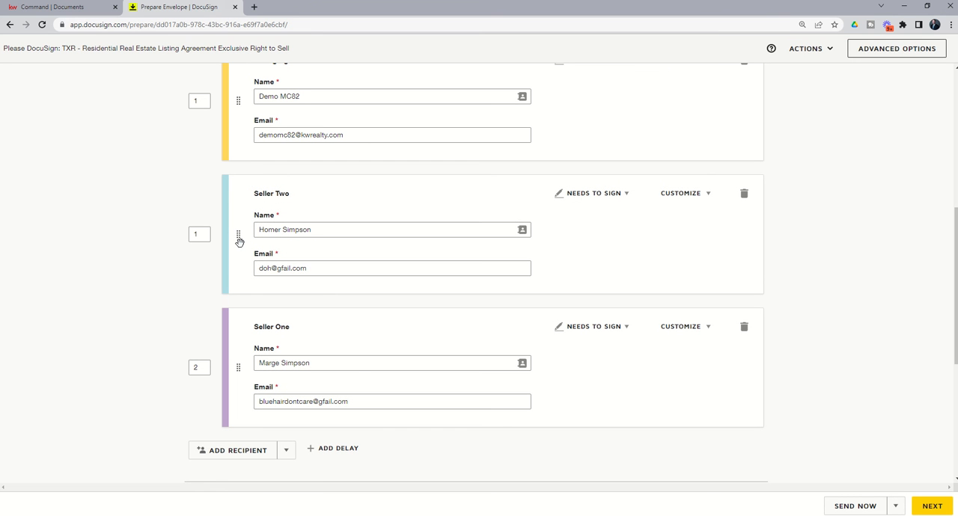
mouse_move(240, 259)
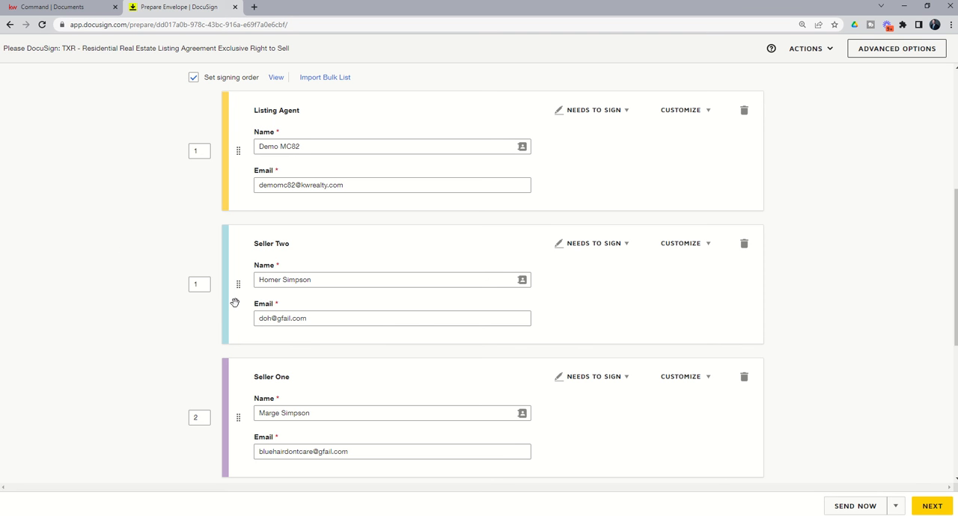
mouse_move(234, 265)
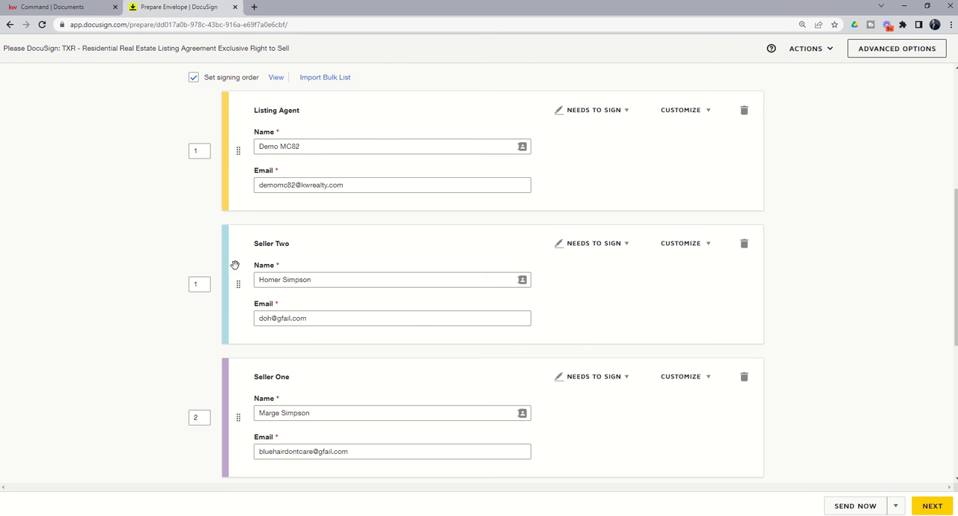
mouse_move(291, 270)
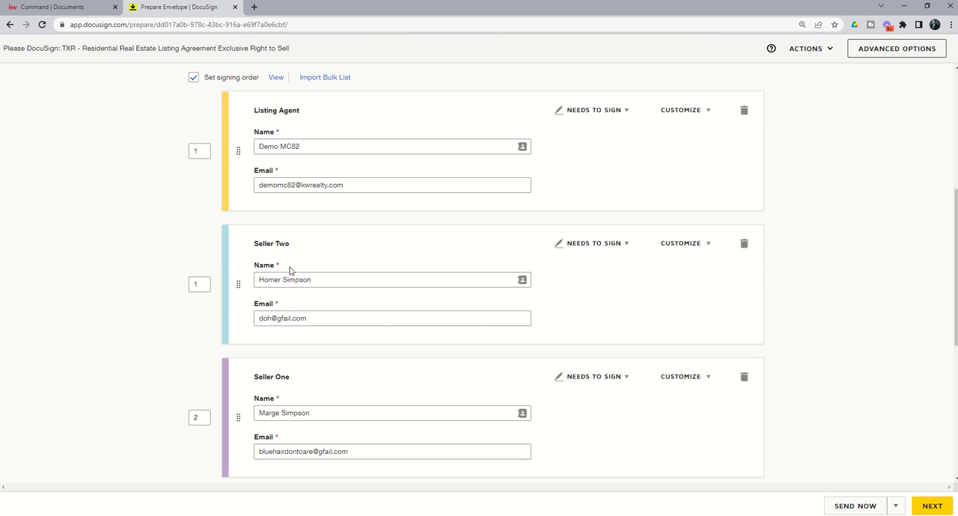
mouse_move(279, 263)
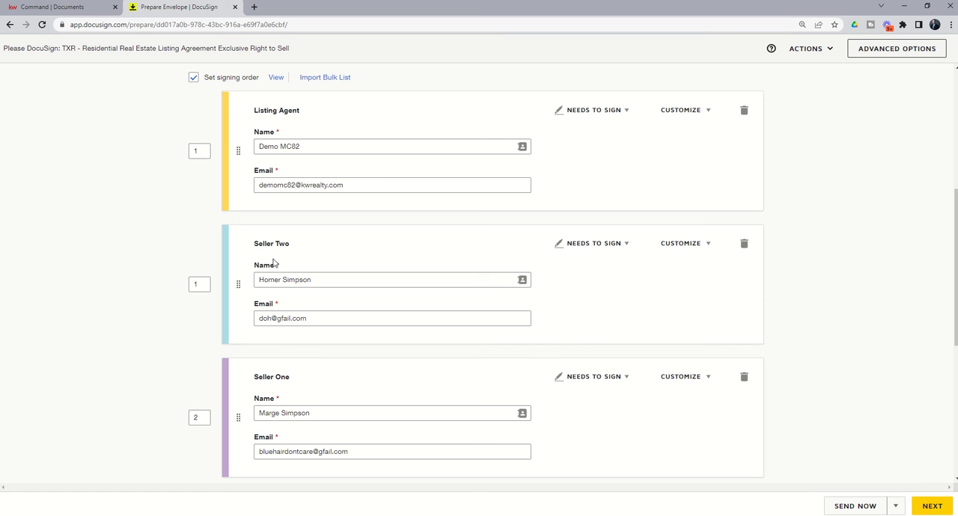
mouse_move(226, 248)
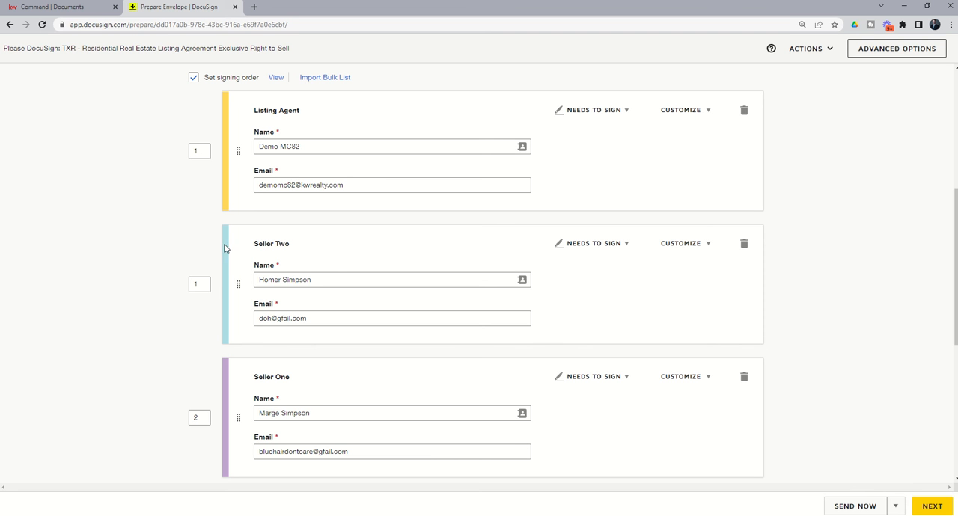
left_click(199, 284)
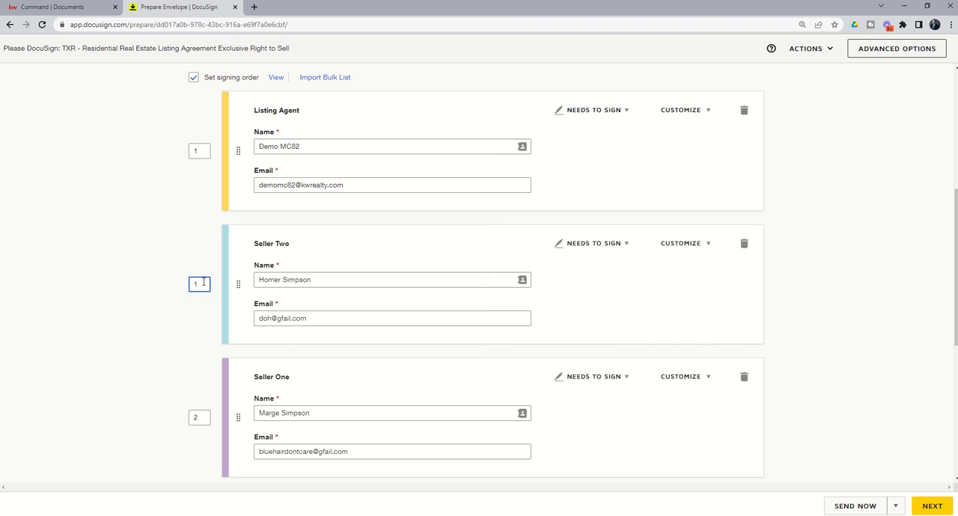
type("2")
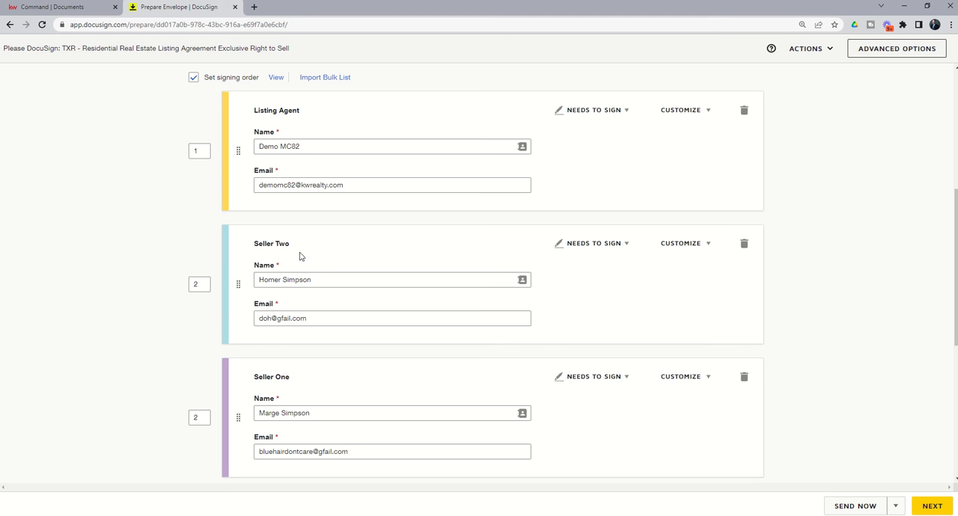
mouse_move(209, 354)
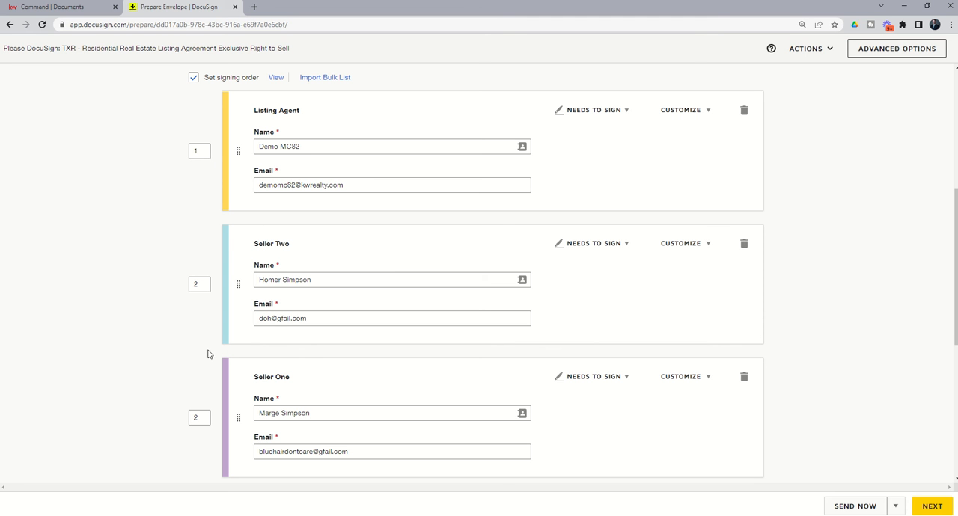
mouse_move(266, 411)
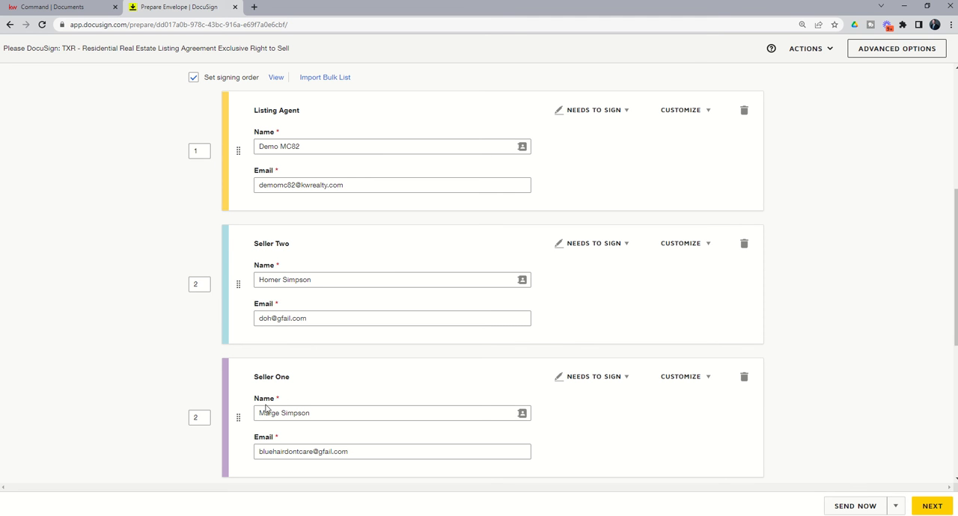
mouse_move(266, 273)
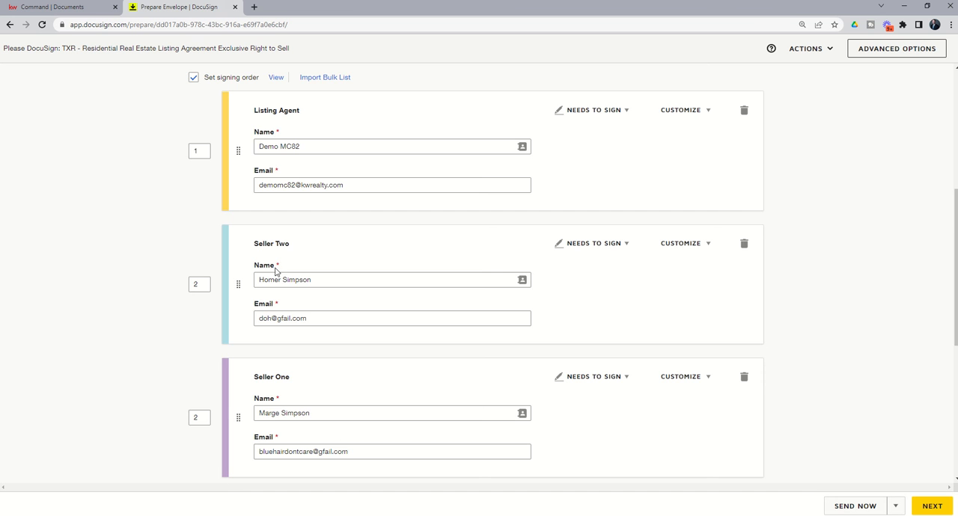
scroll("down", 3)
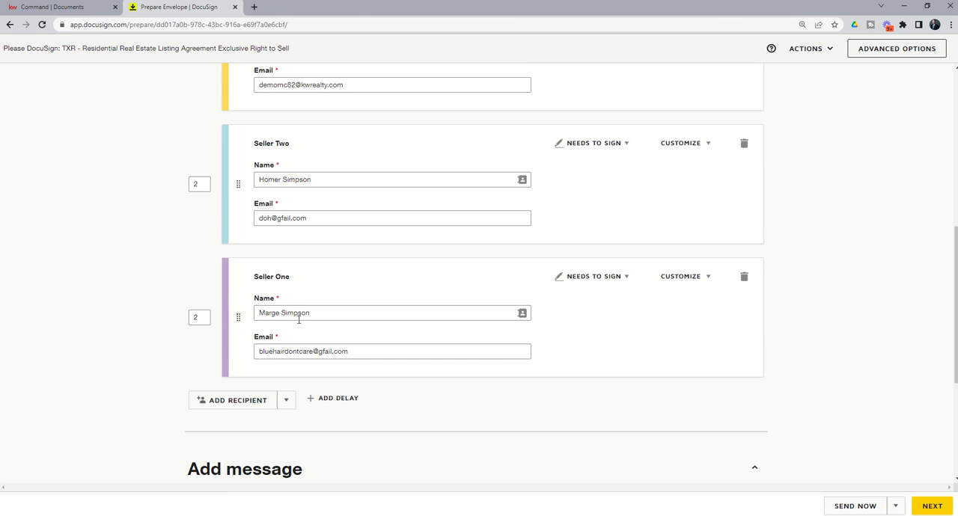
left_click(199, 317)
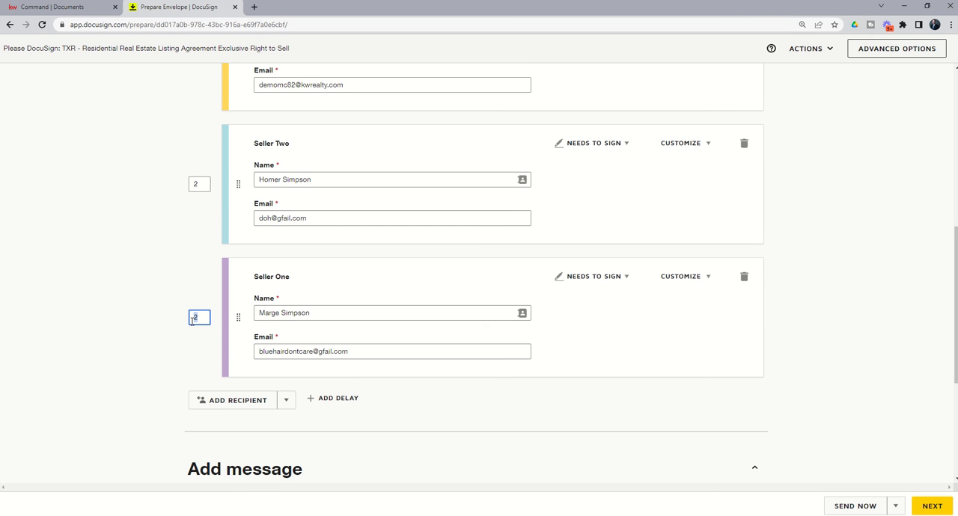
type("3")
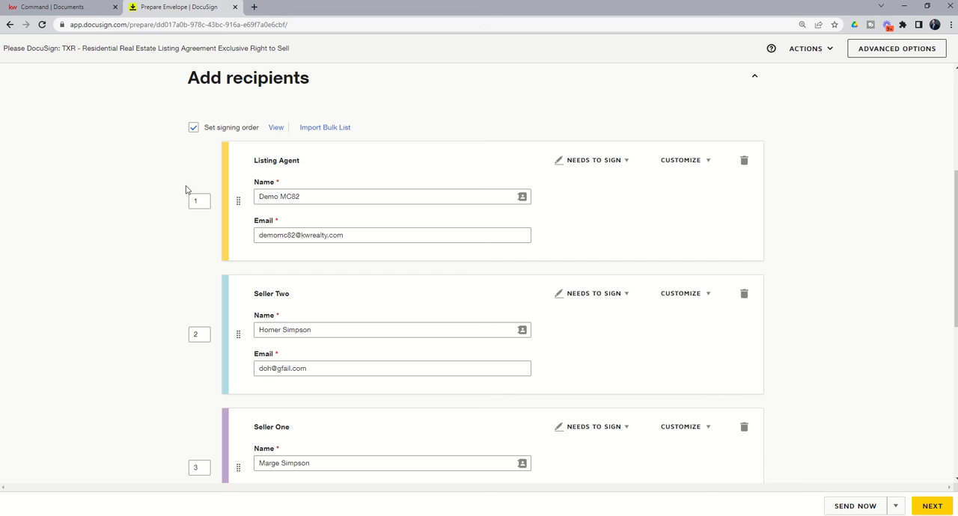
scroll("down", 3)
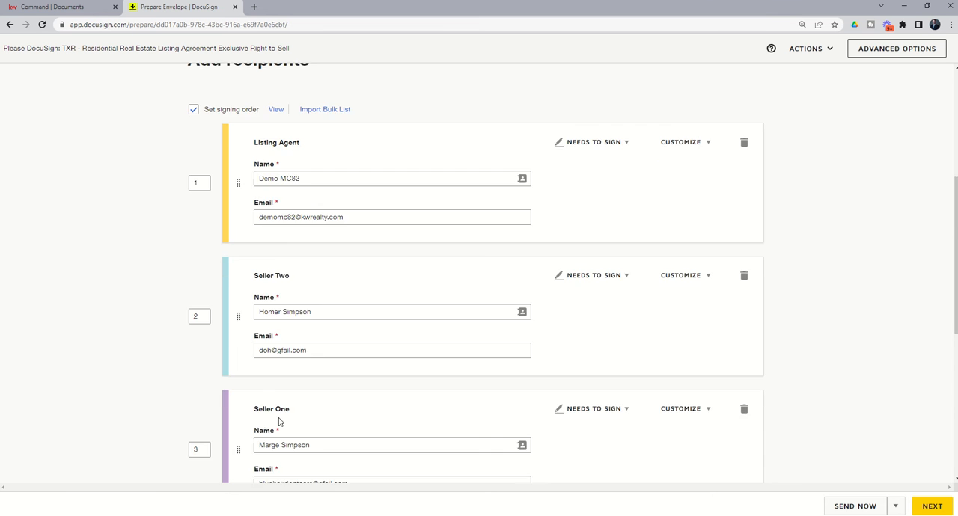
scroll("down", 3)
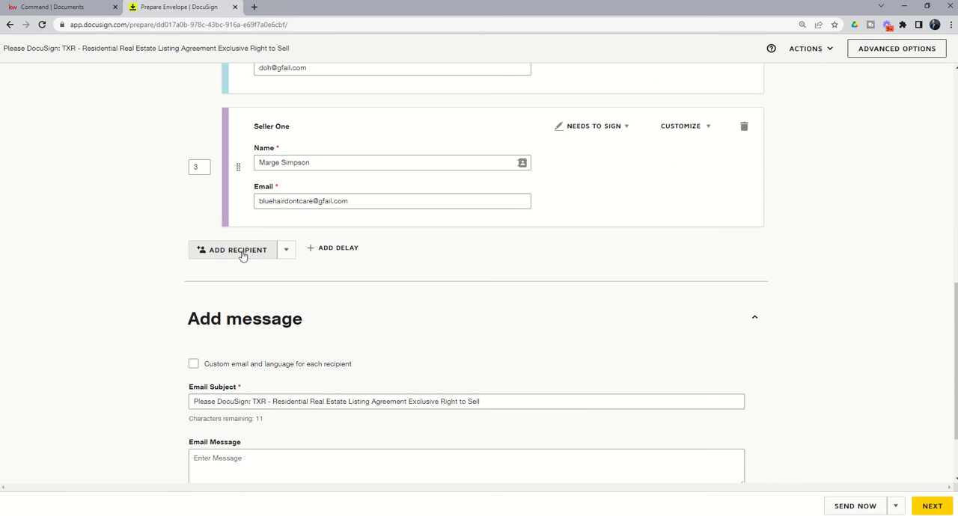
mouse_move(218, 258)
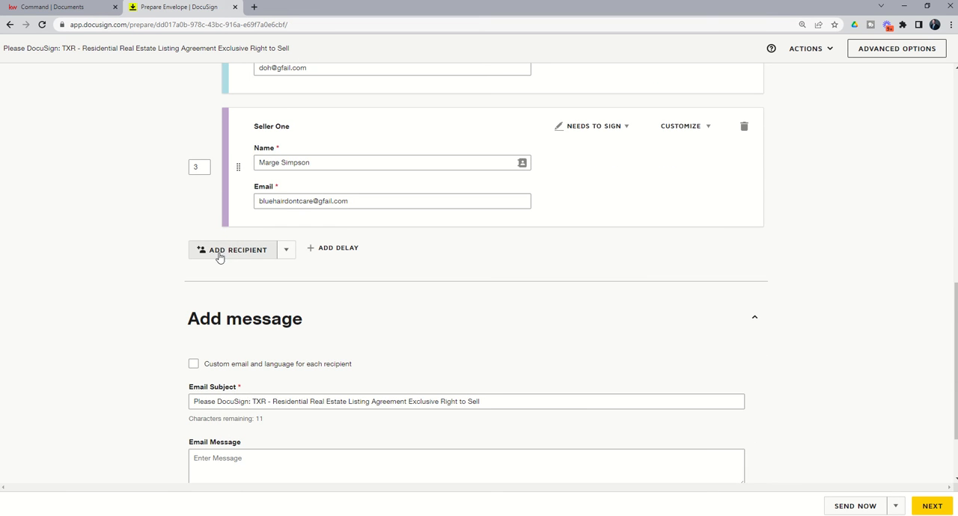
scroll("down", 3)
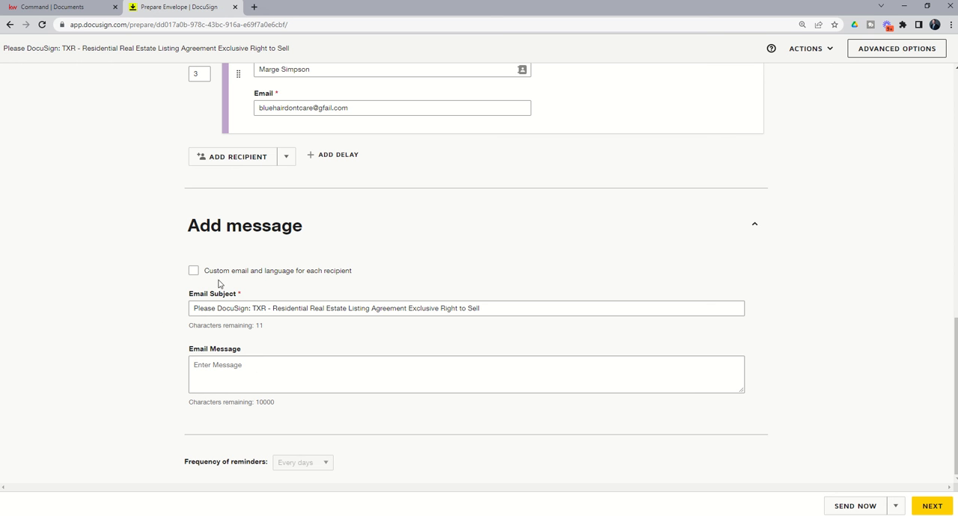
mouse_move(201, 302)
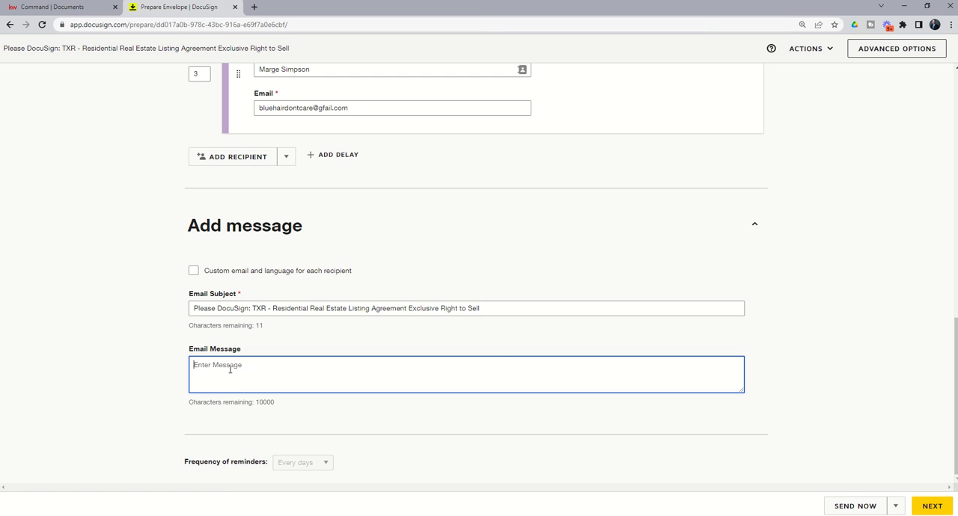
Write the email message 'Please review all docs. These are the ones we spoke about...' and go to Next.
type("Please review all doc")
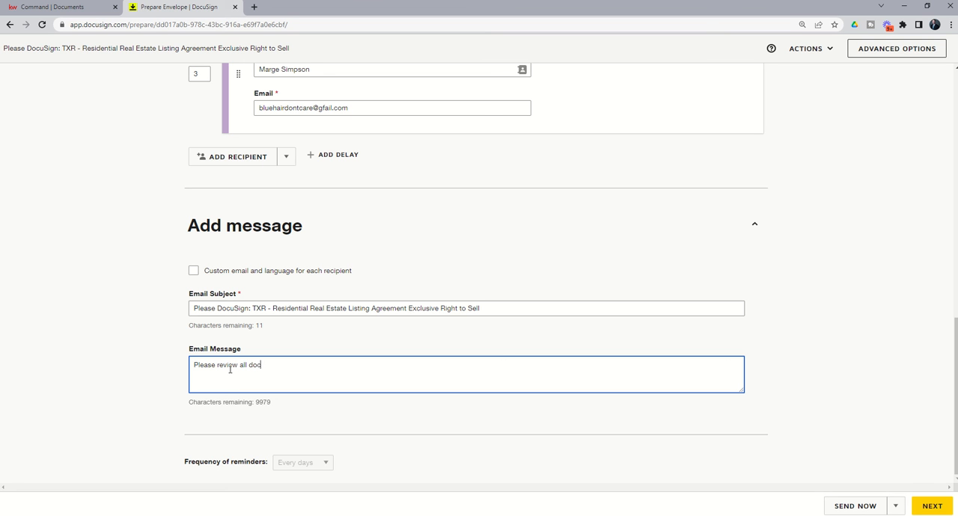
type("s.  These are t")
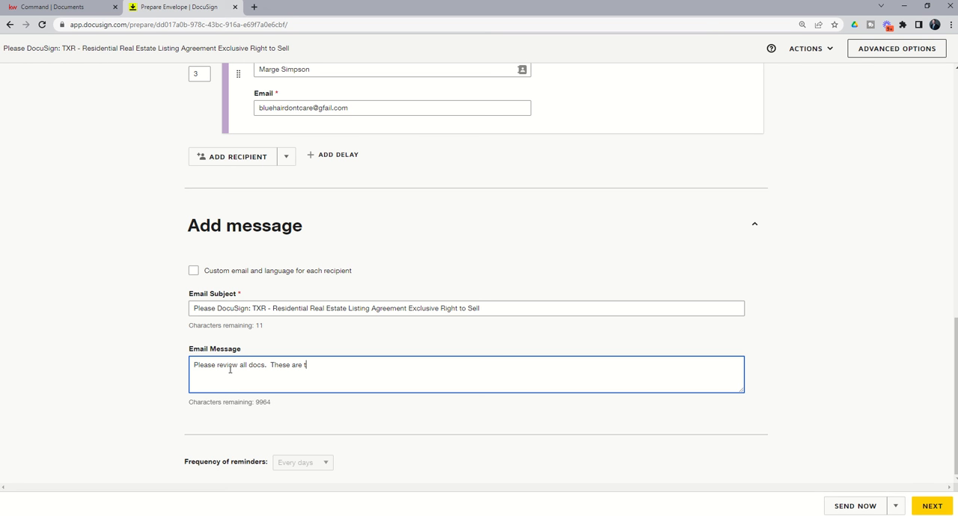
type("he ones we spo")
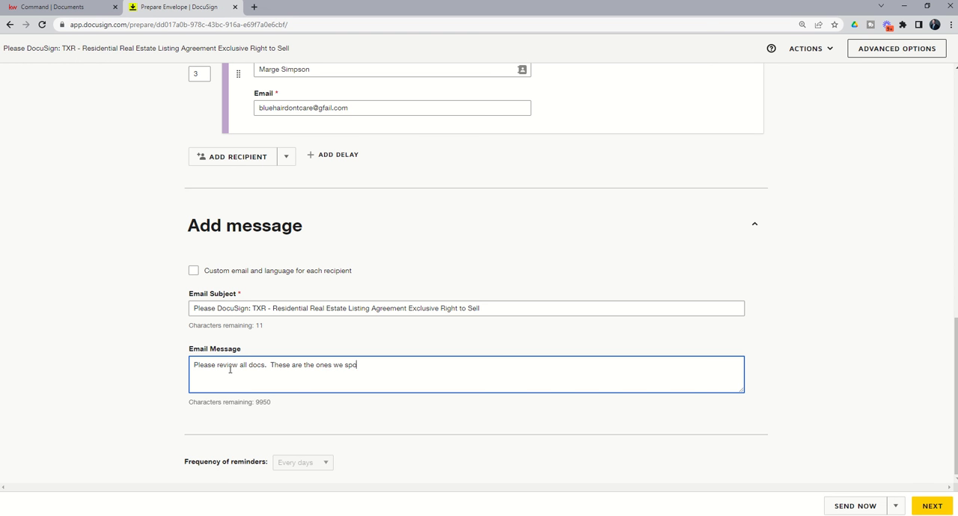
type("oke about th")
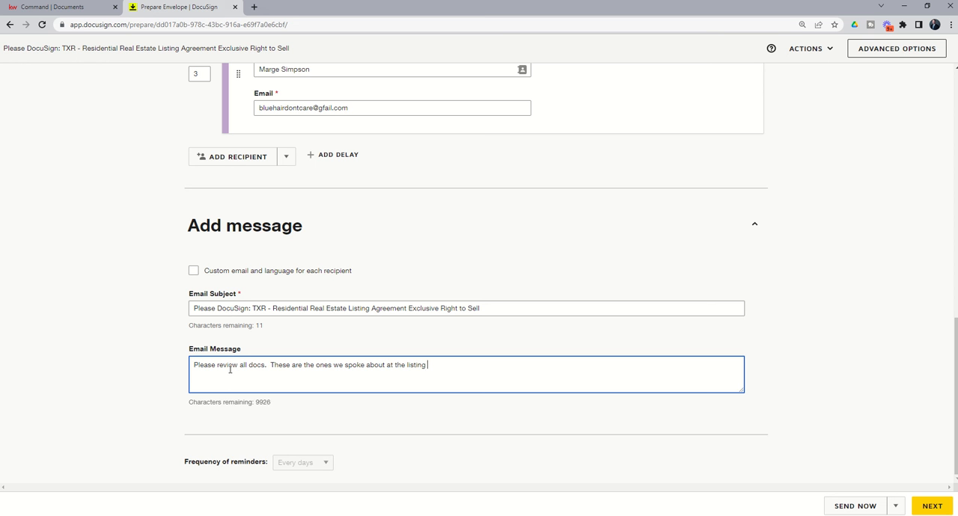
type("appointment.  Let me know")
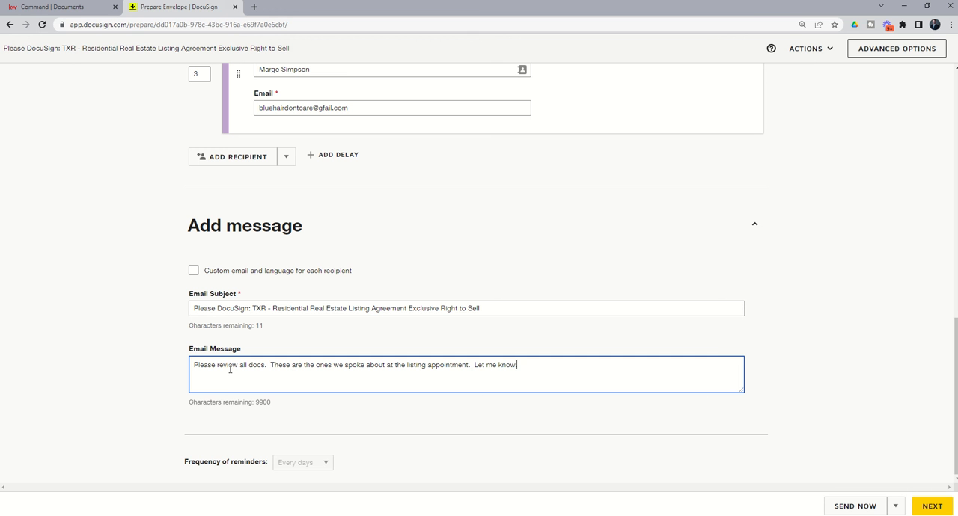
type("..")
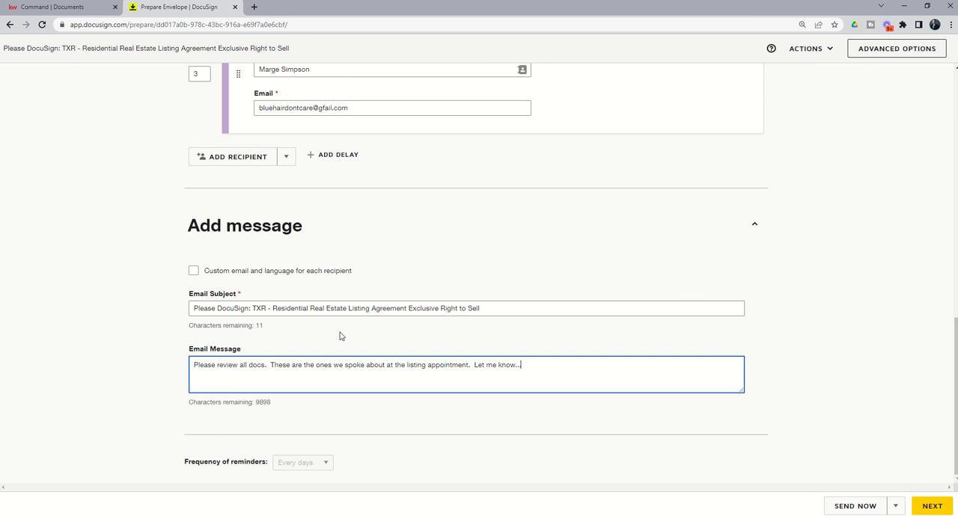
mouse_move(247, 354)
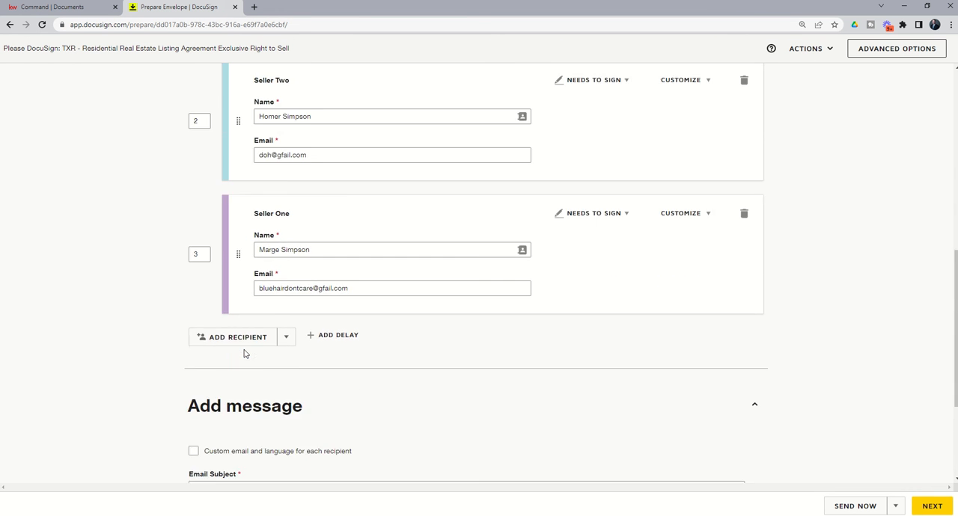
scroll("down", 3)
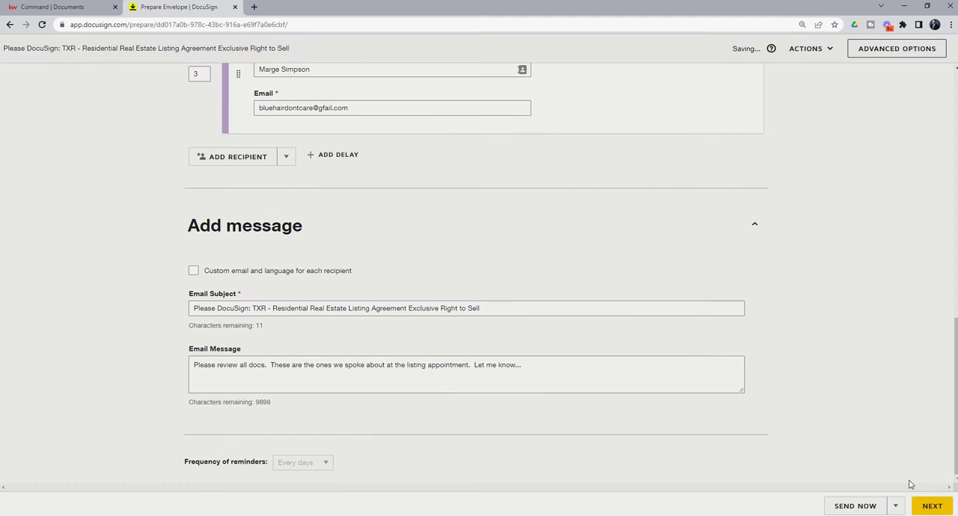
left_click(934, 506)
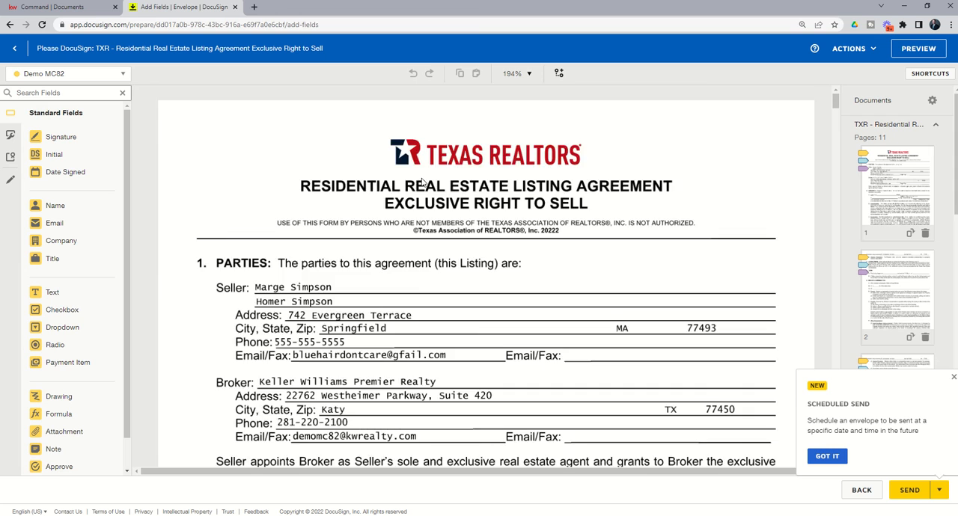
Show the recipient list, scroll to page 6 and clear the sellers' initial fields to start over.
scroll("down", 3)
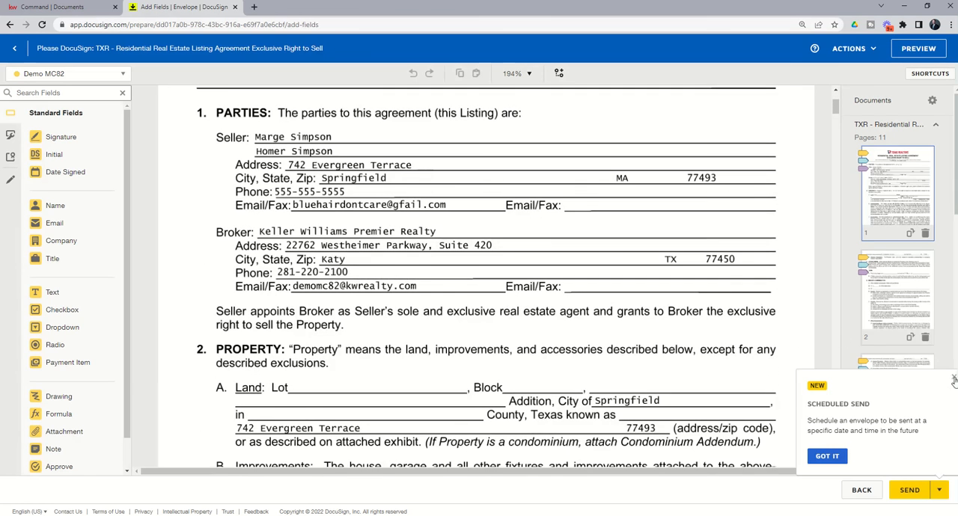
scroll("down", 3)
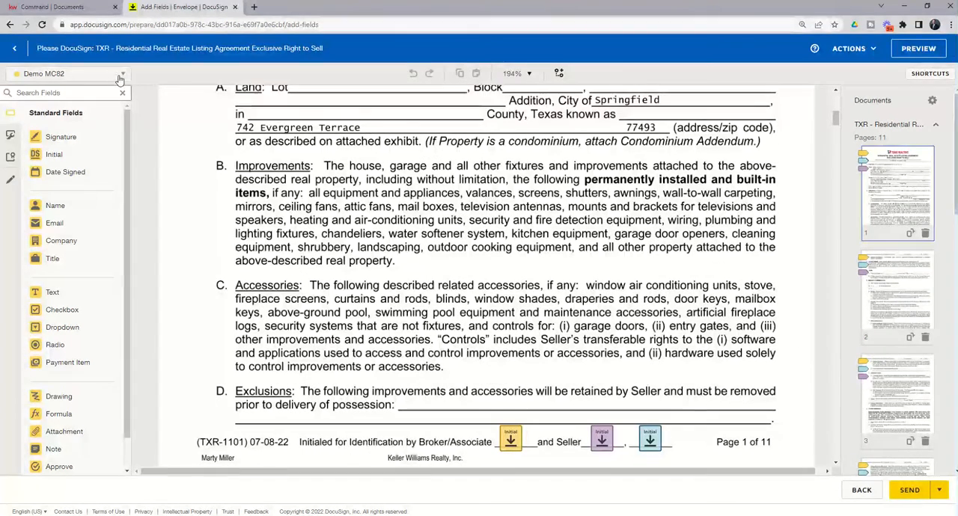
left_click(119, 75)
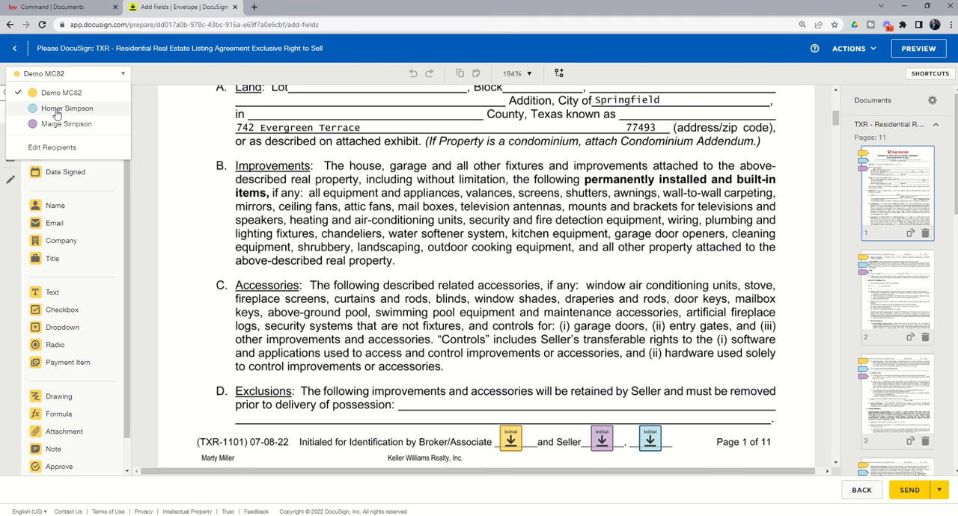
mouse_move(150, 138)
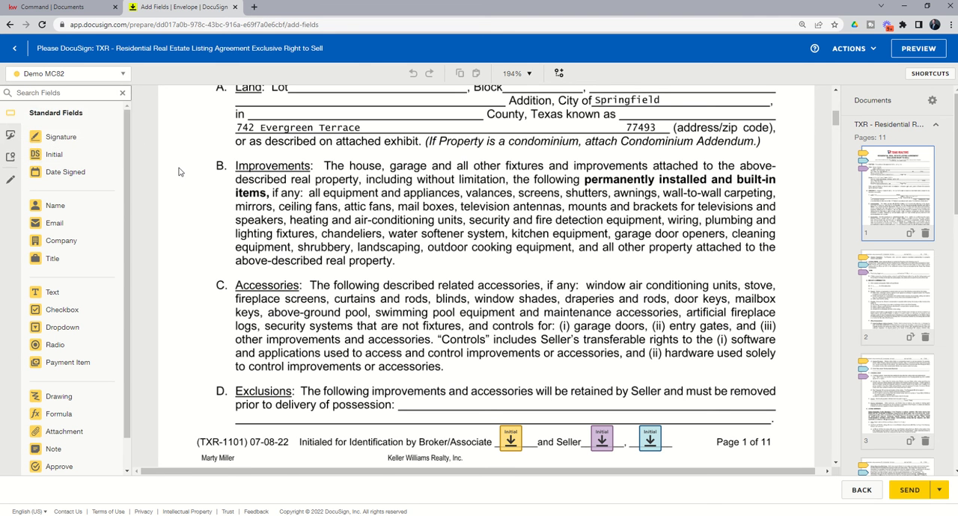
mouse_move(380, 225)
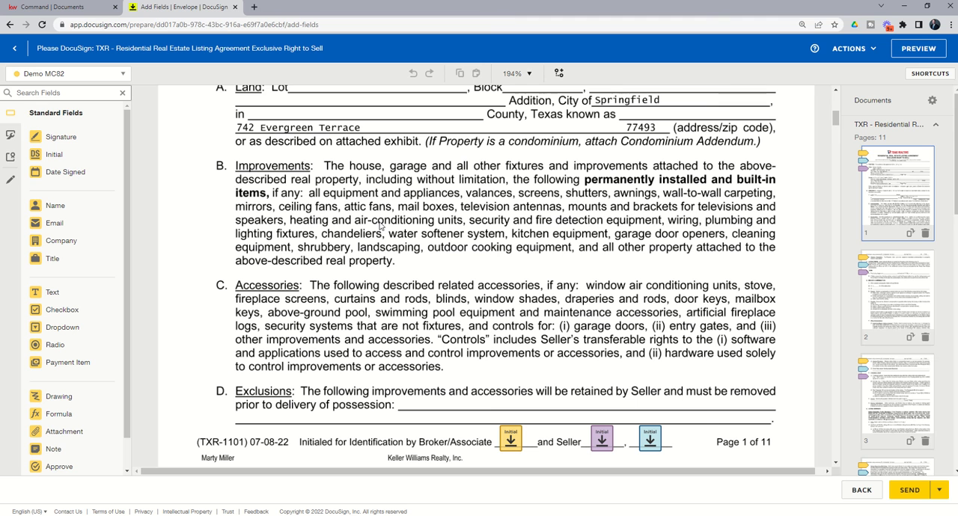
mouse_move(492, 441)
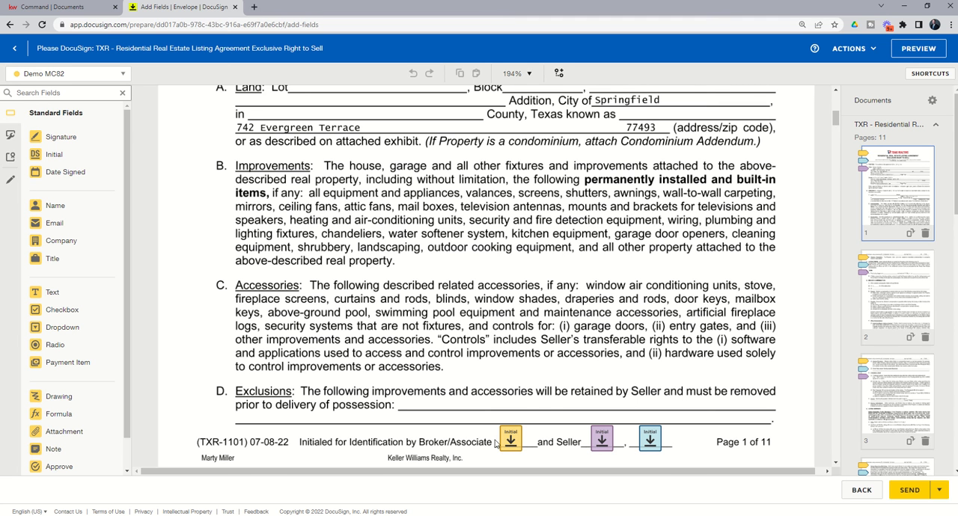
mouse_move(622, 437)
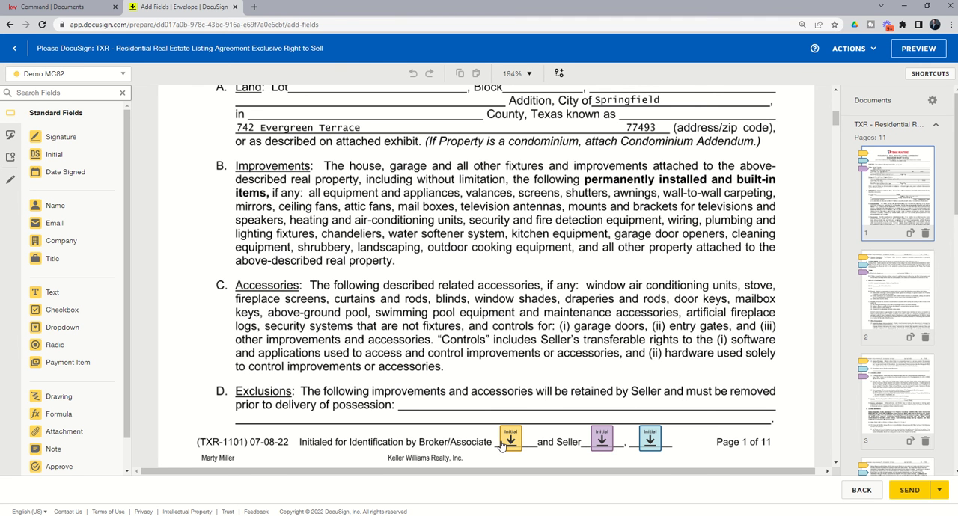
mouse_move(424, 376)
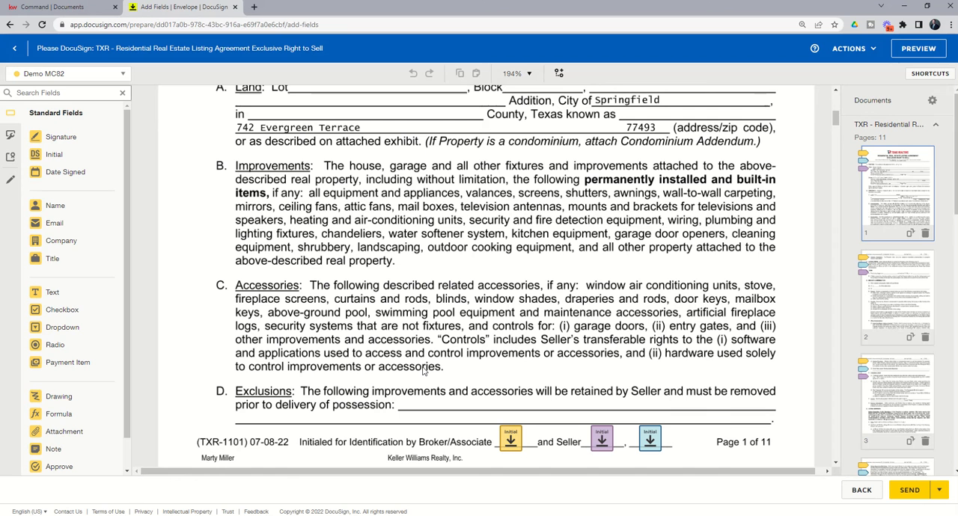
mouse_move(443, 380)
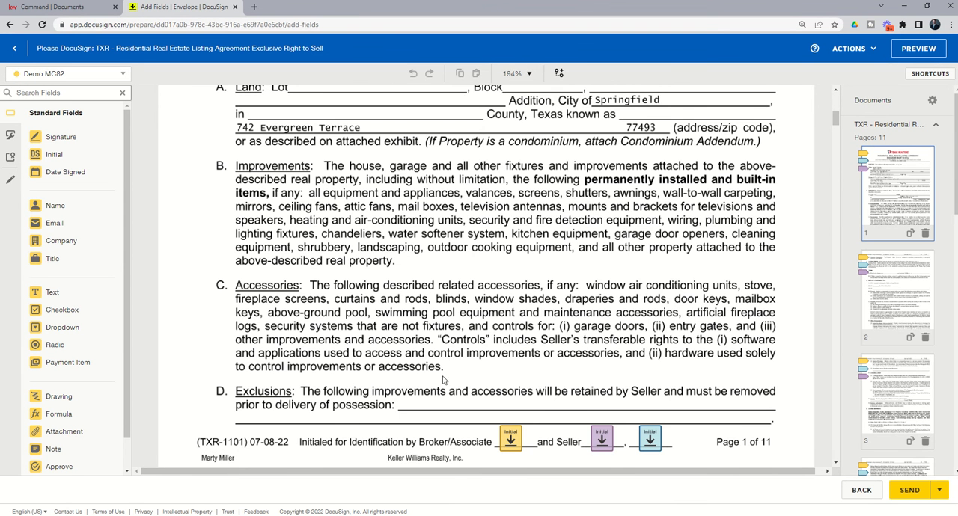
scroll("down", 3)
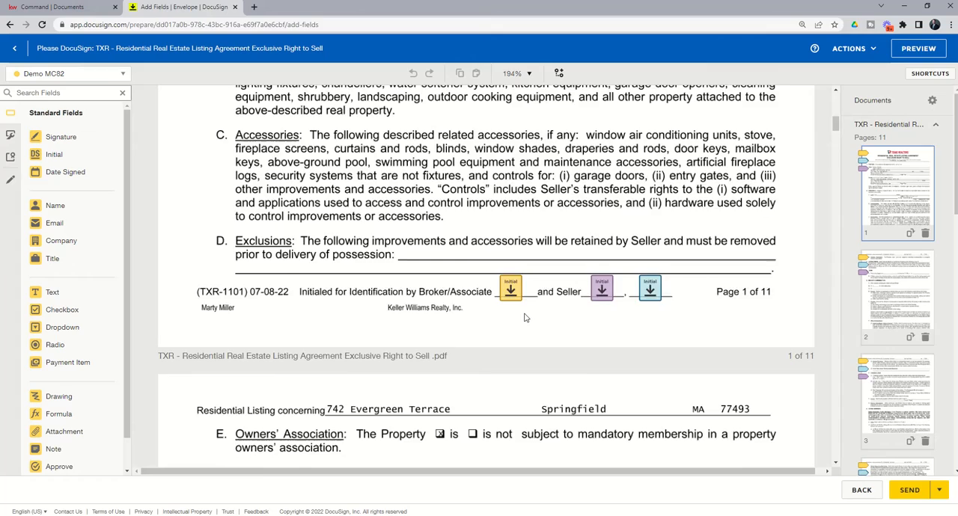
scroll("down", 3)
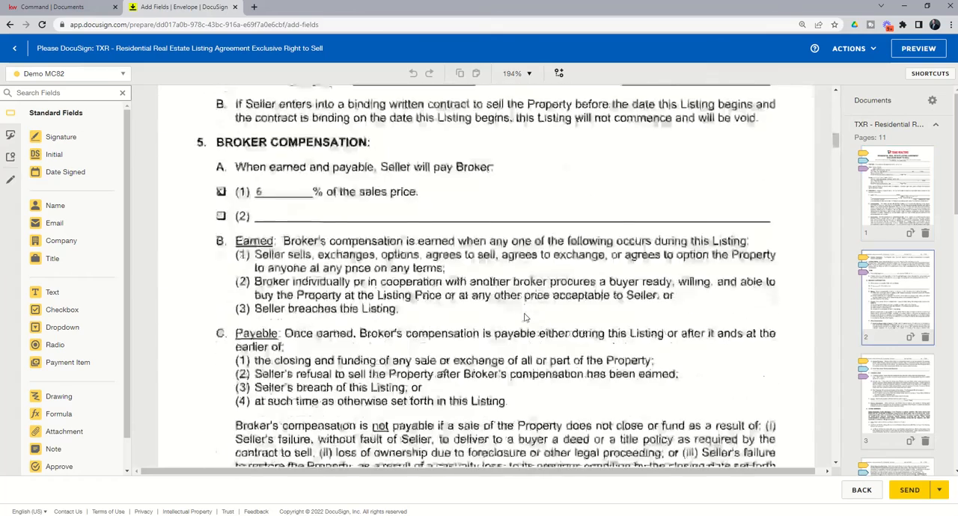
scroll("down", 3)
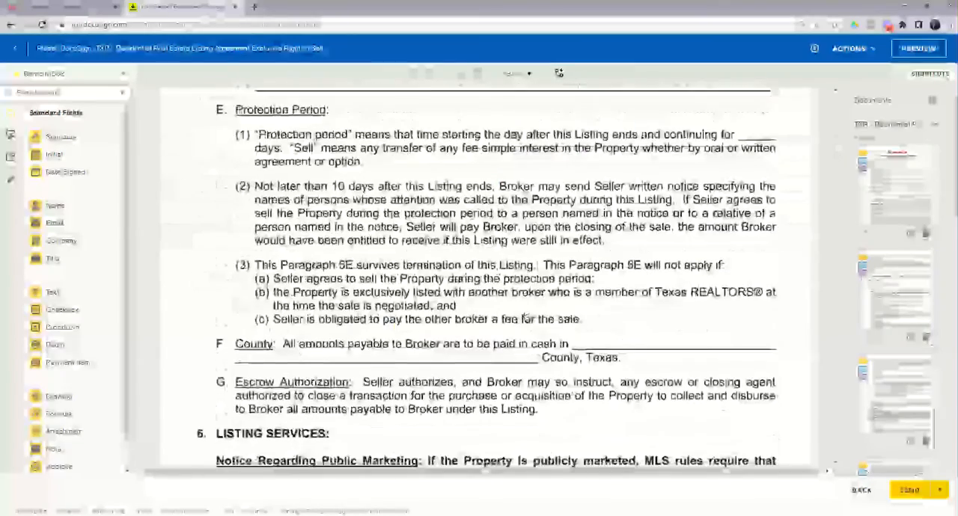
scroll("down", 3)
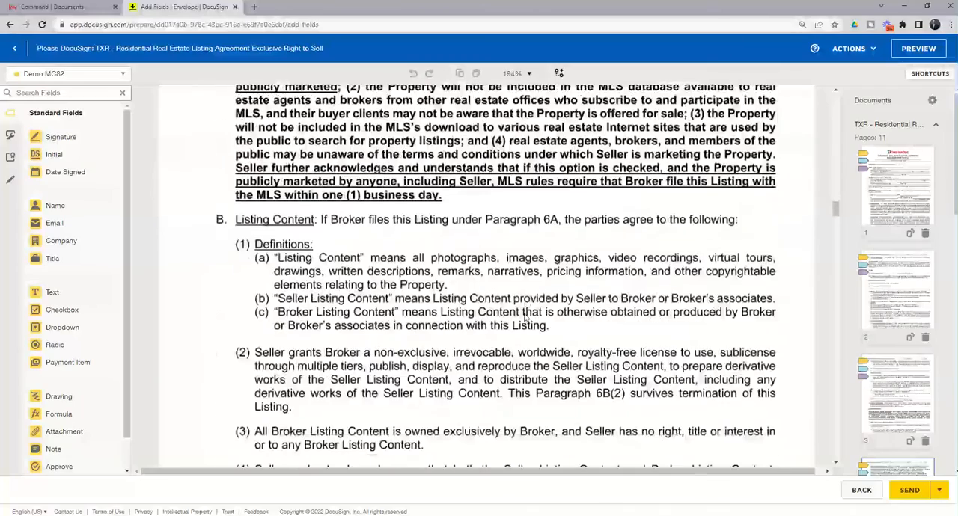
scroll("down", 3)
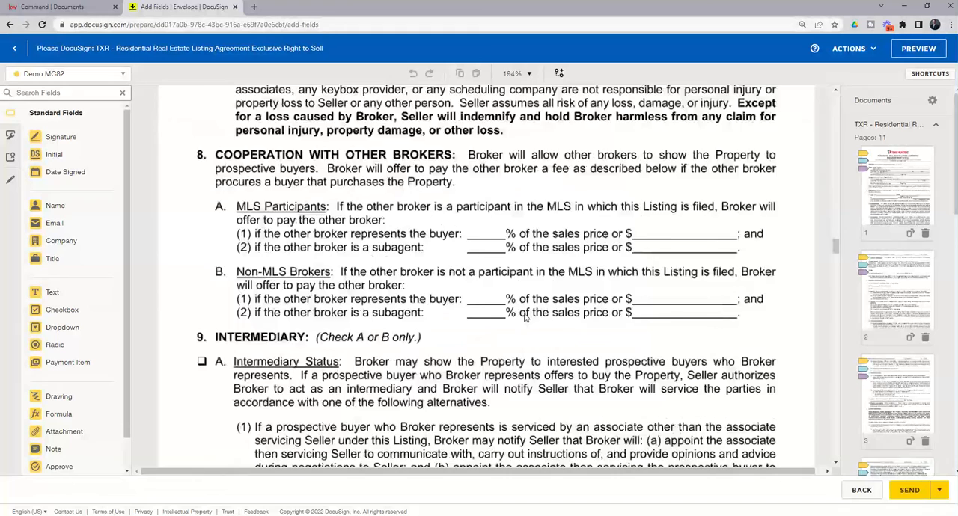
scroll("down", 3)
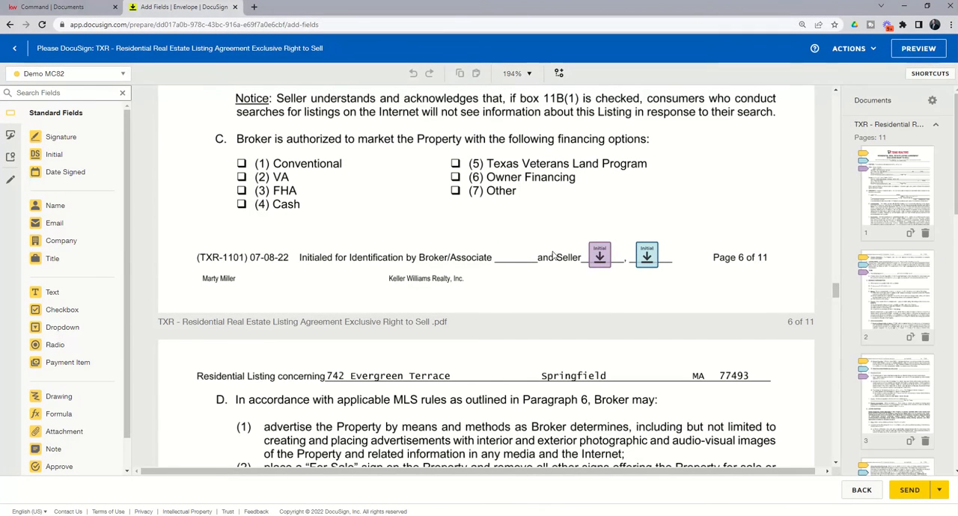
left_click(598, 253)
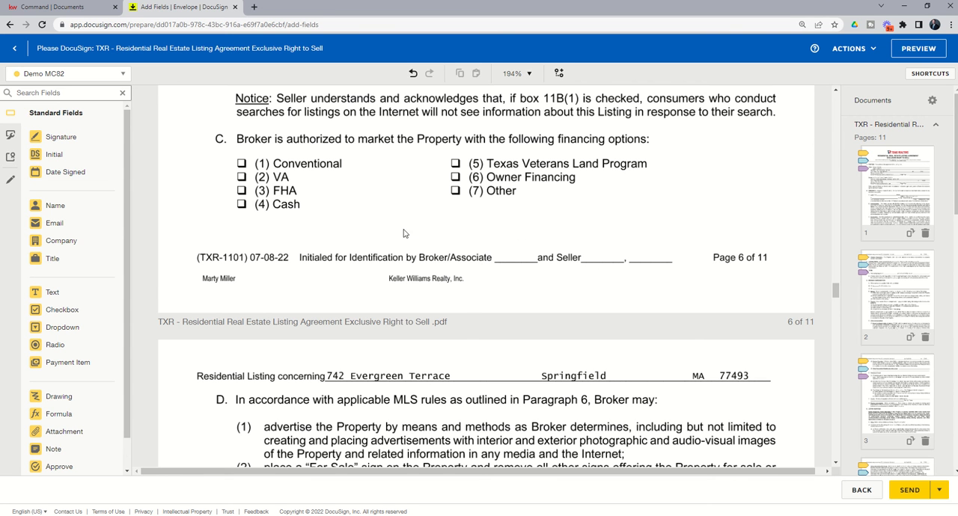
mouse_move(105, 146)
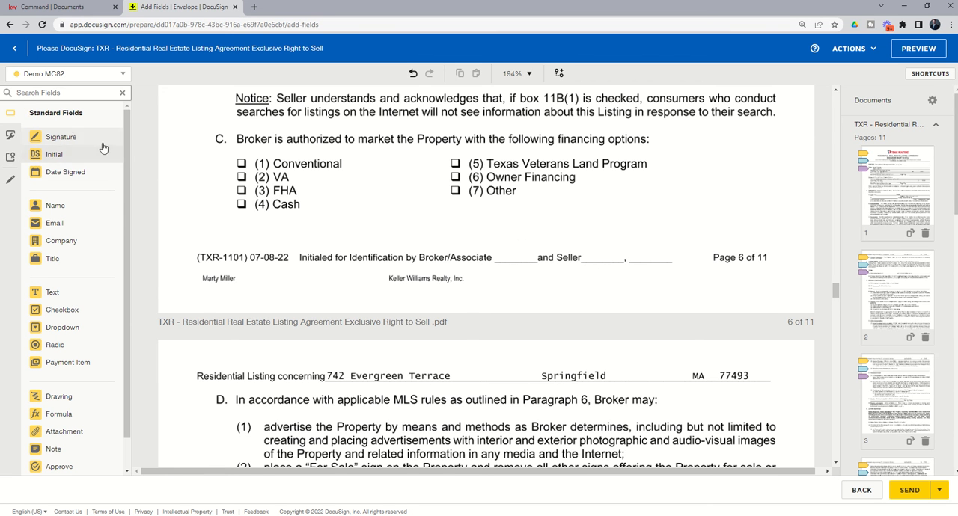
mouse_move(78, 126)
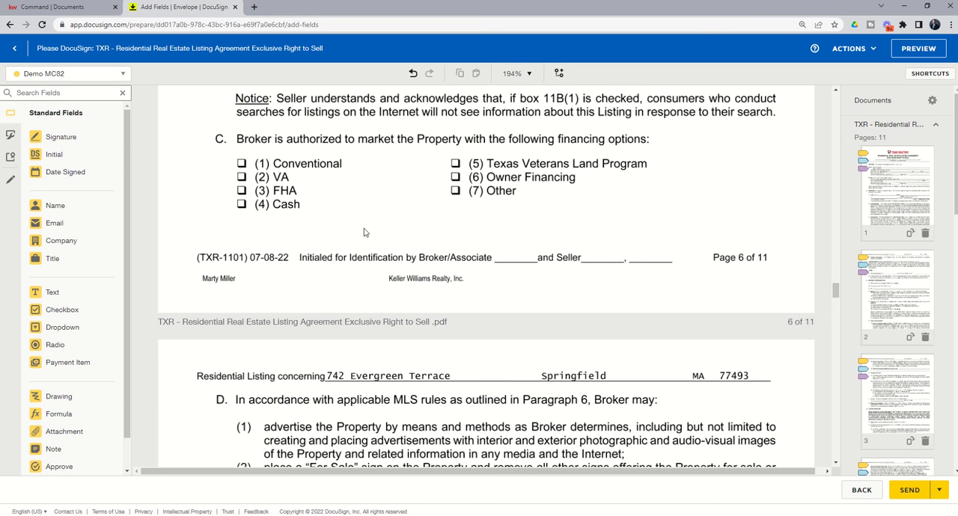
mouse_move(144, 207)
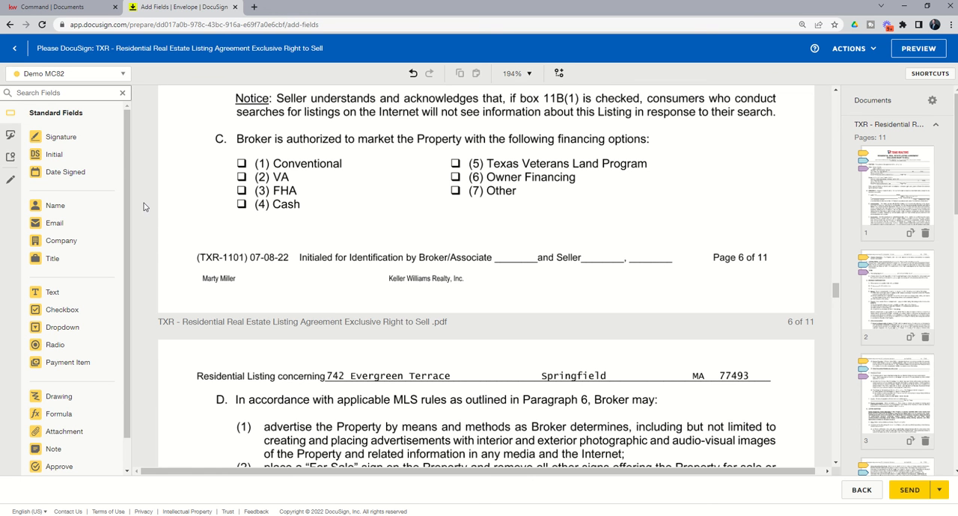
mouse_move(54, 154)
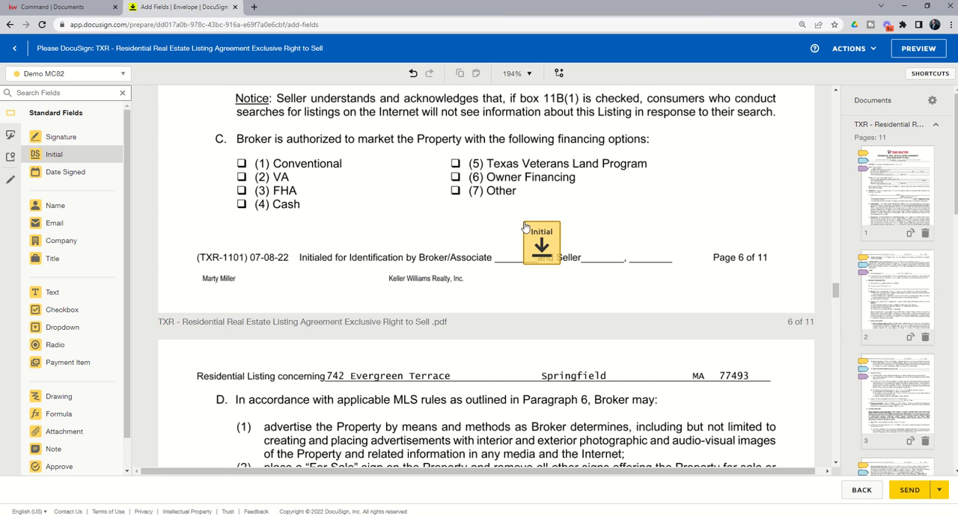
Place initial fields for the broker associate and second seller Homer Simpson on page 6.
left_click(541, 247)
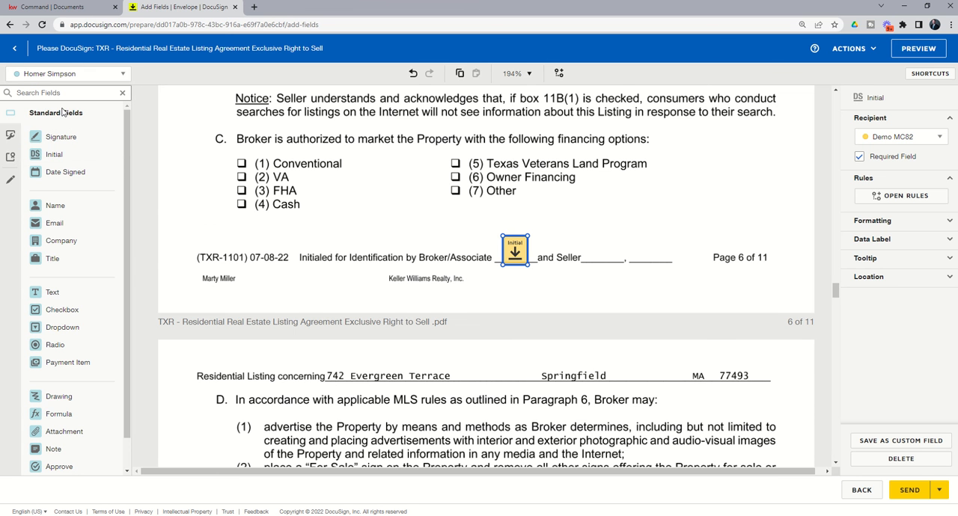
mouse_move(53, 154)
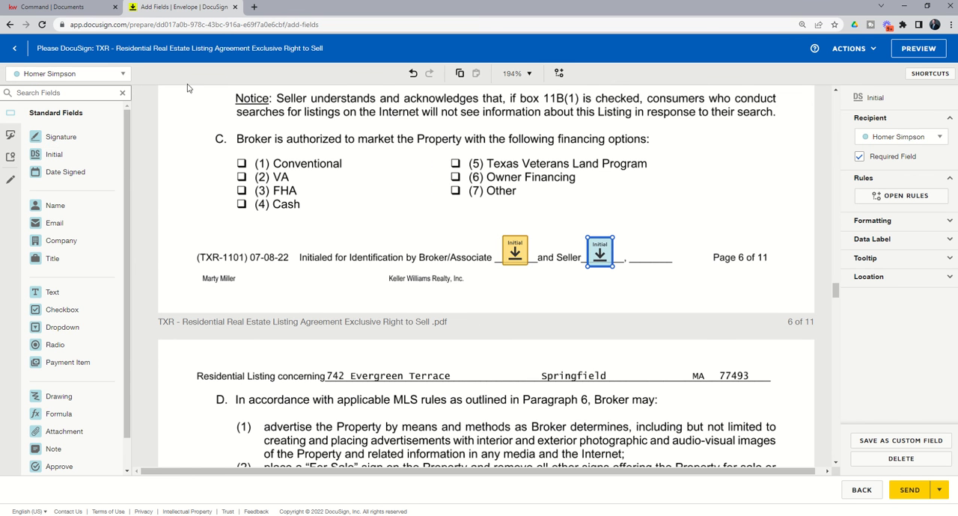
left_click(66, 74)
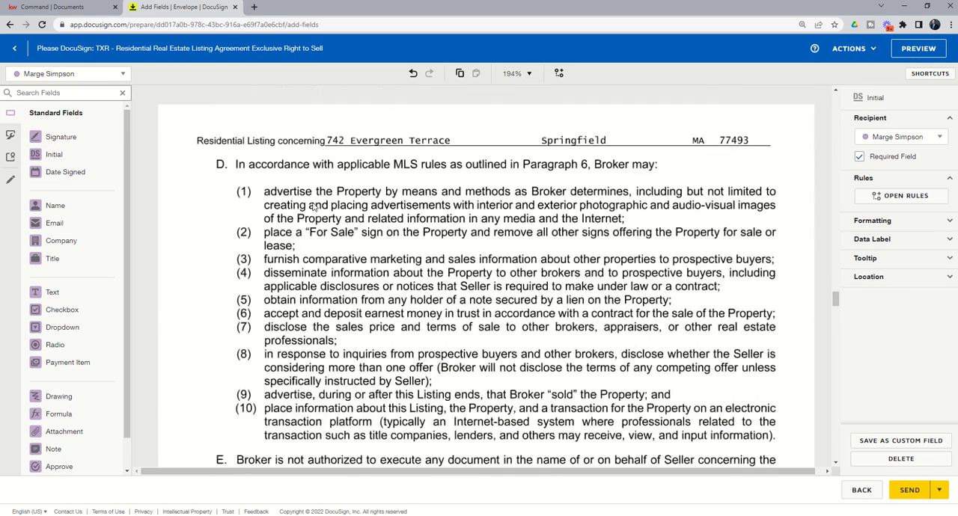
Place a seller text field on the paragraph F County blank prefilled with Fort Bend County.
scroll("down", 3)
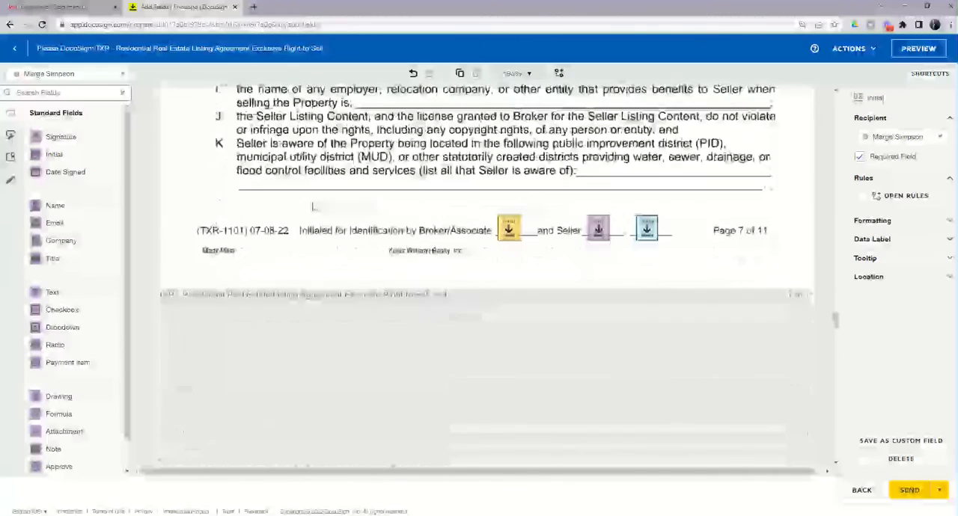
scroll("down", 3)
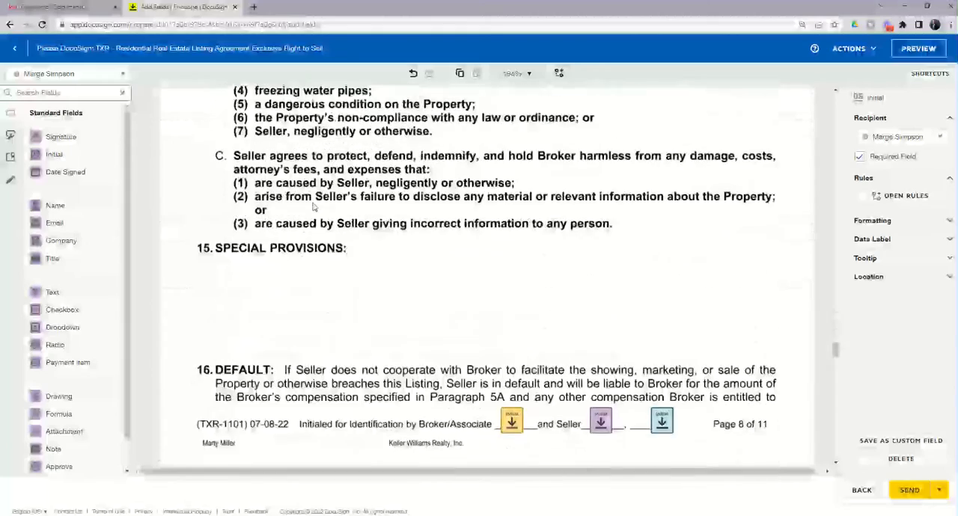
scroll("down", 3)
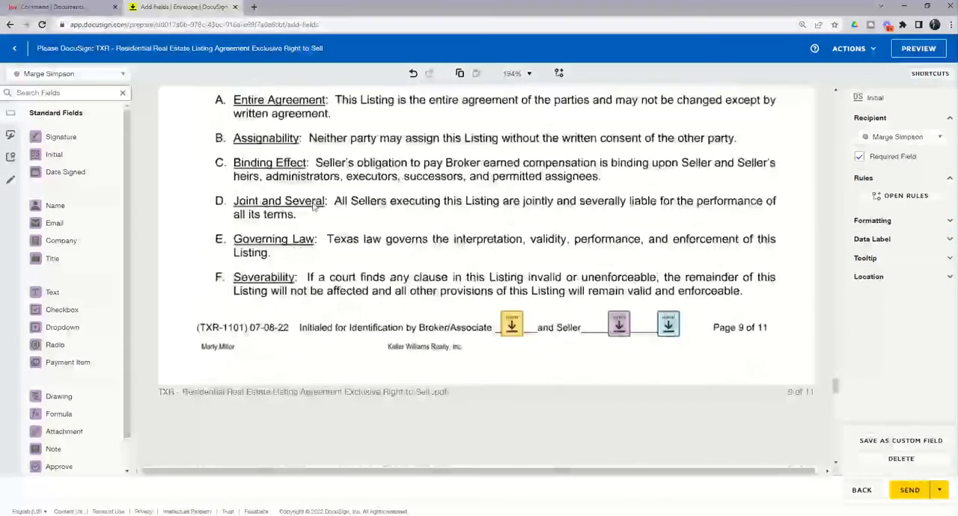
scroll("down", 3)
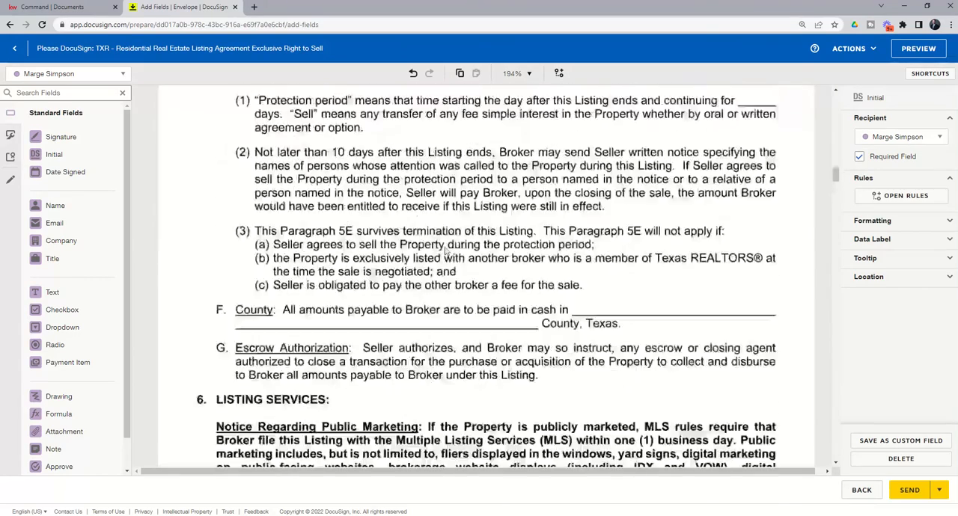
scroll("down", 3)
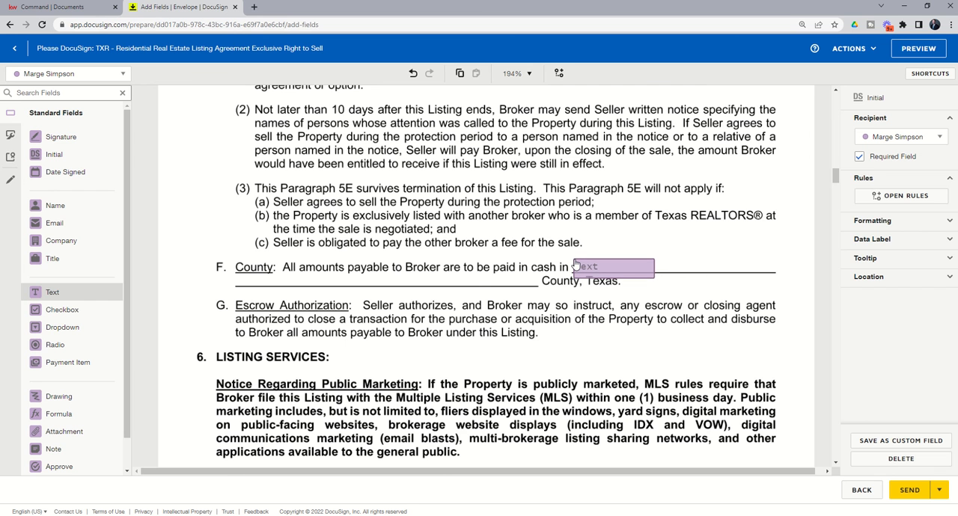
left_click(614, 266)
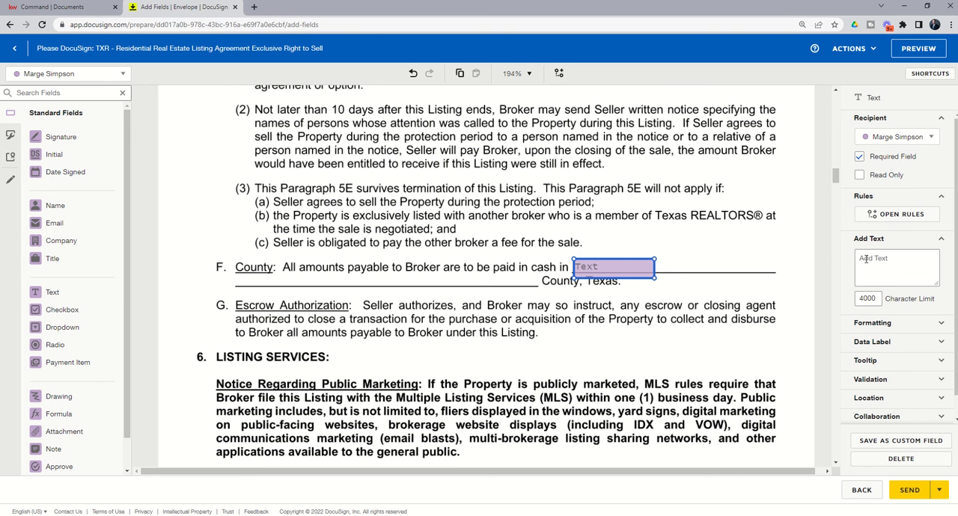
type("Fort Bend County")
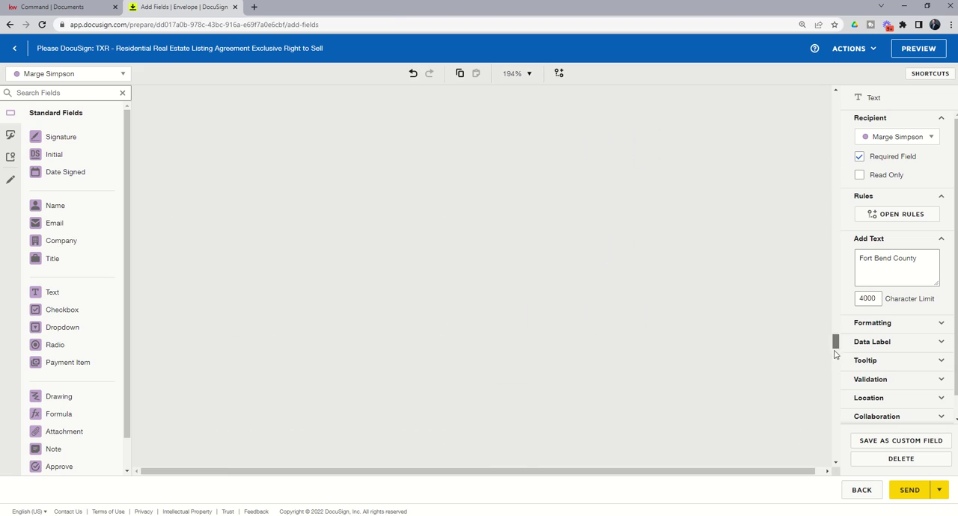
scroll("down", 3)
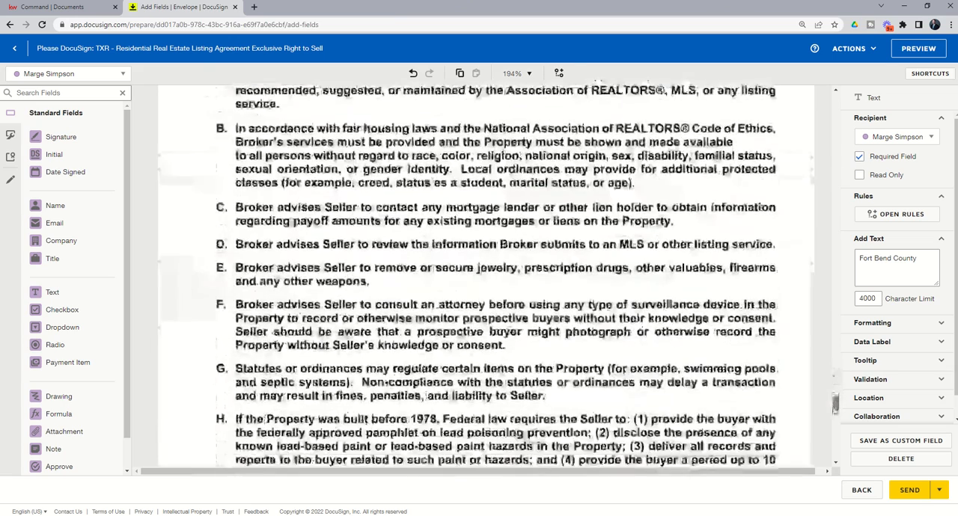
scroll("down", 3)
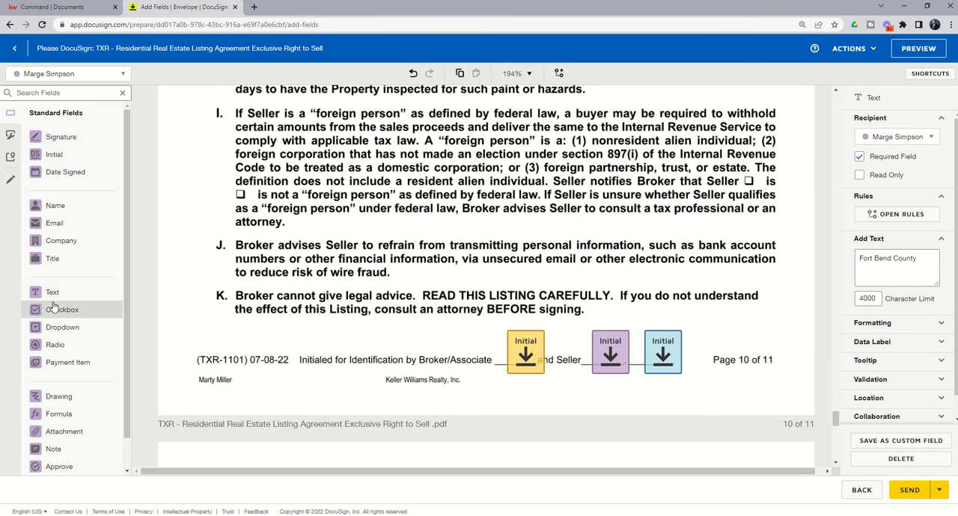
mouse_move(63, 311)
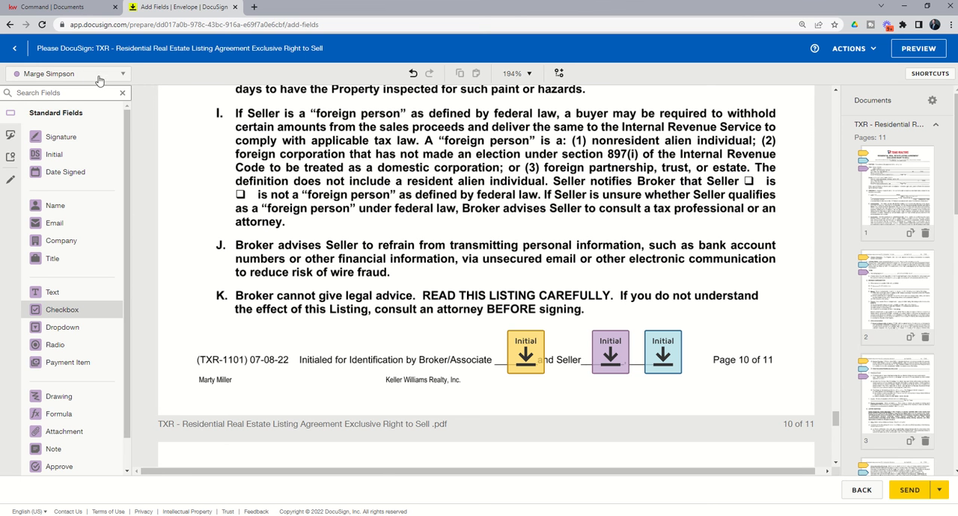
mouse_move(101, 78)
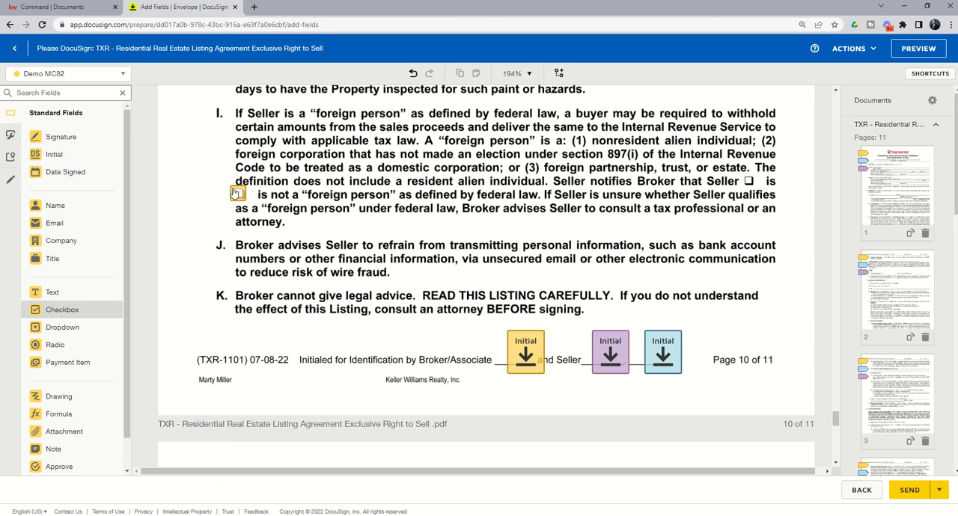
Place a checkbox on the 'is not' foreign-person box and review its group value settings.
left_click(237, 197)
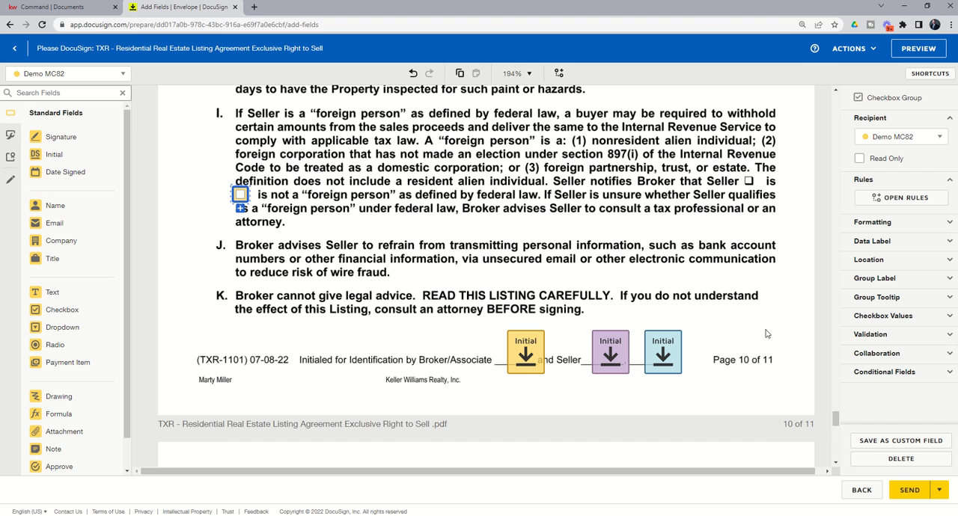
mouse_move(876, 279)
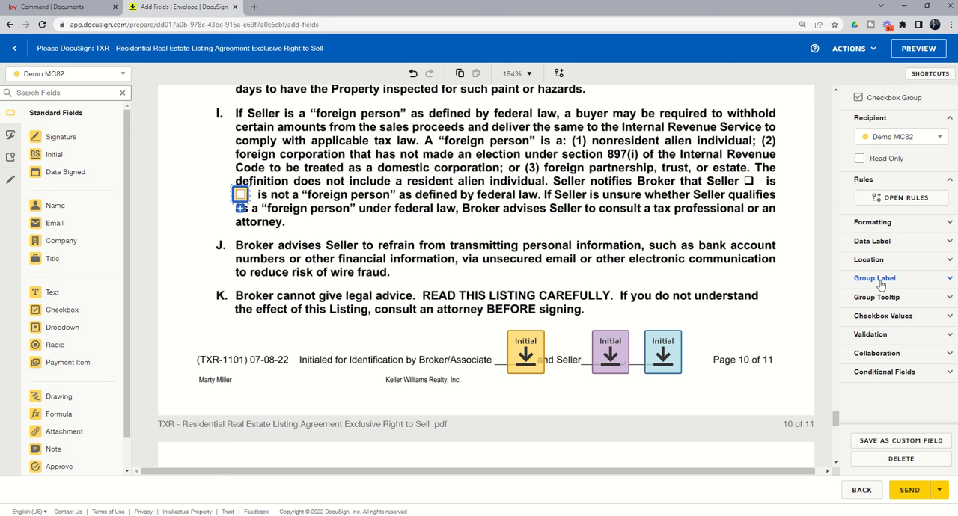
left_click(888, 316)
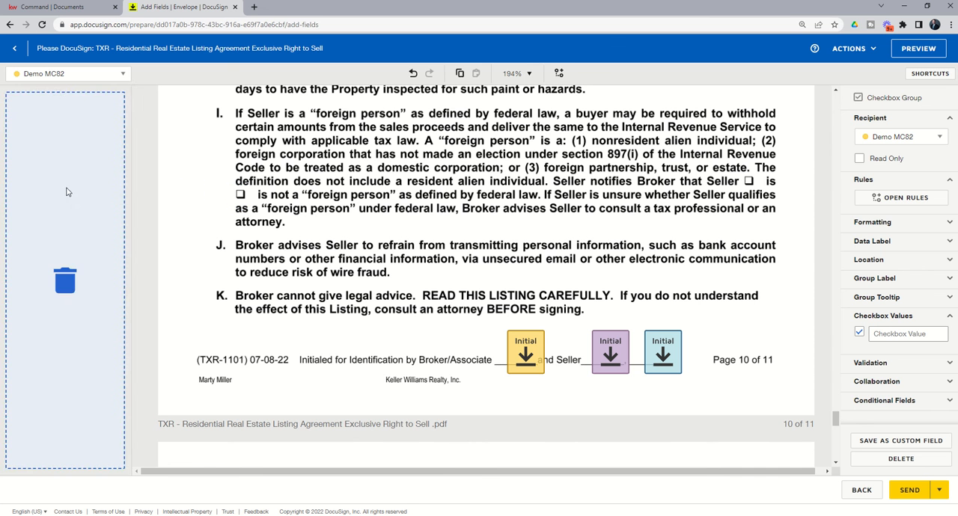
Switch the recipient to the other seller and place their checkbox on the 'Seller is' box.
left_click(120, 75)
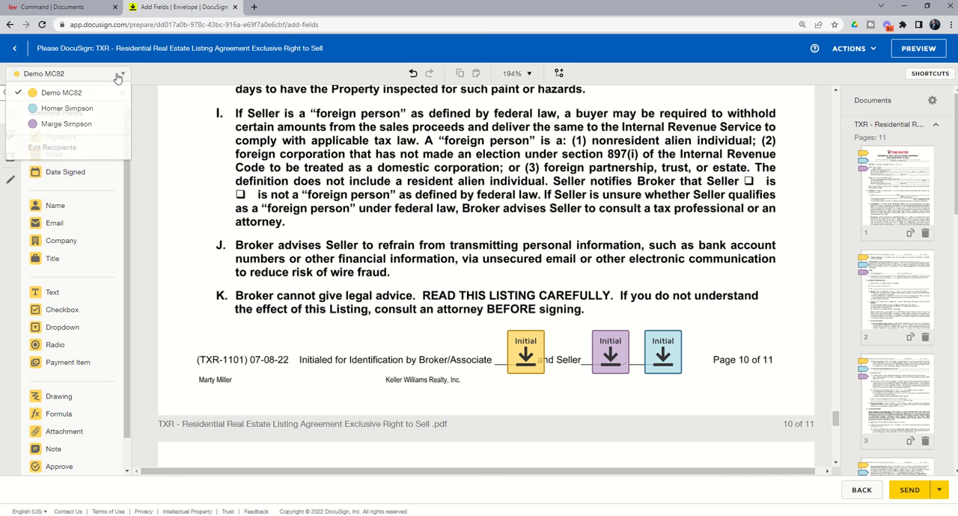
left_click(66, 107)
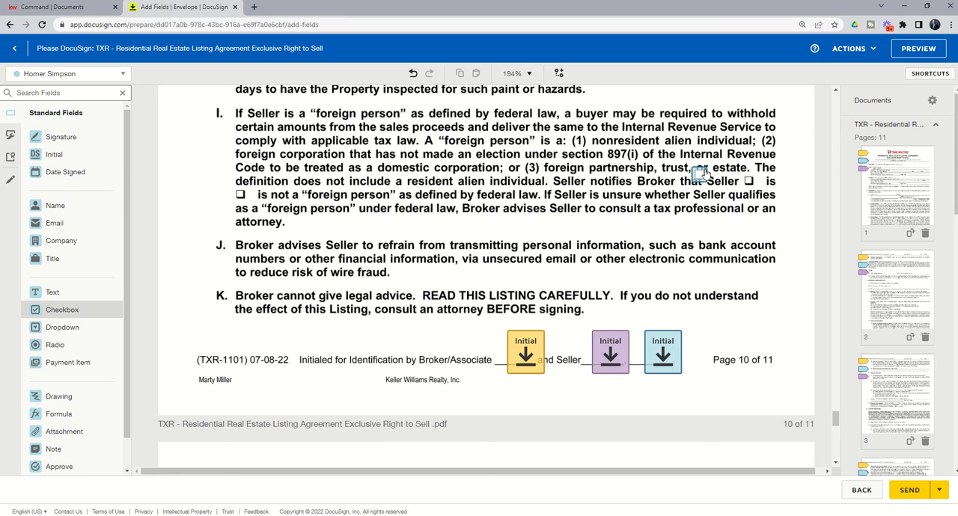
left_click(746, 181)
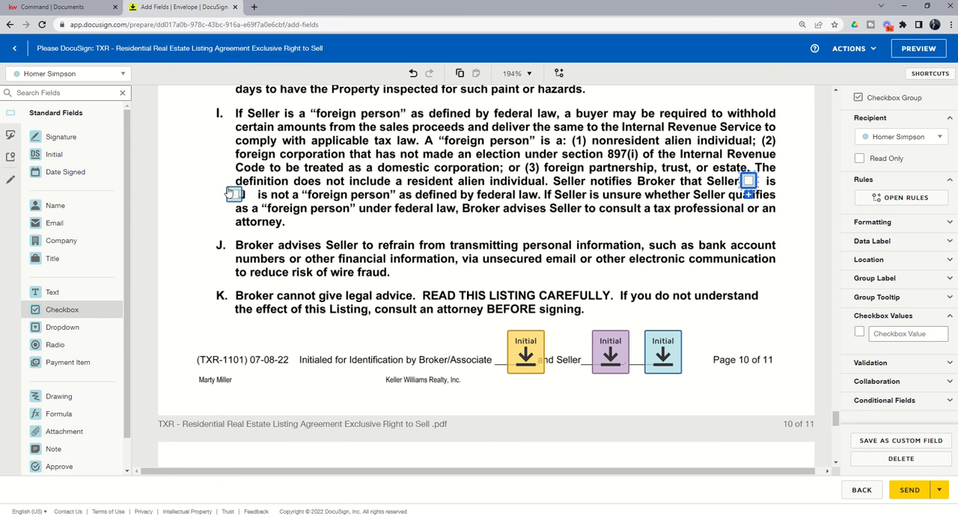
mouse_move(233, 193)
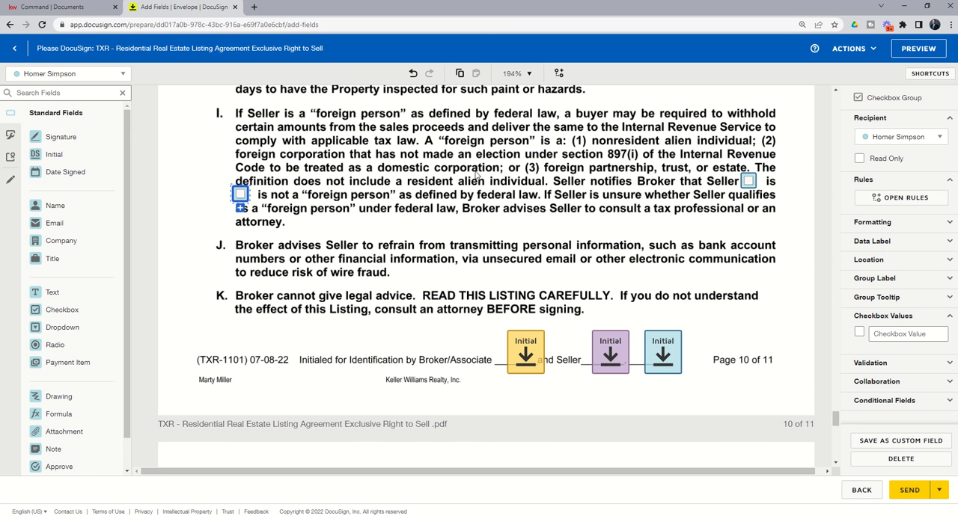
scroll("down", 3)
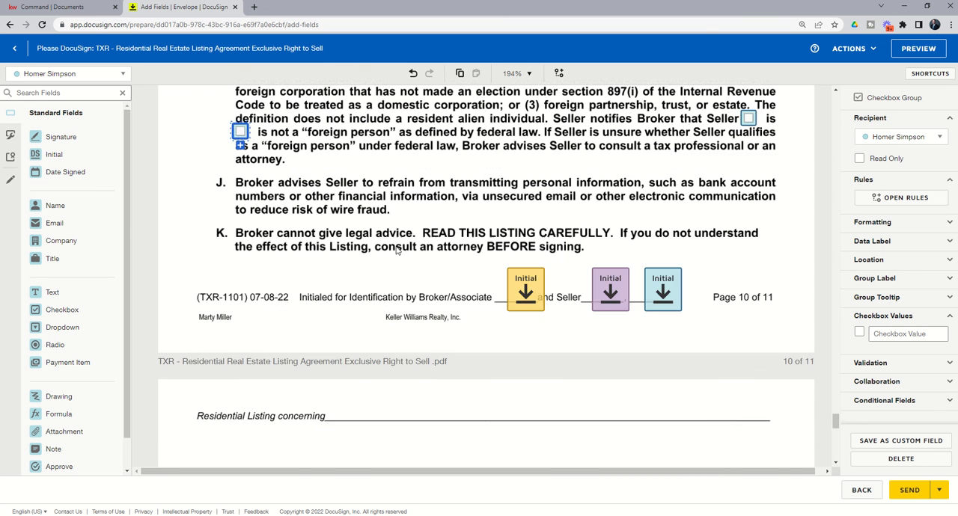
scroll("down", 3)
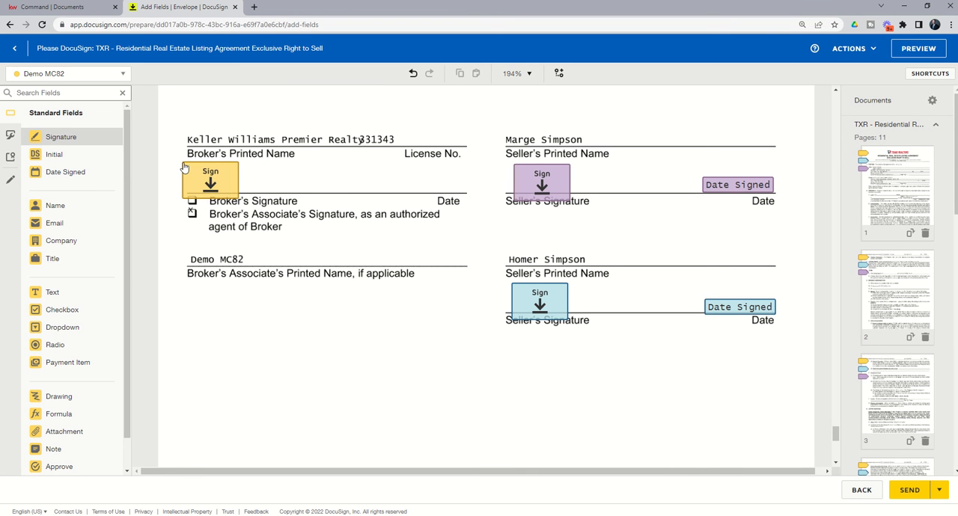
left_click(209, 180)
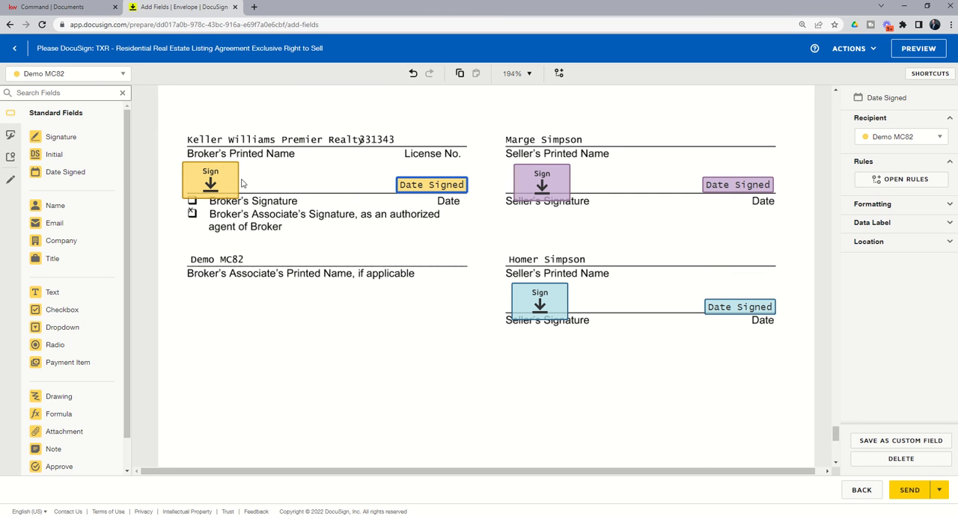
mouse_move(350, 177)
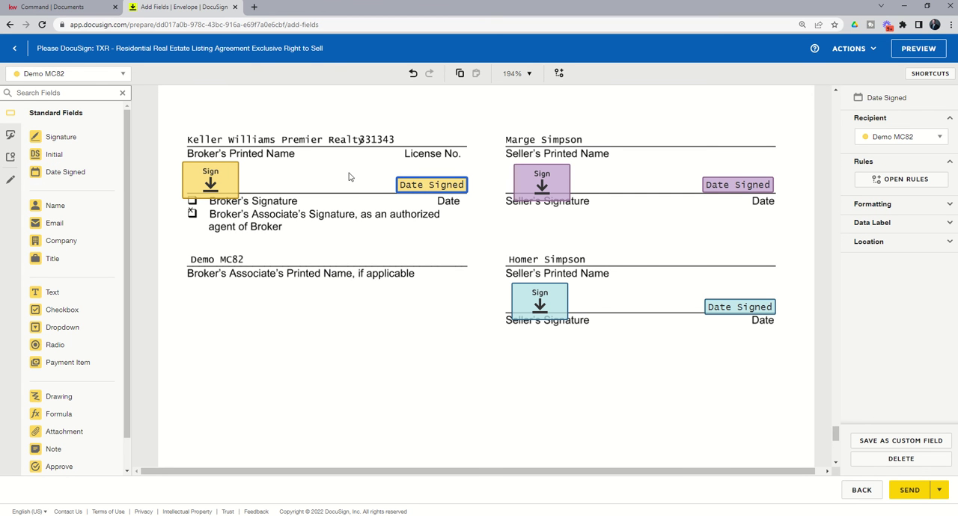
mouse_move(449, 209)
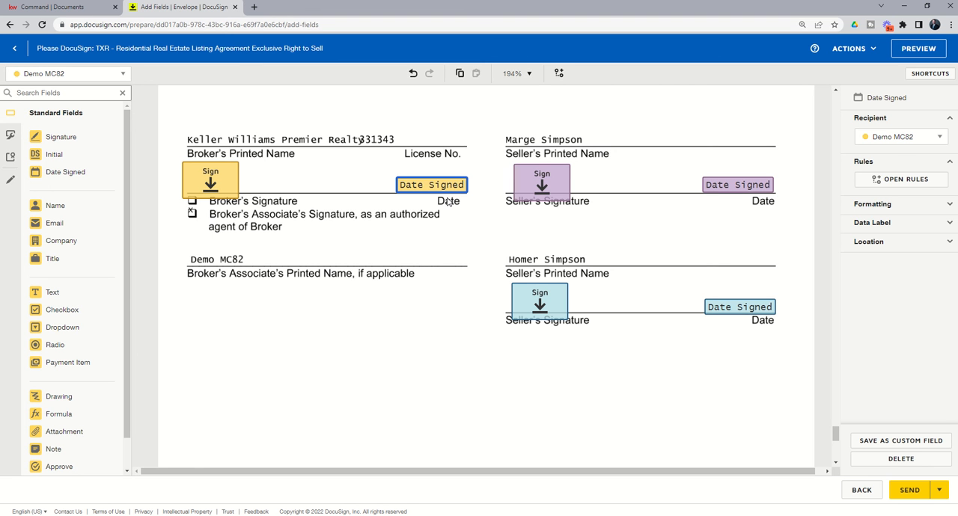
mouse_move(72, 293)
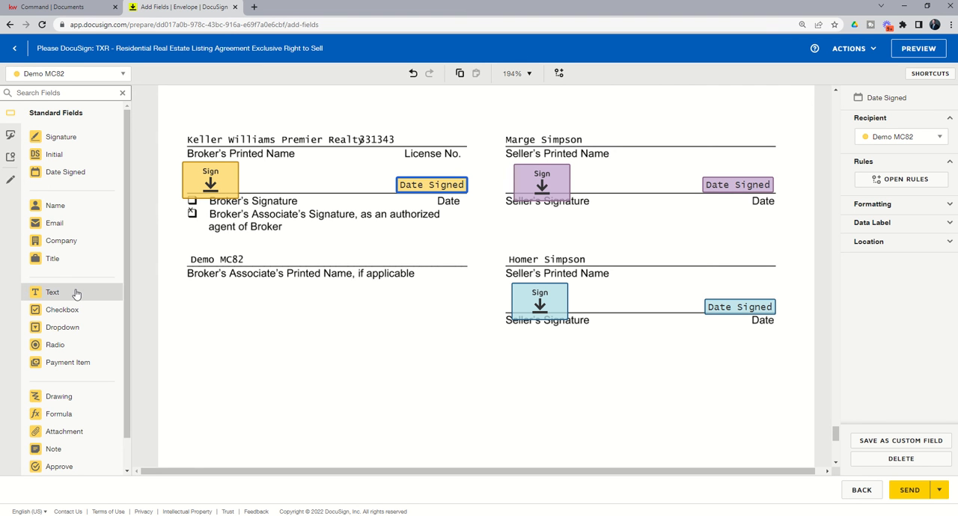
mouse_move(90, 344)
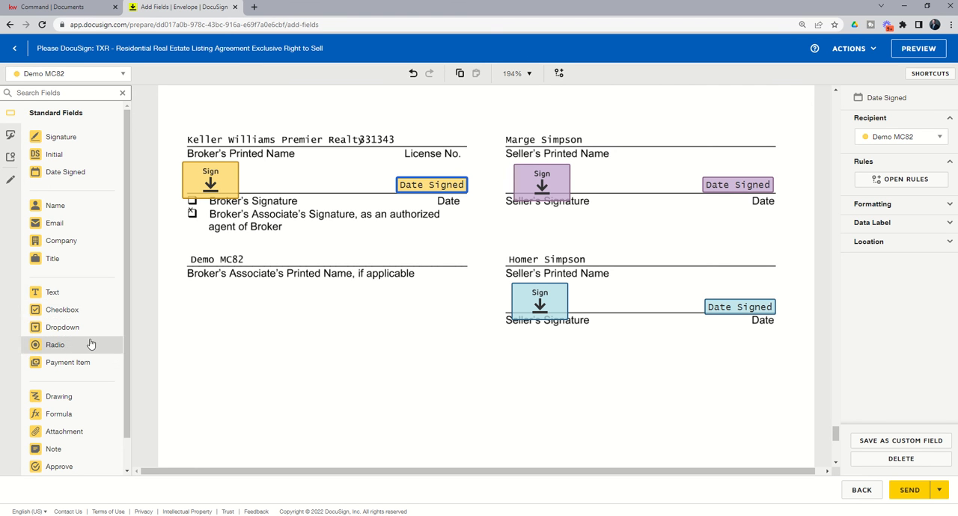
mouse_move(113, 199)
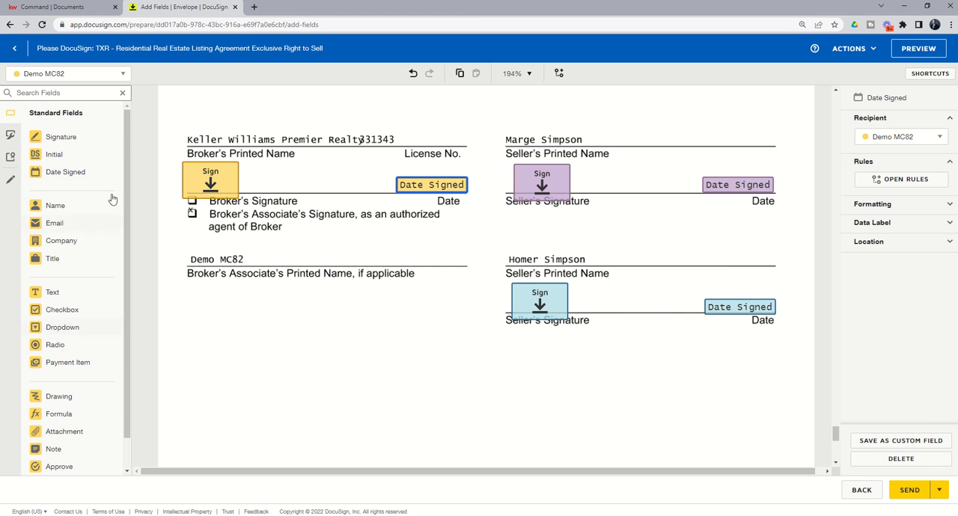
mouse_move(736, 192)
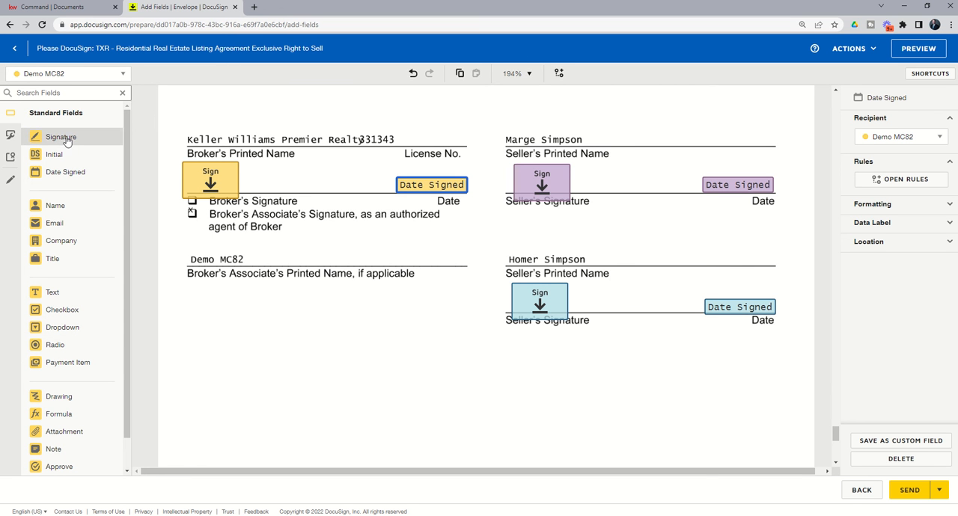
mouse_move(66, 172)
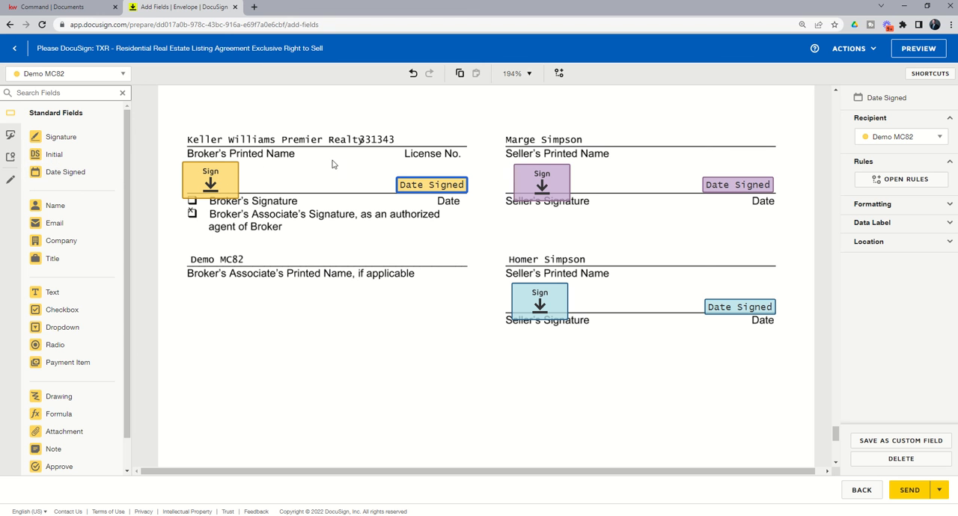
mouse_move(413, 198)
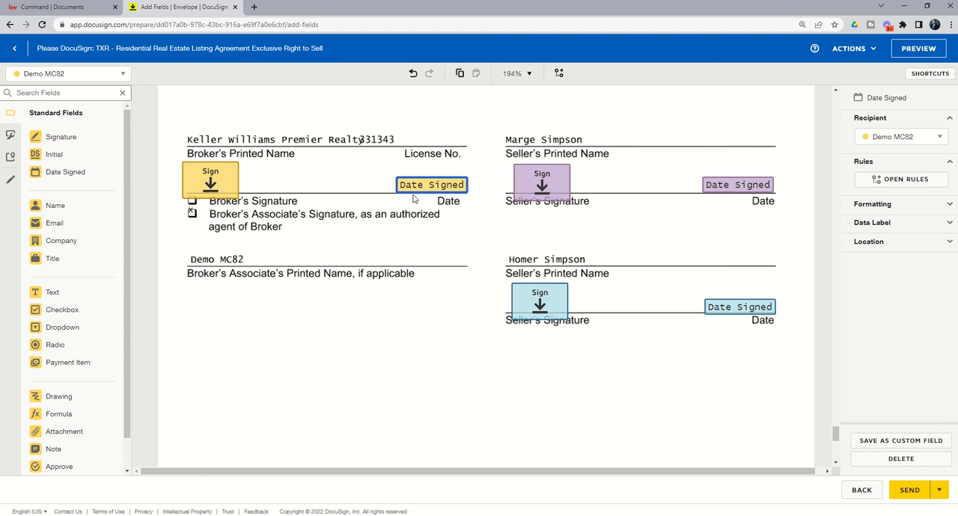
mouse_move(769, 422)
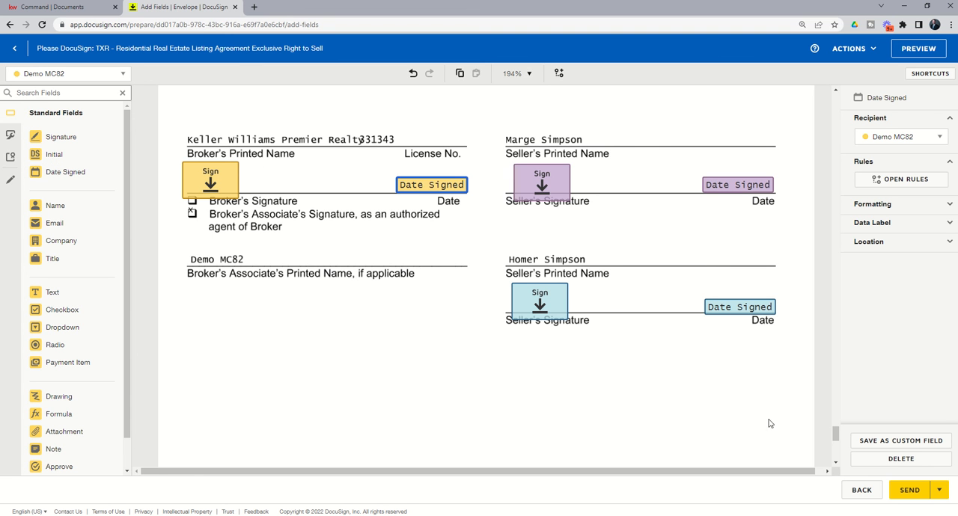
mouse_move(889, 509)
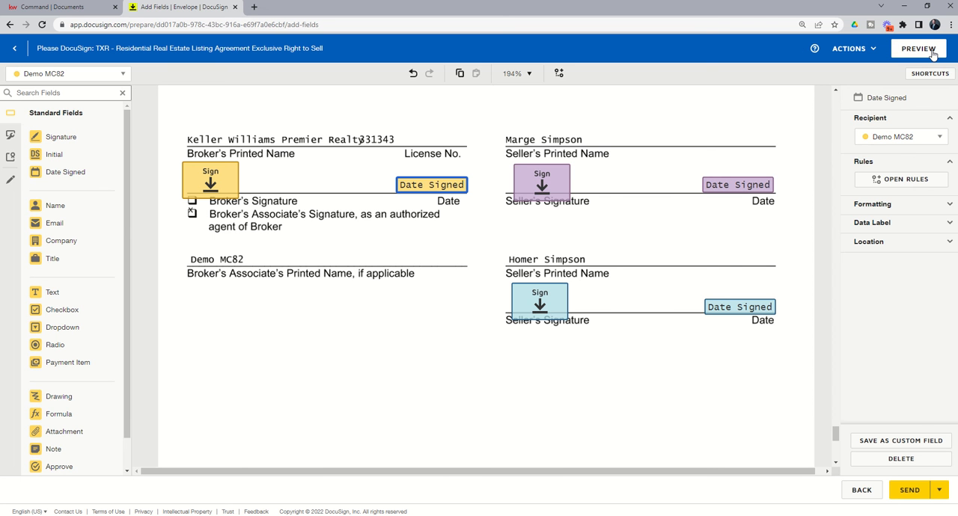
left_click(910, 48)
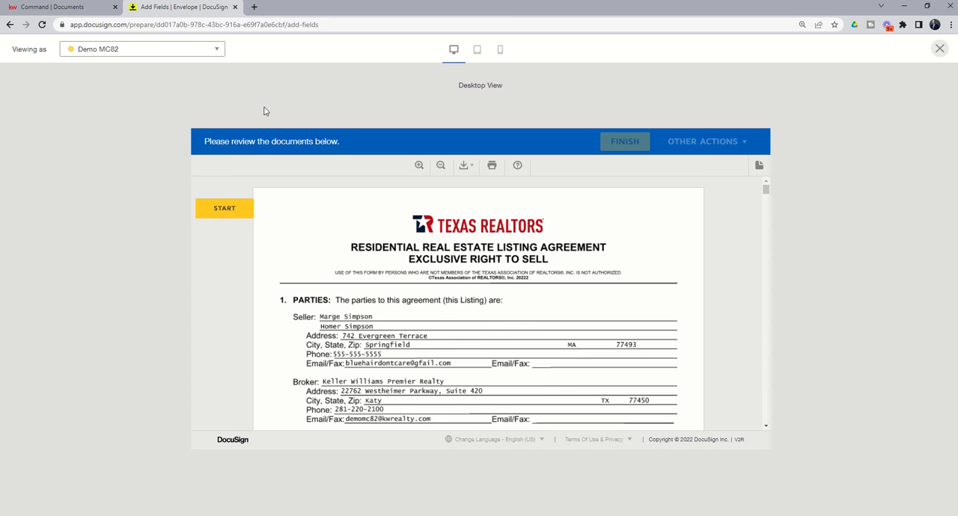
mouse_move(333, 249)
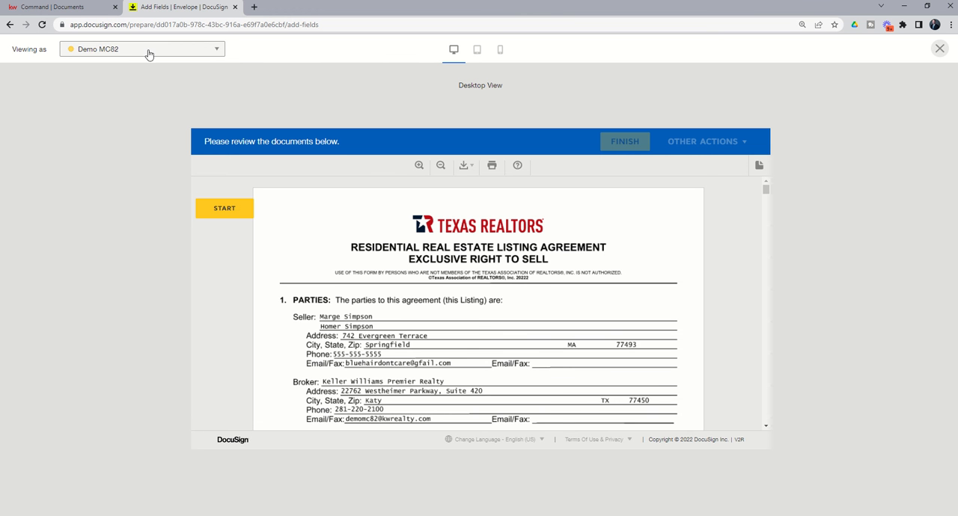
mouse_move(222, 212)
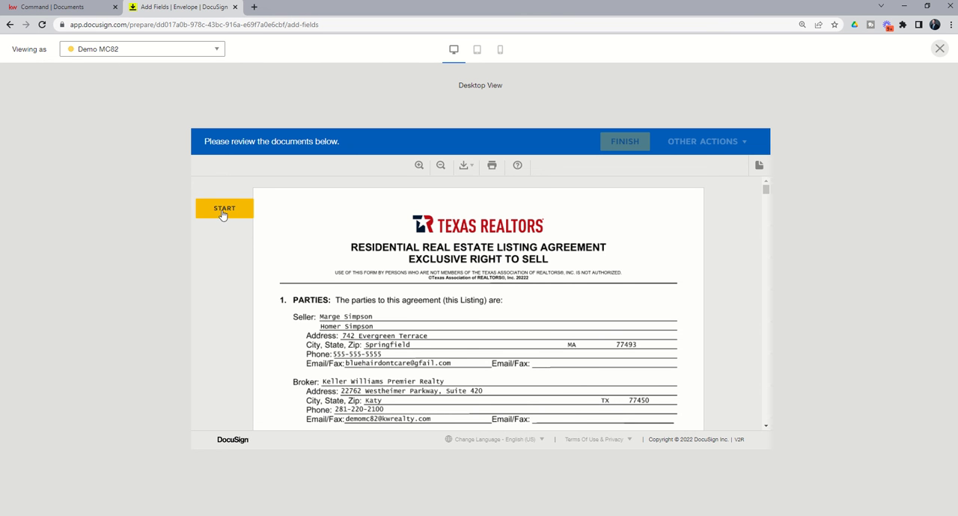
left_click(224, 208)
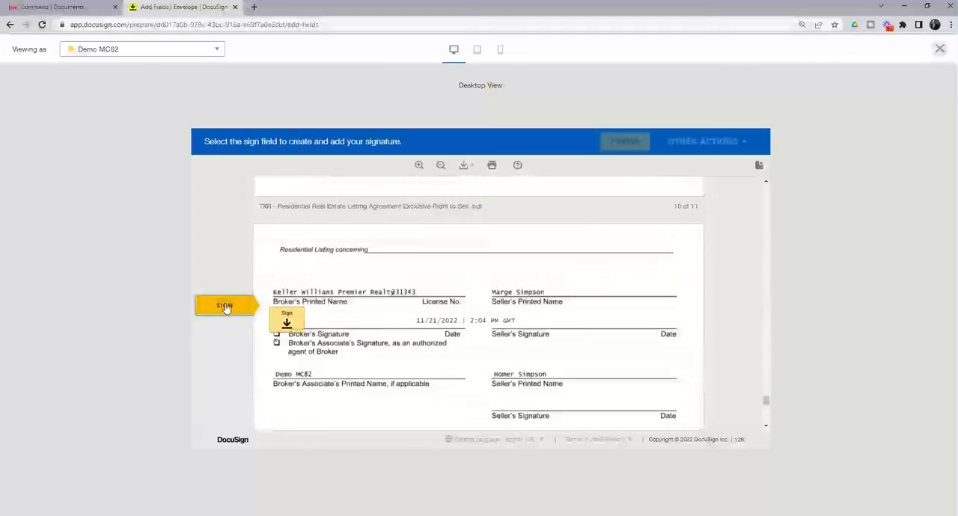
left_click(140, 49)
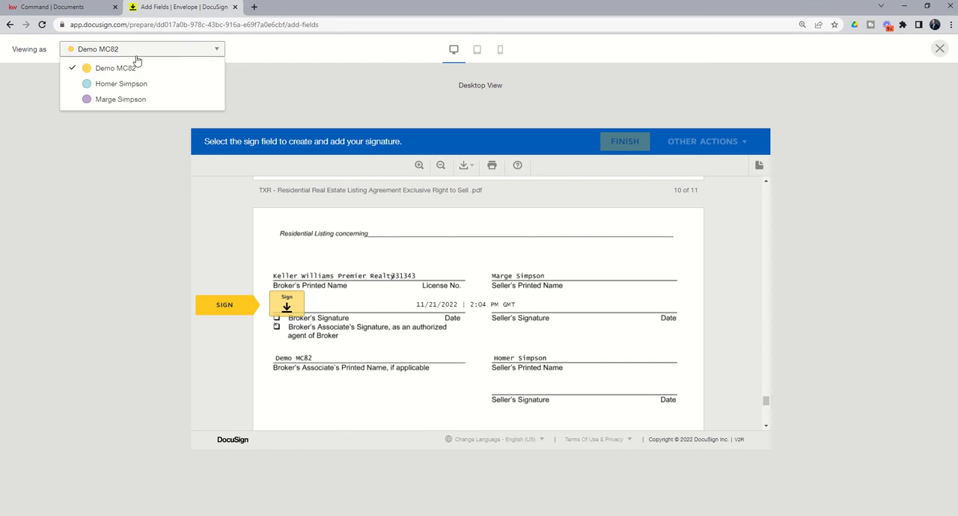
left_click(126, 83)
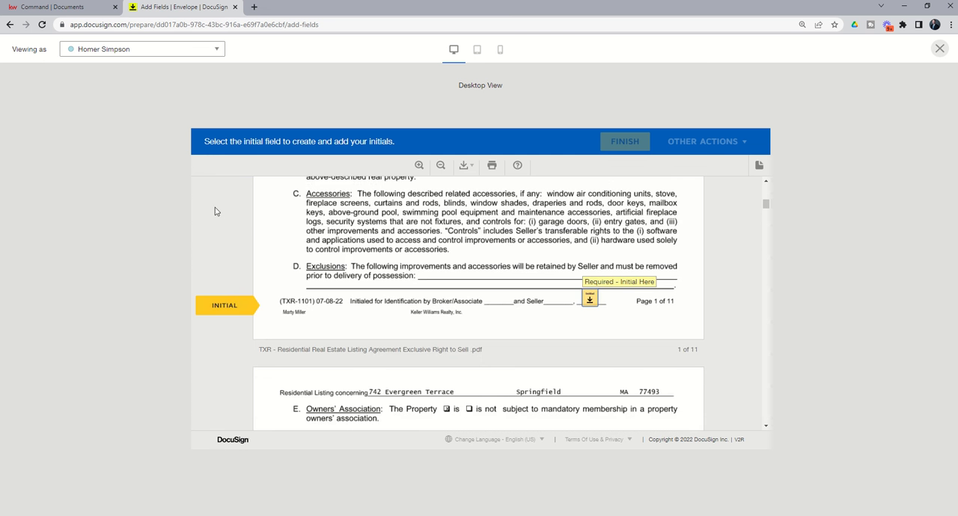
scroll("down", 3)
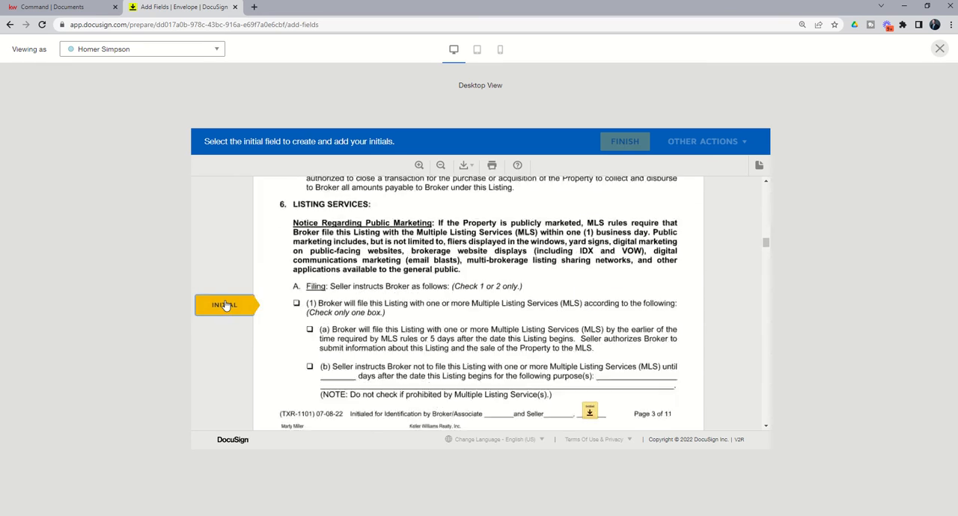
scroll("down", 3)
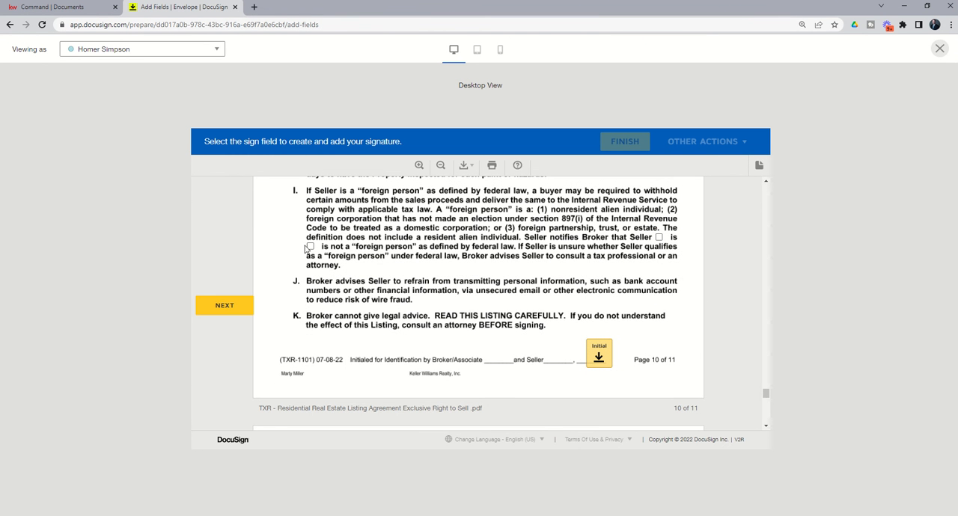
mouse_move(224, 305)
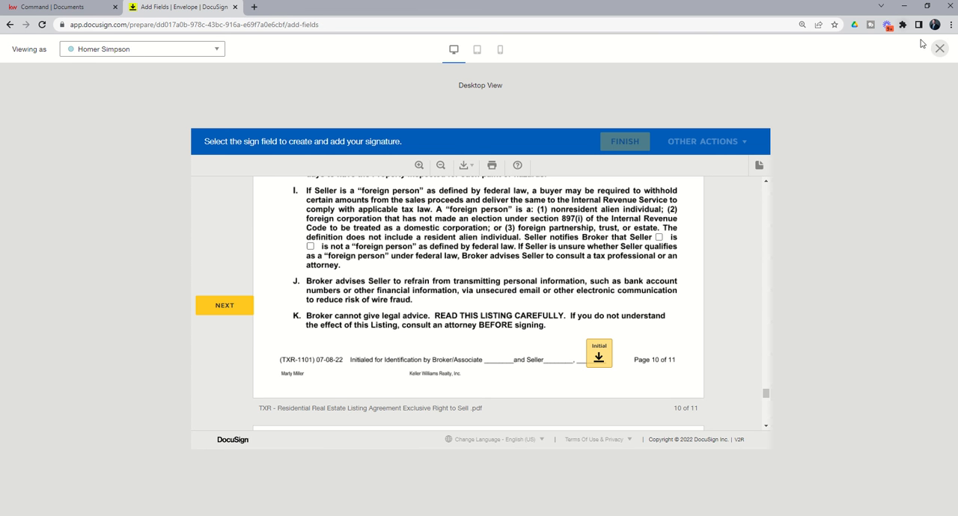
left_click(936, 47)
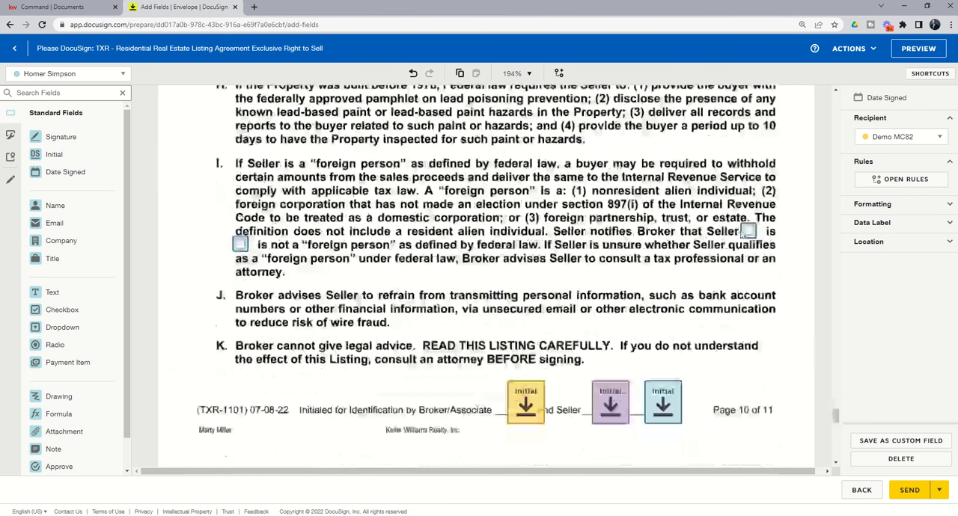
Review the foreign-person checkbox group's location settings and send the envelope for signing.
left_click(746, 231)
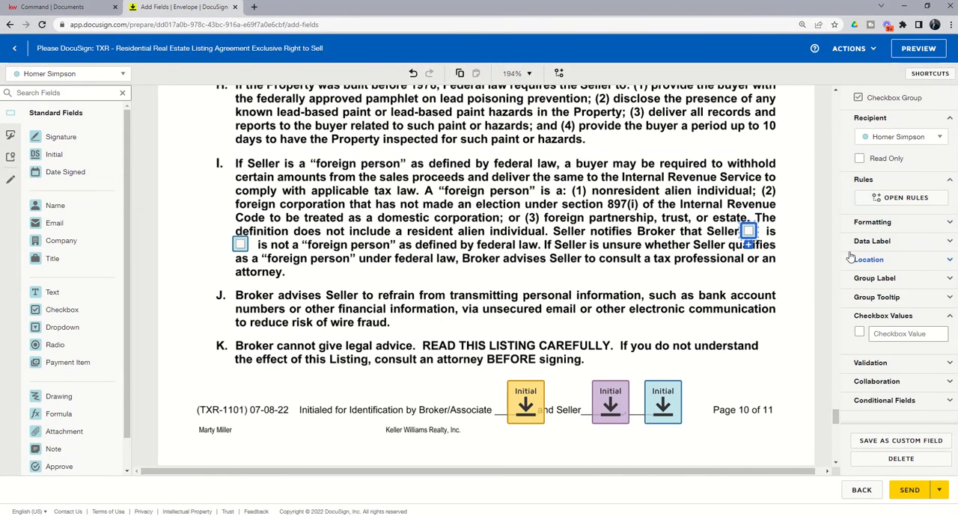
left_click(871, 222)
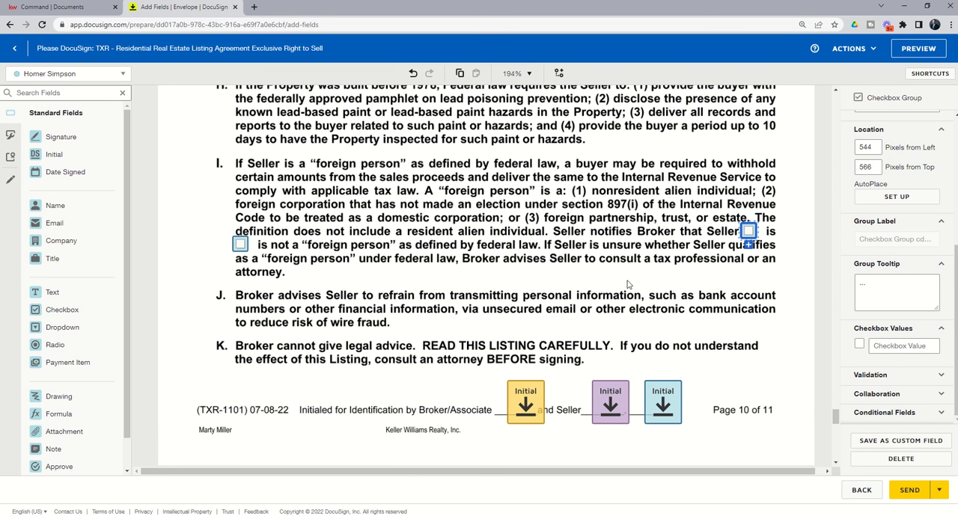
mouse_move(910, 491)
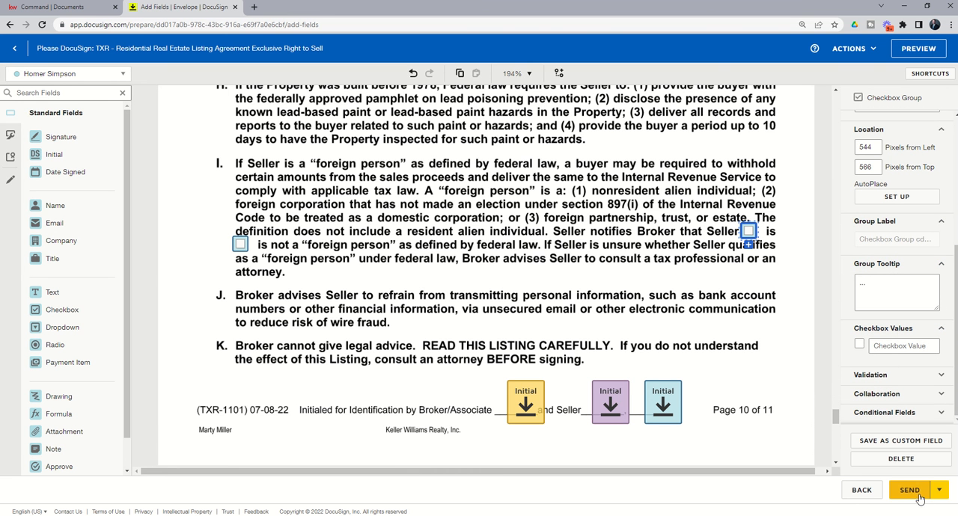
mouse_move(916, 496)
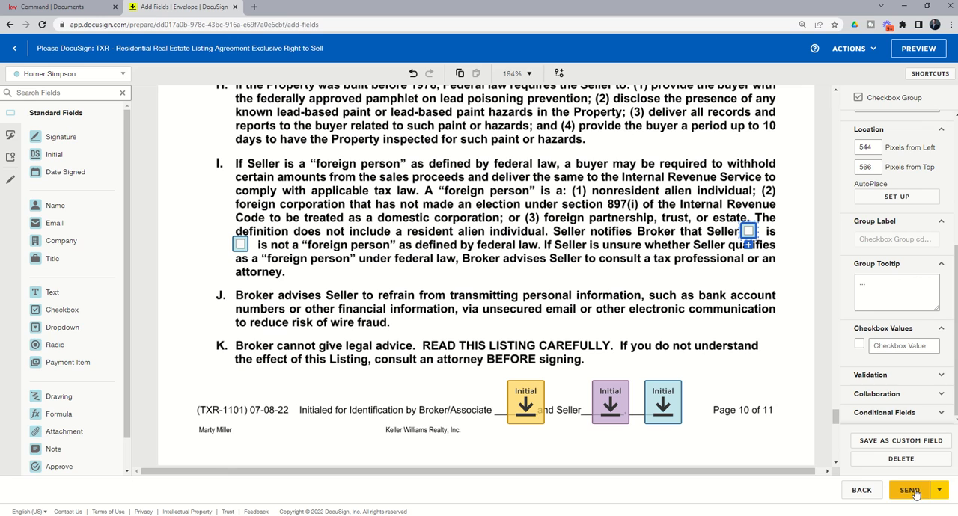
left_click(909, 489)
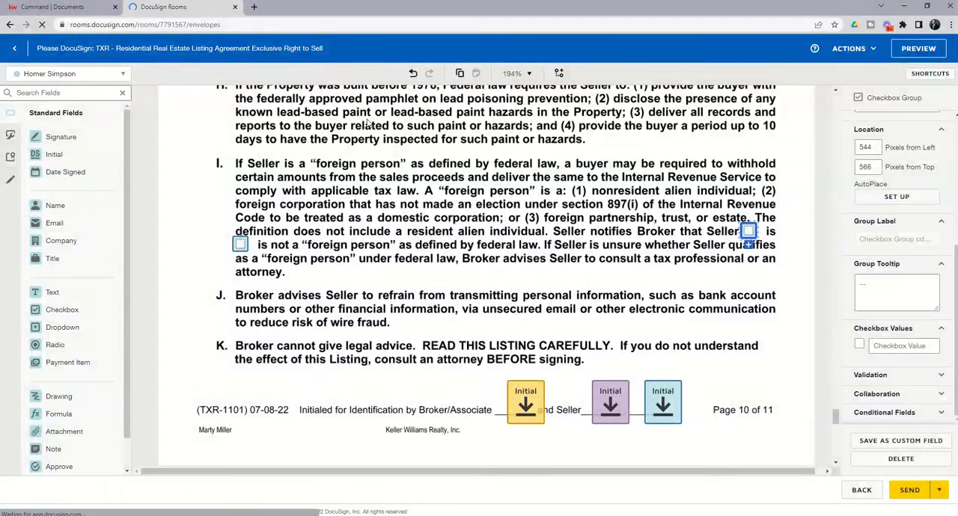
Confirm the sent listing agreement shows as Waiting For Others in the room's envelopes.
left_click(910, 491)
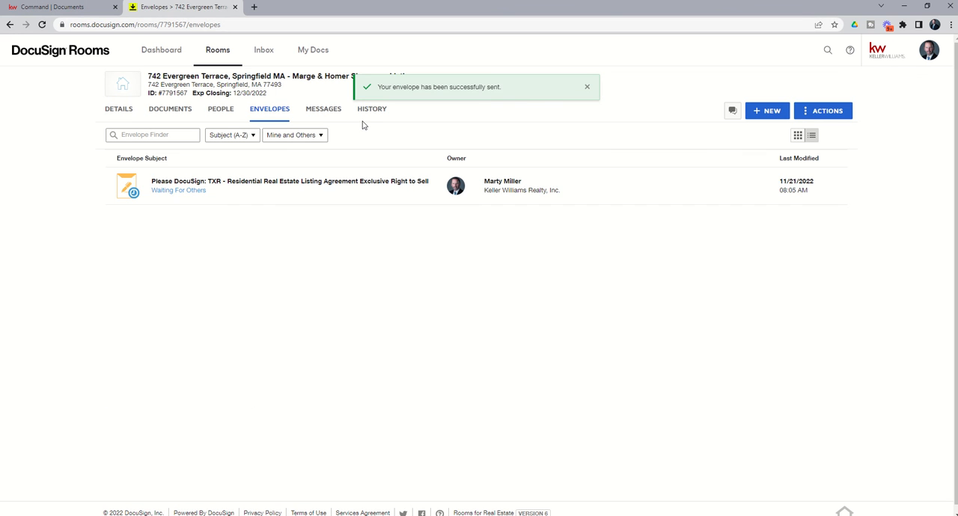
mouse_move(275, 117)
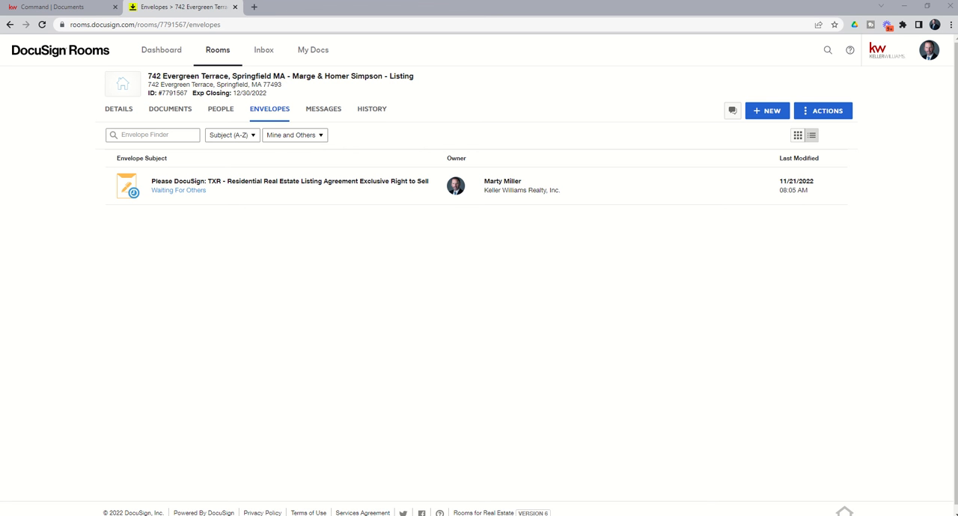
mouse_move(49, 176)
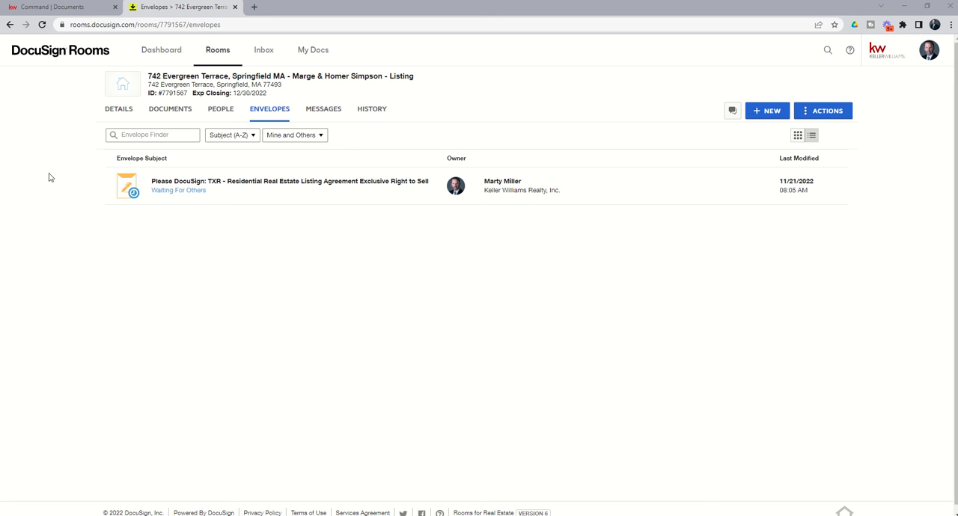
mouse_move(94, 160)
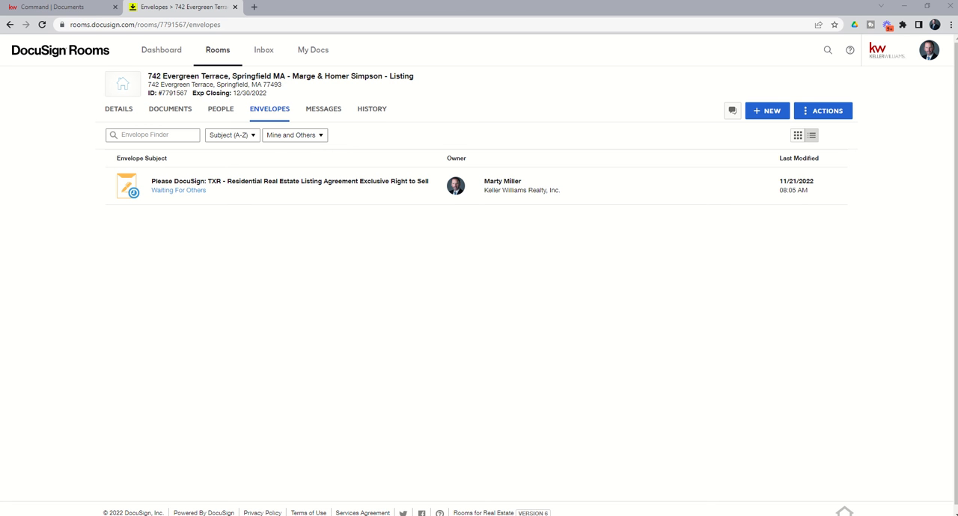
mouse_move(33, 114)
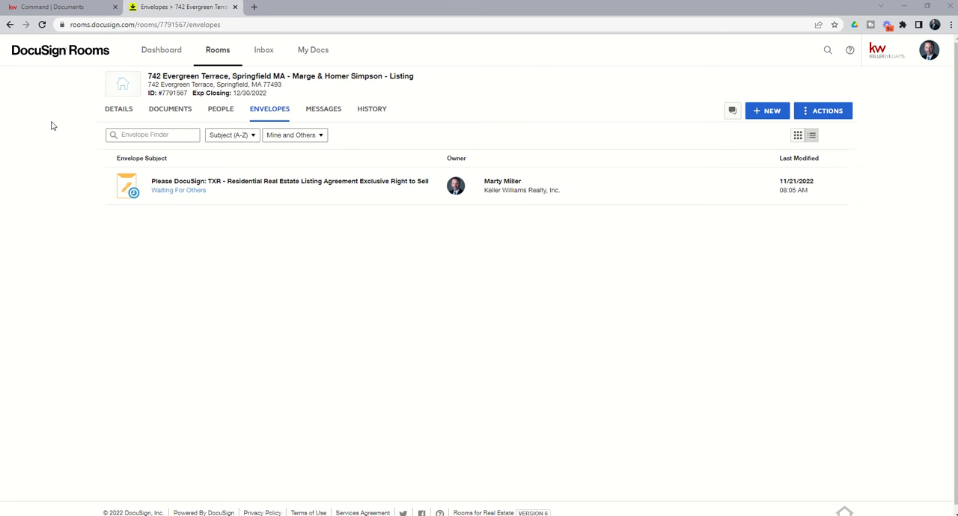
mouse_move(62, 96)
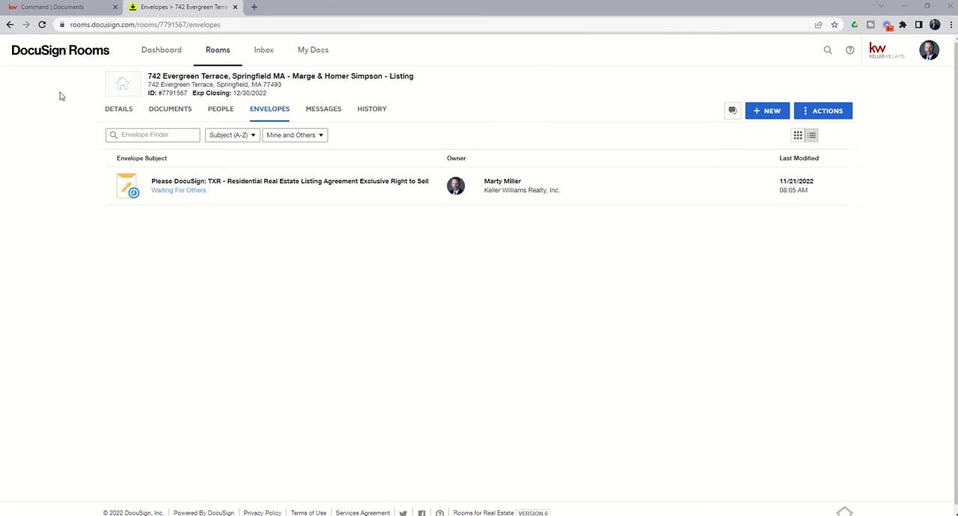